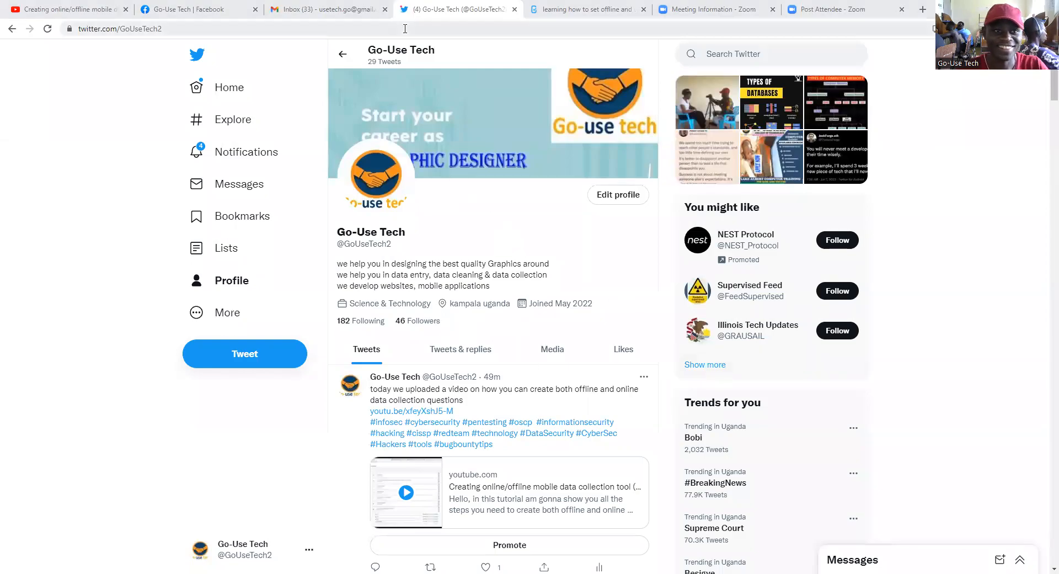
{"action": "mouse_move", "coordinate": [584, 9]}
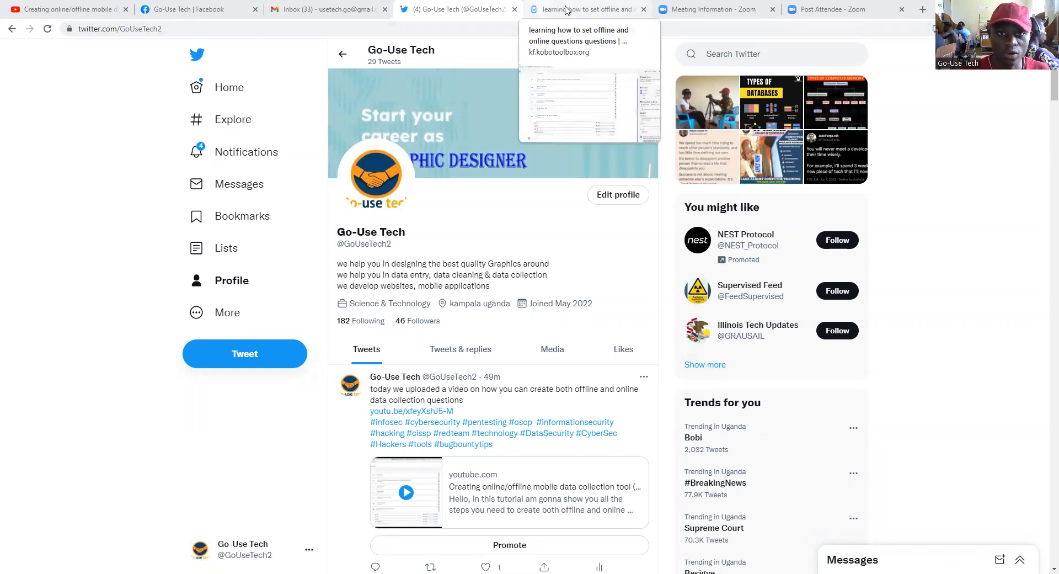
Switch to the KoboToolbox form editor and scroll through the existing questions.
{"action": "left_click", "coordinate": [585, 9]}
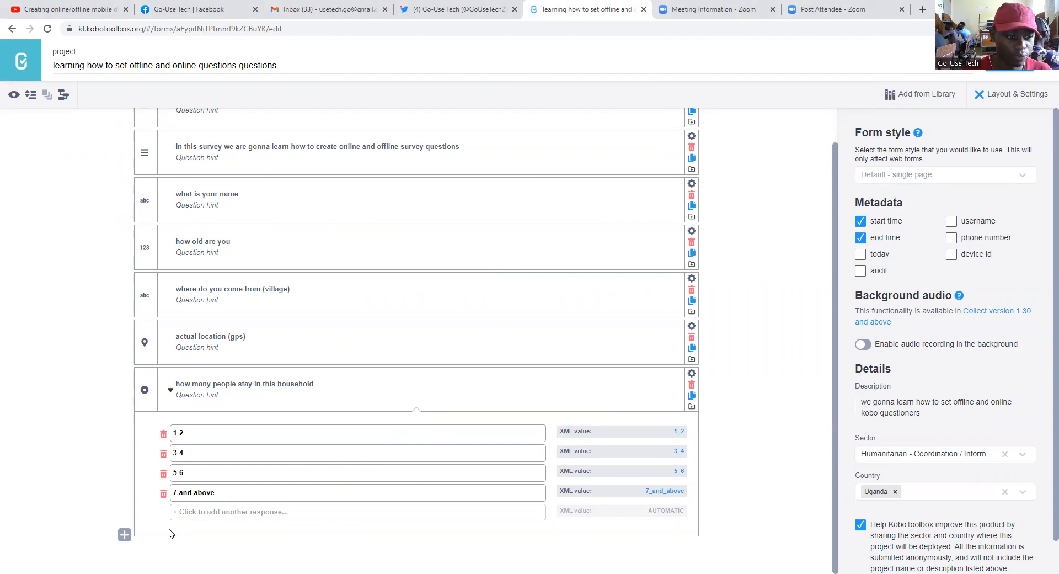
{"action": "scroll", "scroll_direction": "up", "scroll_amount": 3}
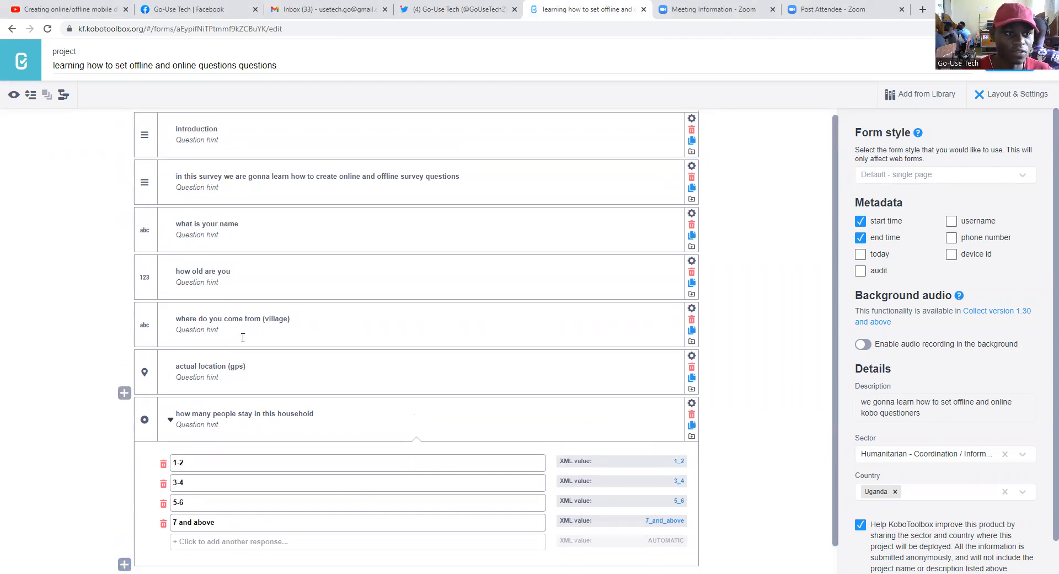
{"action": "scroll", "scroll_direction": "up", "scroll_amount": 3}
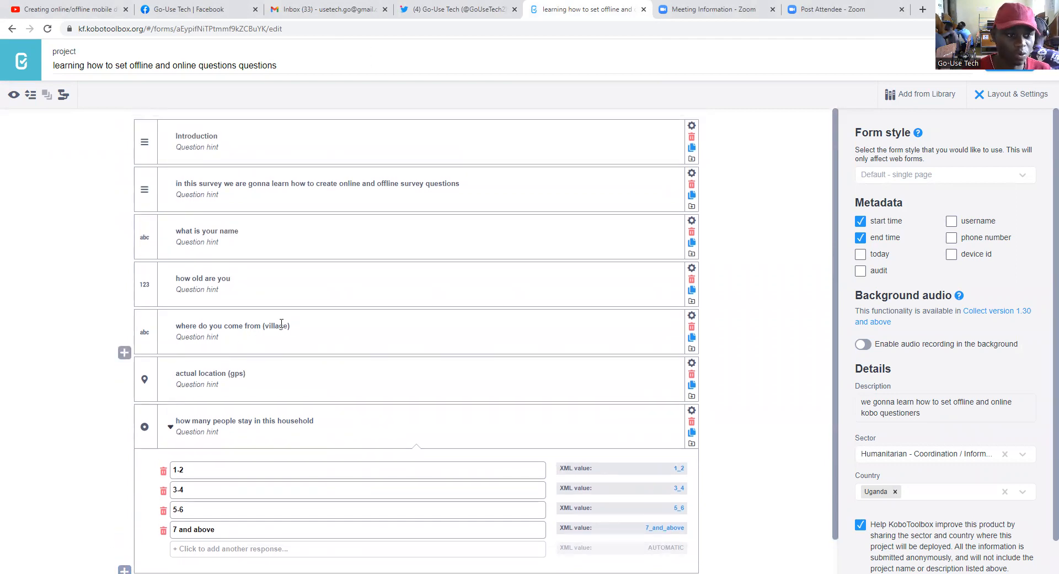
{"action": "scroll", "scroll_direction": "down", "scroll_amount": 3}
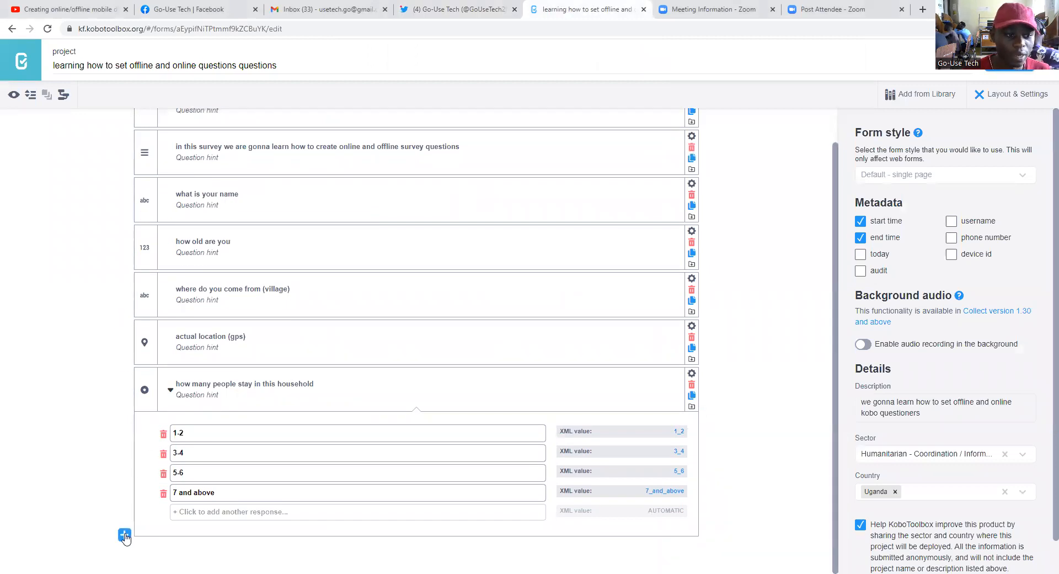
Add a Question Matrix named 'table' below the household size question.
{"action": "left_click", "coordinate": [124, 534]}
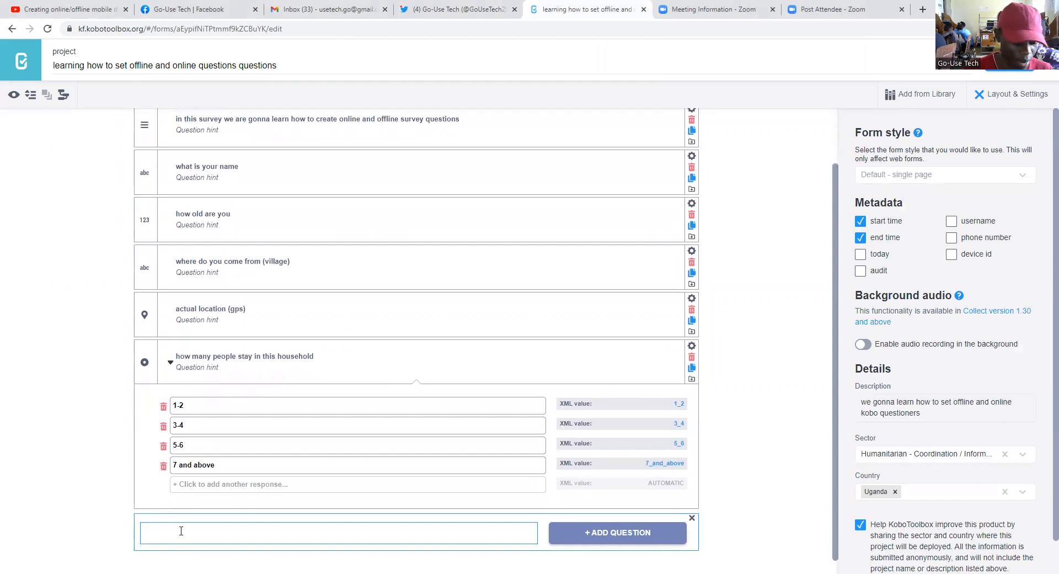
{"action": "type", "text": "table"}
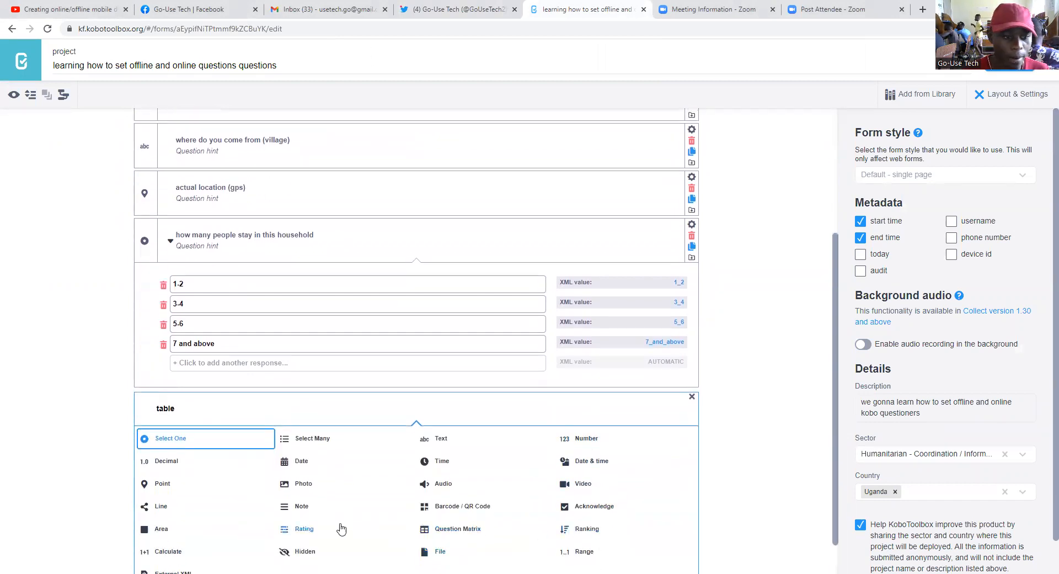
{"action": "mouse_move", "coordinate": [457, 528]}
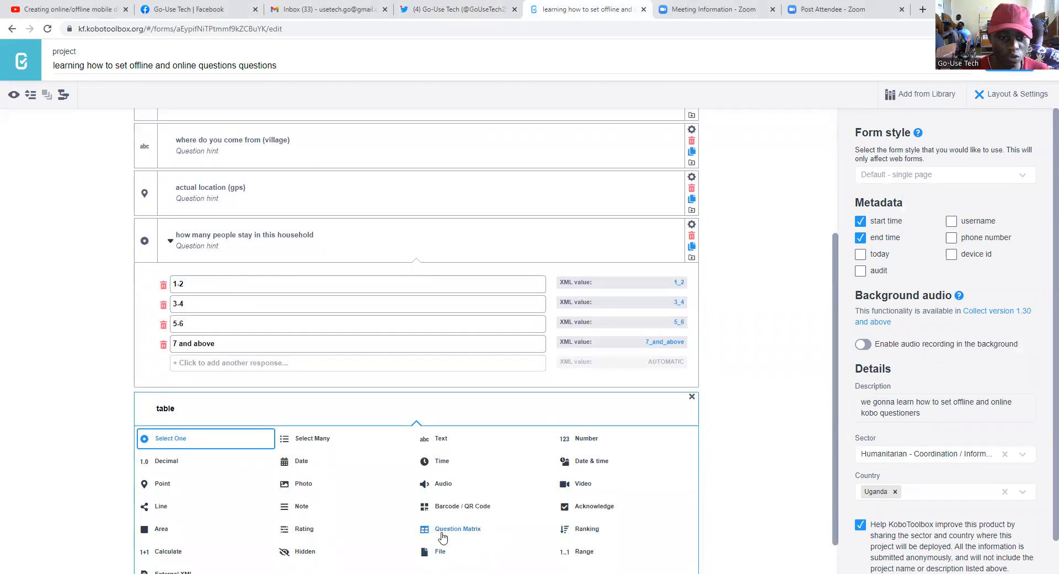
{"action": "mouse_move", "coordinate": [467, 539]}
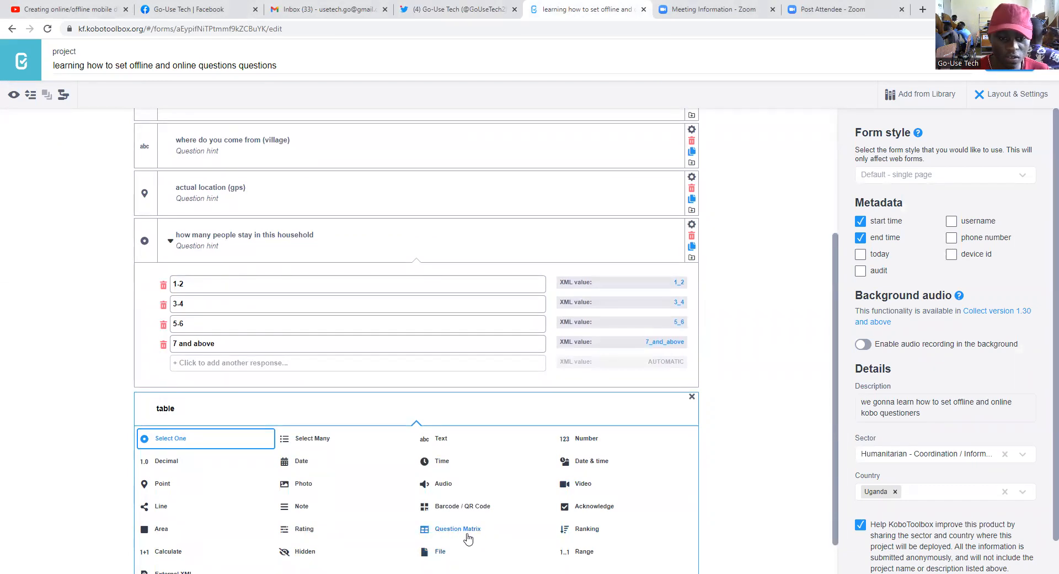
{"action": "left_click", "coordinate": [458, 529]}
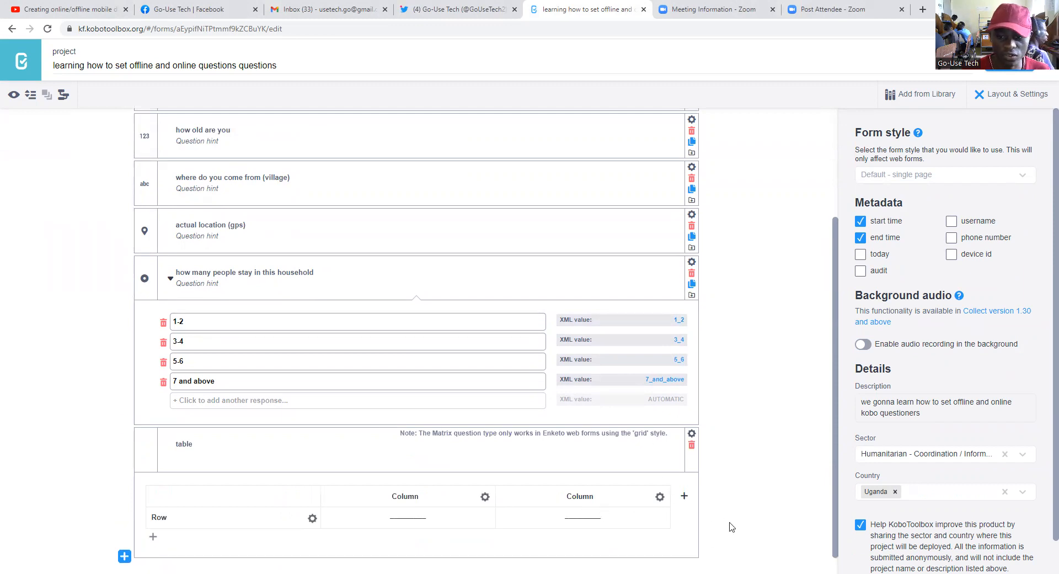
{"action": "mouse_move", "coordinate": [725, 555]}
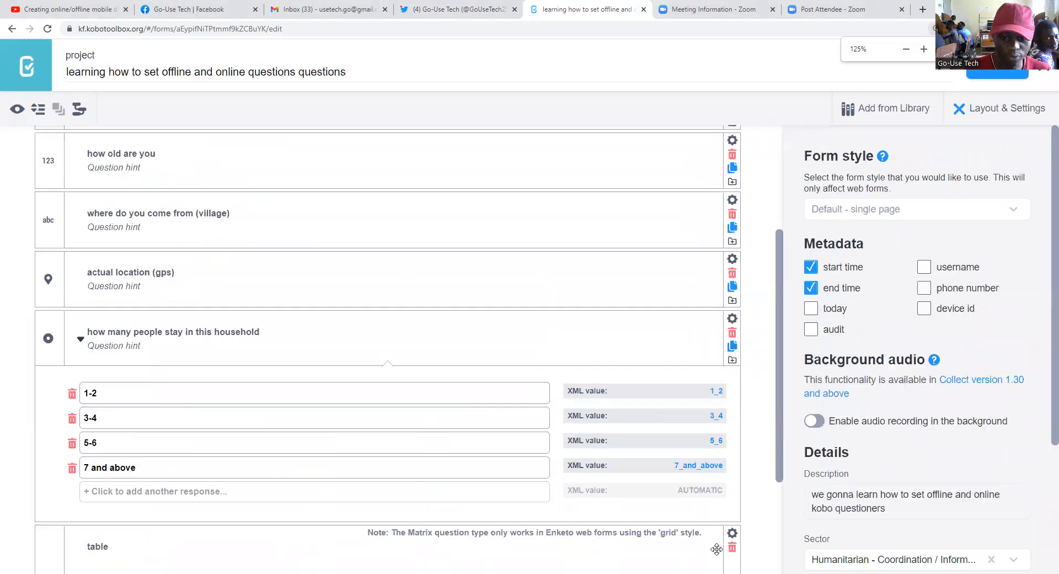
{"action": "scroll", "scroll_direction": "down", "scroll_amount": 3}
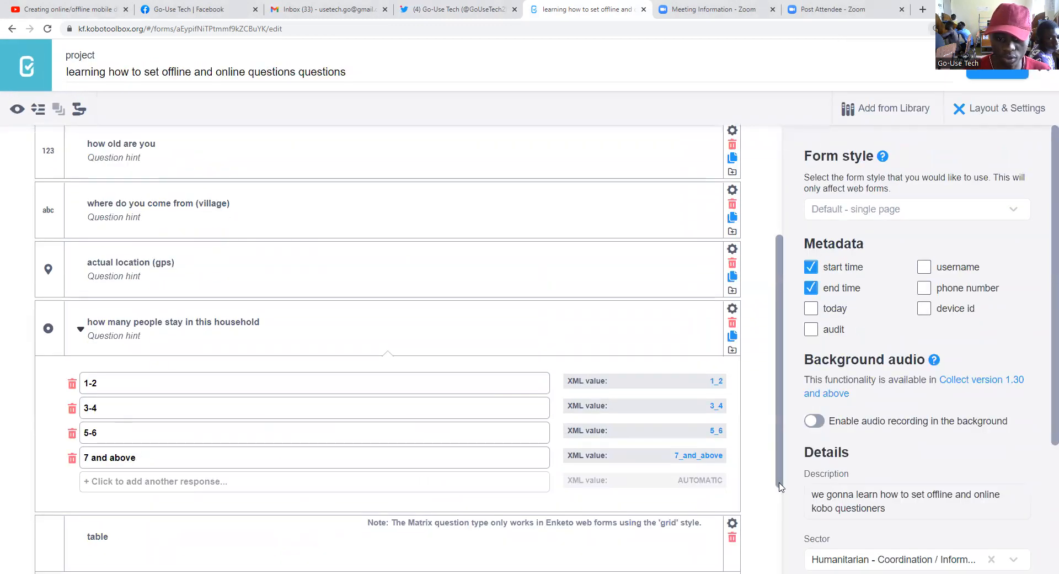
{"action": "scroll", "scroll_direction": "down", "scroll_amount": 3}
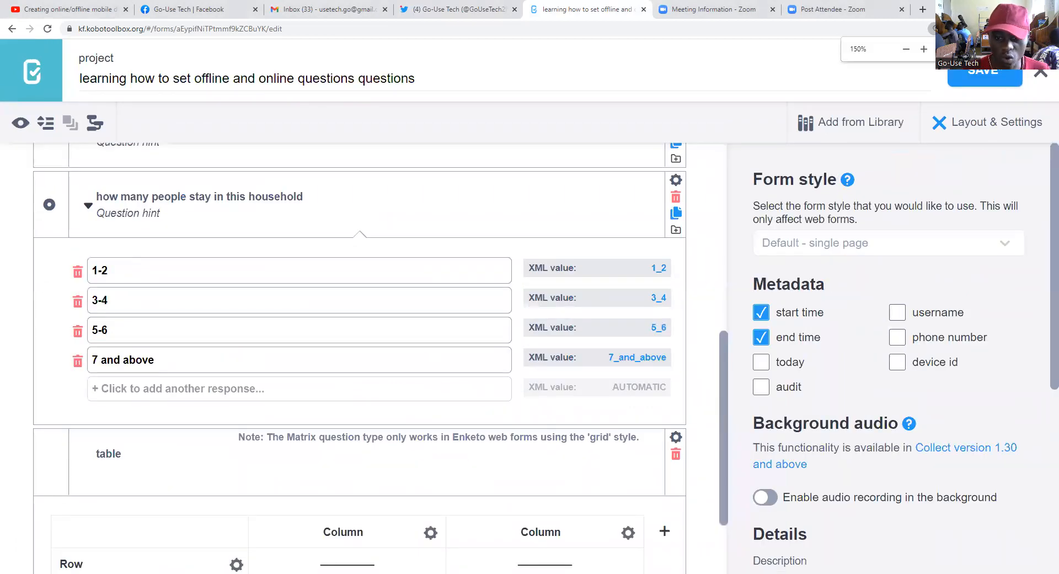
{"action": "scroll", "scroll_direction": "down", "scroll_amount": 3}
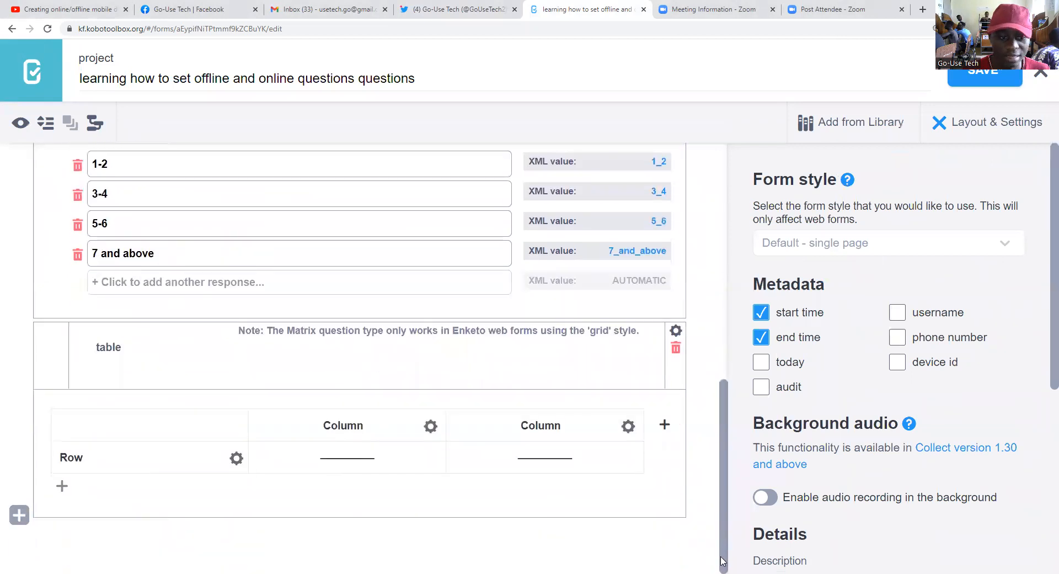
{"action": "mouse_move", "coordinate": [280, 471]}
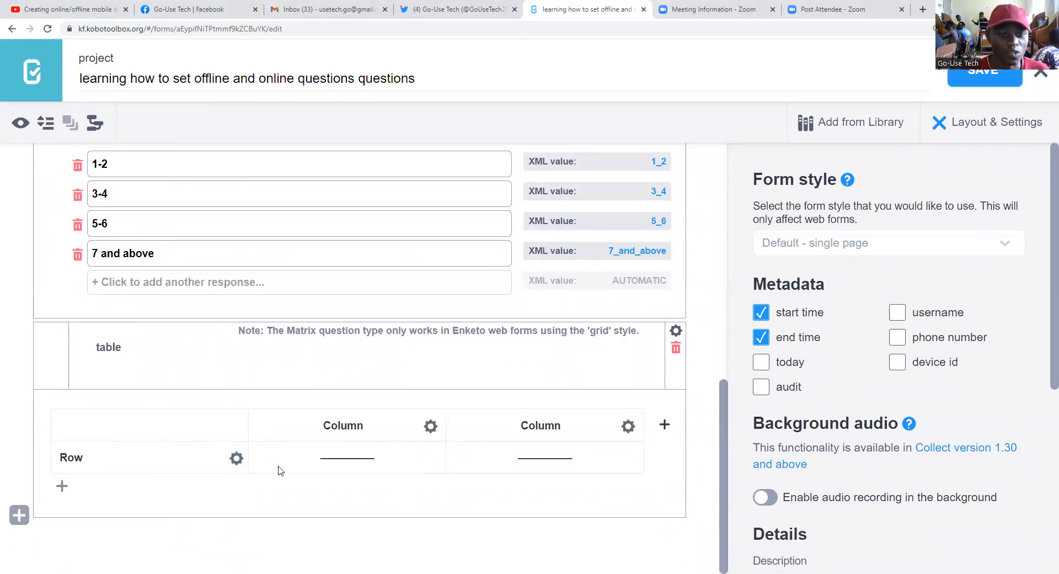
{"action": "mouse_move", "coordinate": [244, 471]}
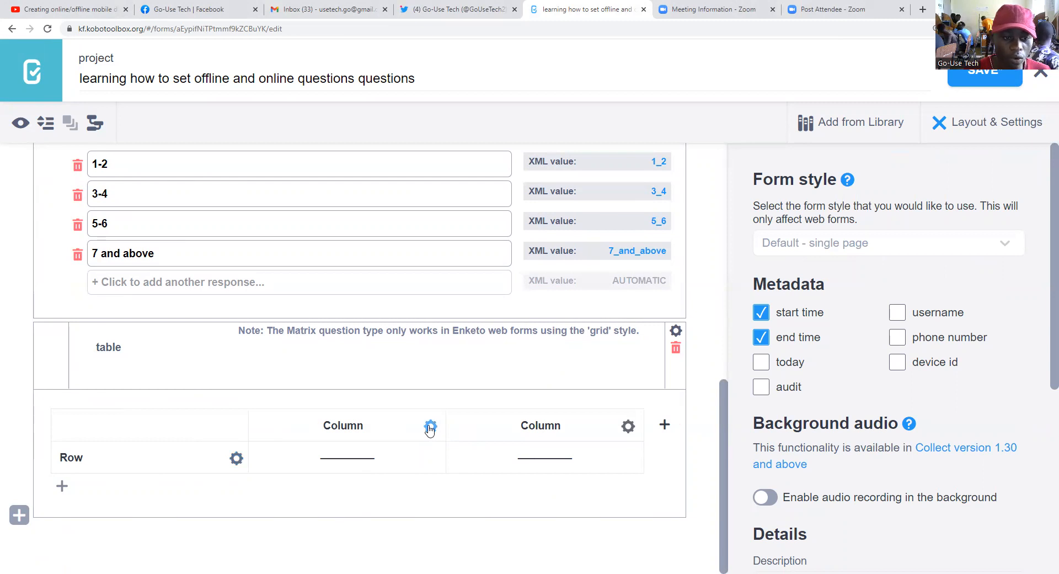
Label the first matrix column 'quantity', keeping its text response type.
{"action": "left_click", "coordinate": [430, 426]}
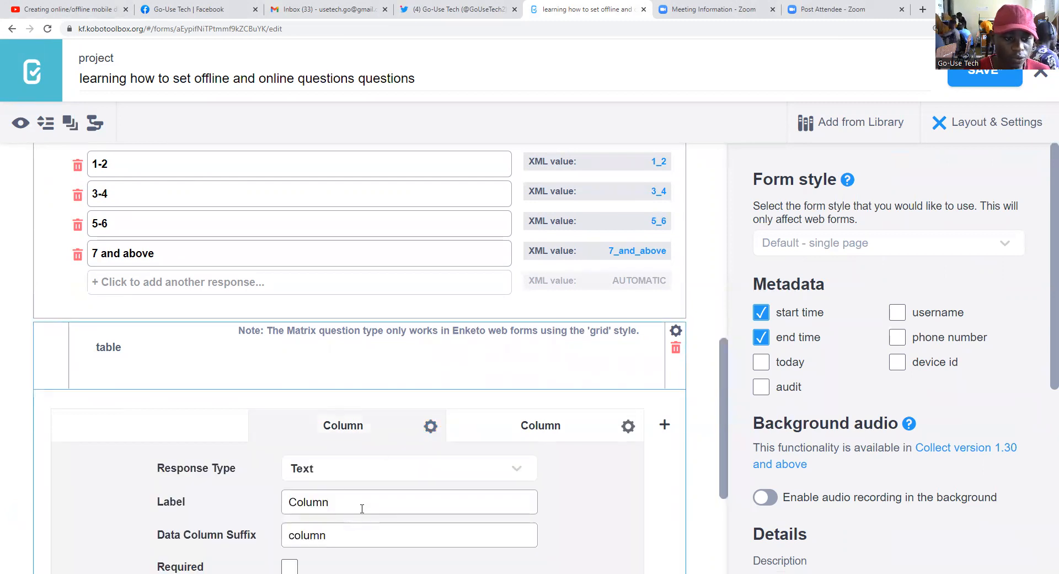
{"action": "scroll", "scroll_direction": "down", "scroll_amount": 3}
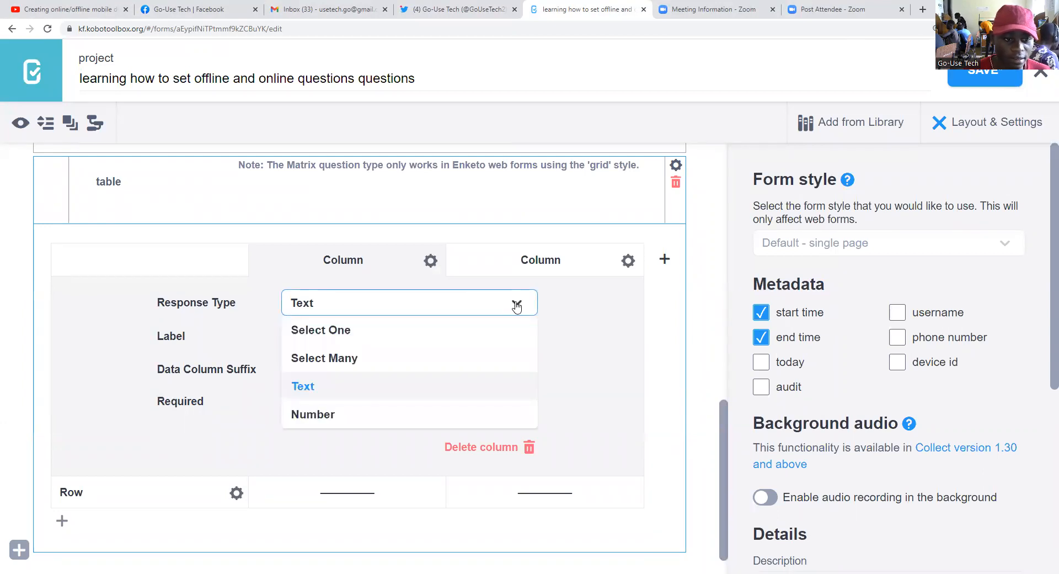
{"action": "left_click", "coordinate": [303, 386]}
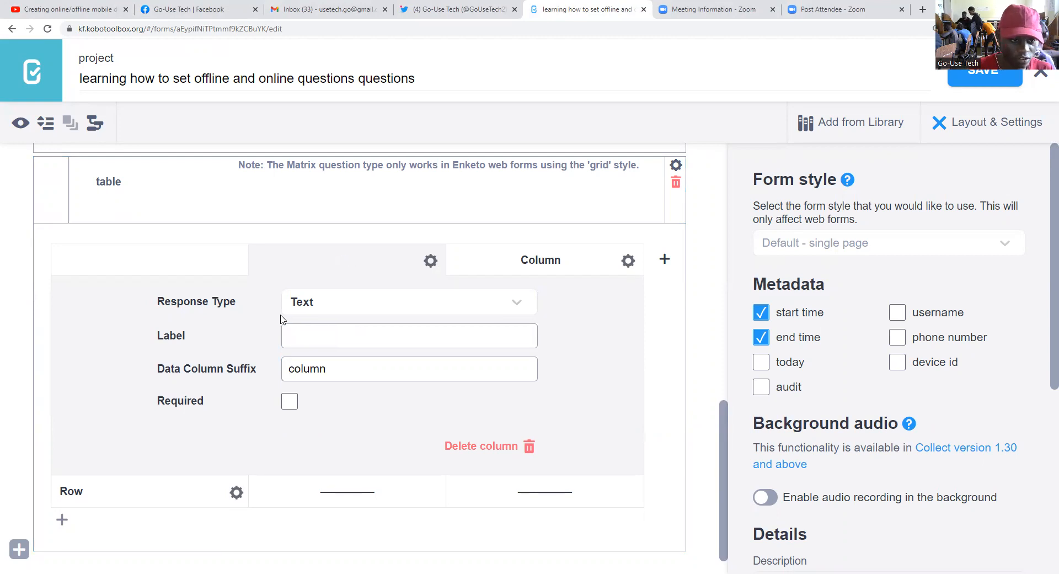
{"action": "type", "text": "qt"}
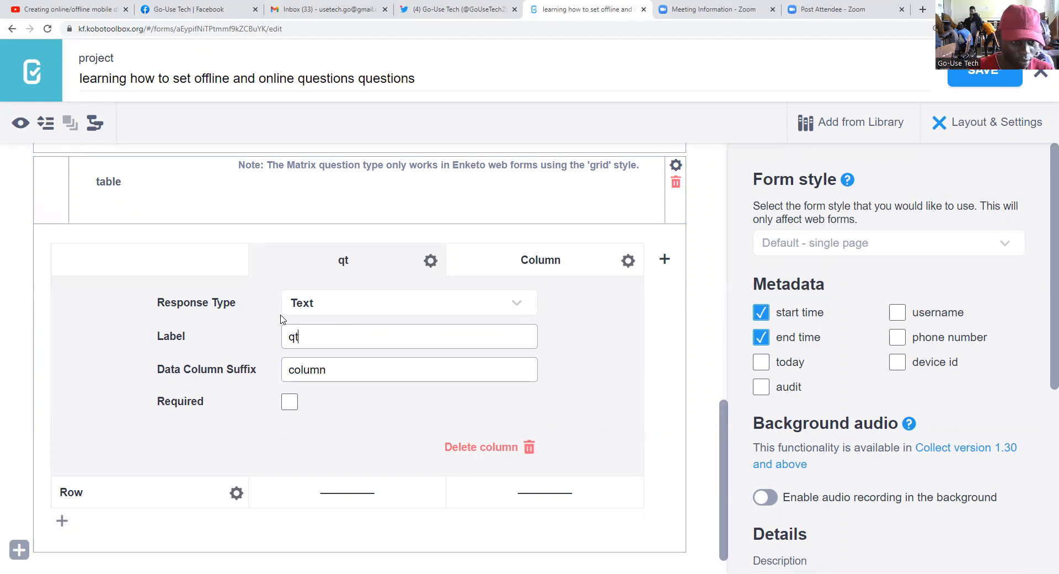
{"action": "type", "text": "uant"}
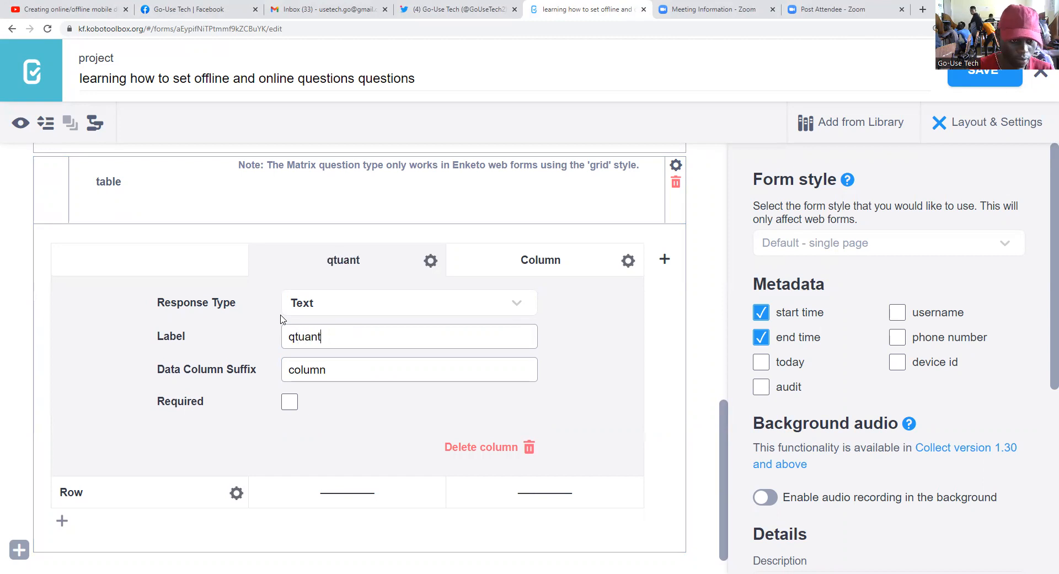
{"action": "type", "text": "i"}
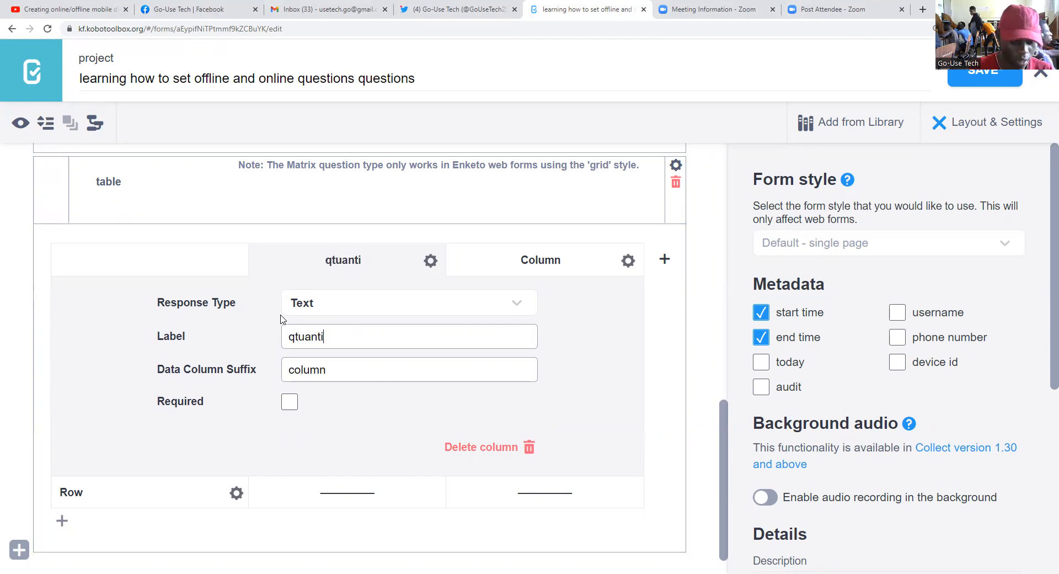
{"action": "type", "text": "ty"}
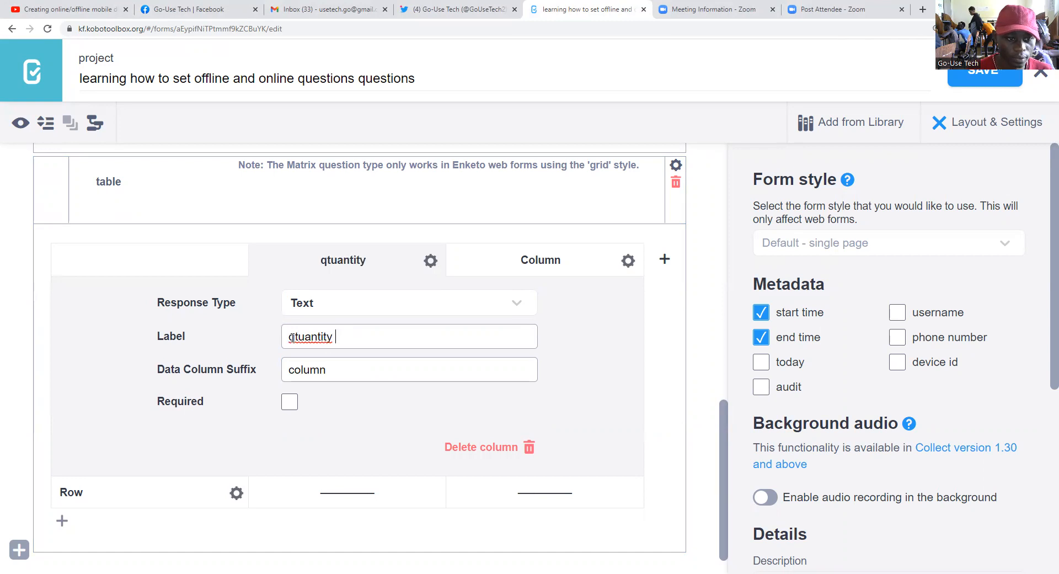
{"action": "type", "text": "quantity"}
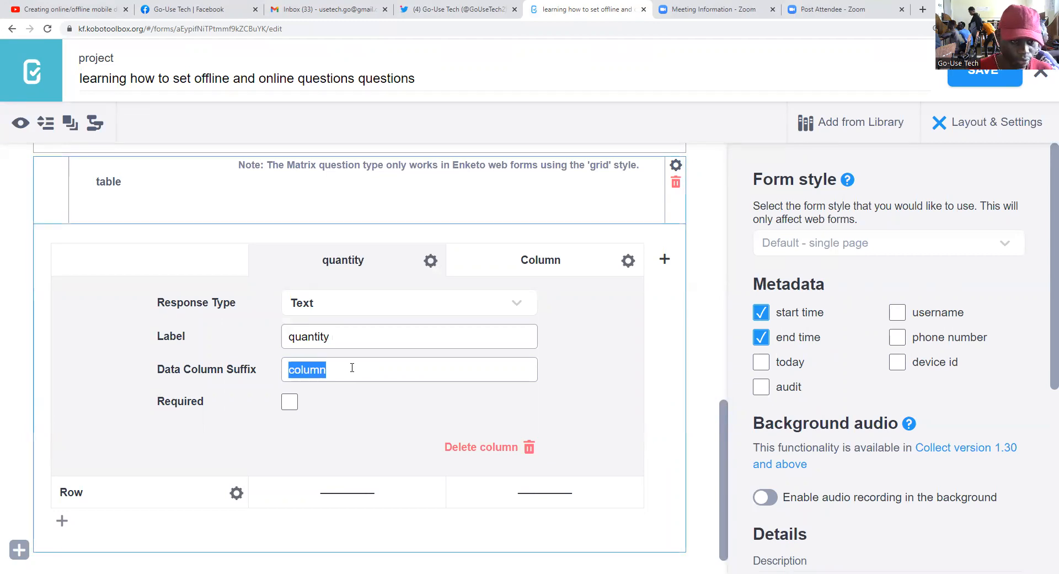
Give the quantity column the data suffix how_many and mark it required.
{"action": "type", "text": "how ma"}
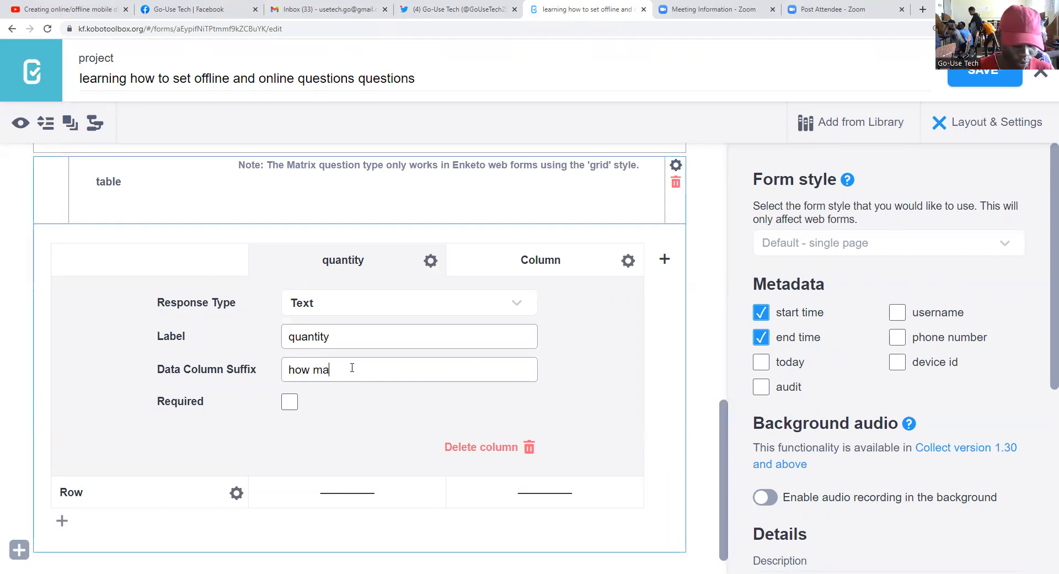
{"action": "type", "text": "ny"}
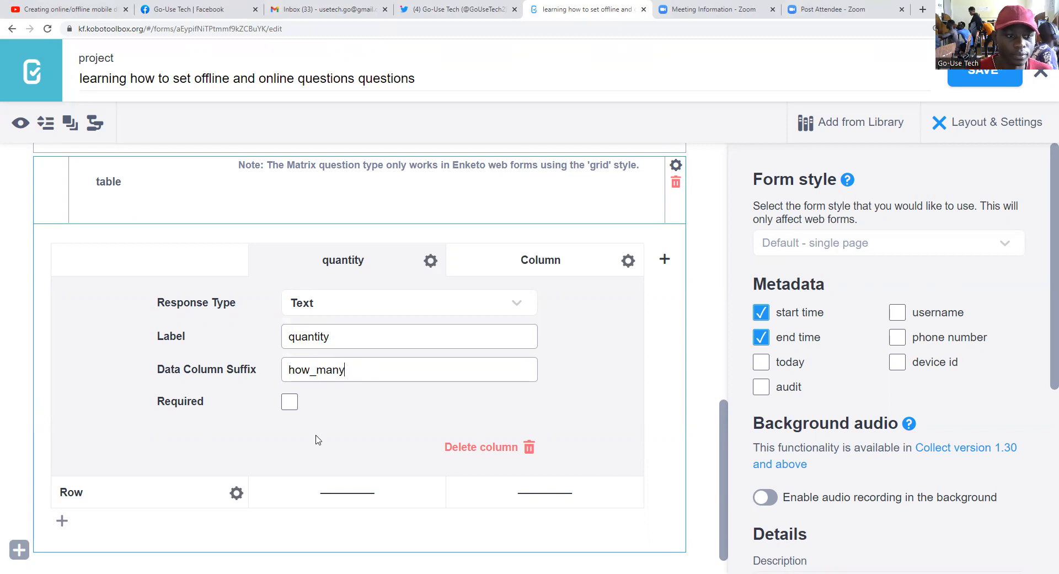
{"action": "left_click", "coordinate": [289, 402]}
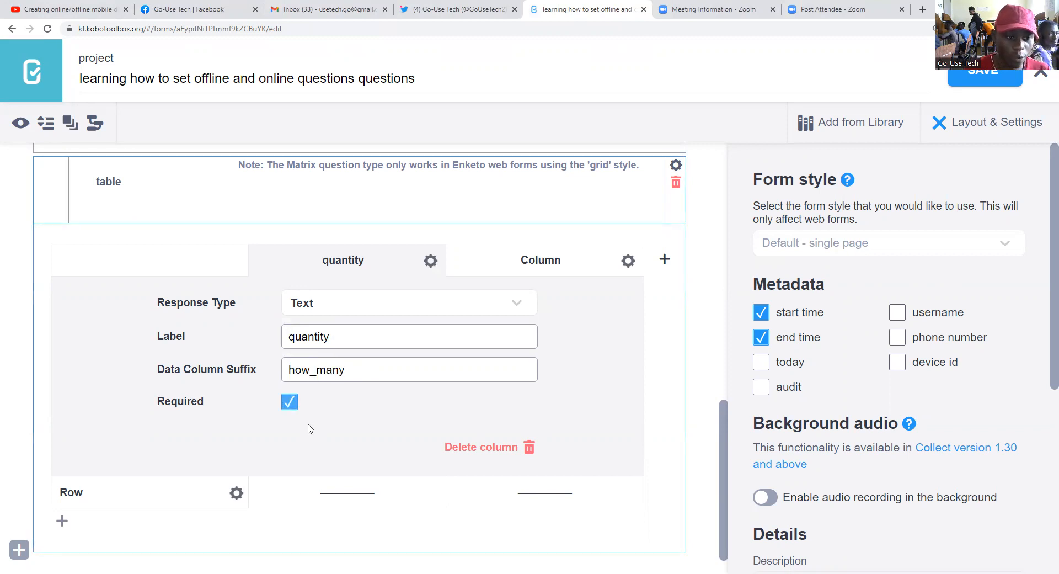
{"action": "left_click", "coordinate": [289, 402]}
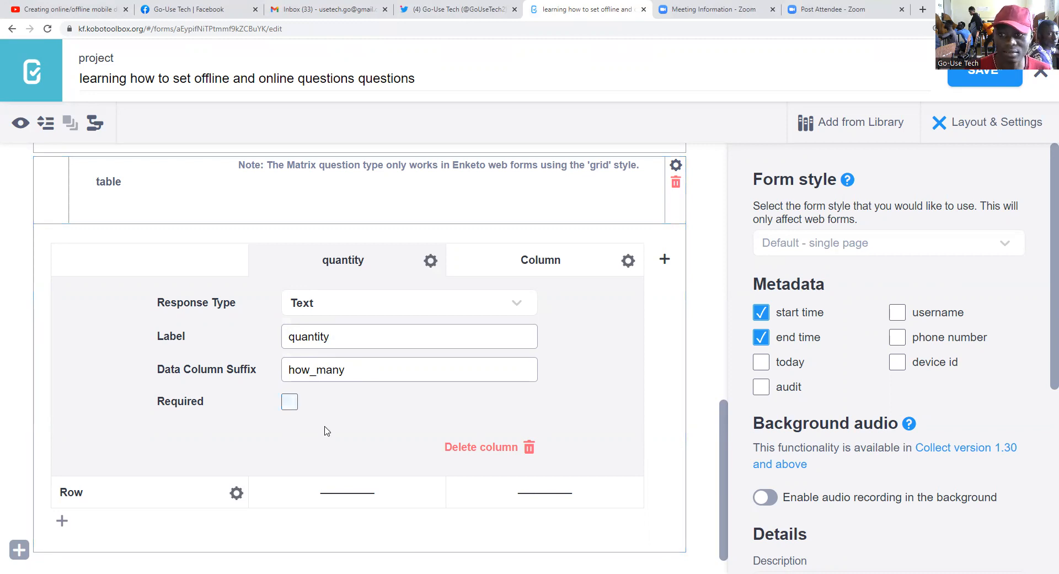
{"action": "left_click", "coordinate": [289, 402]}
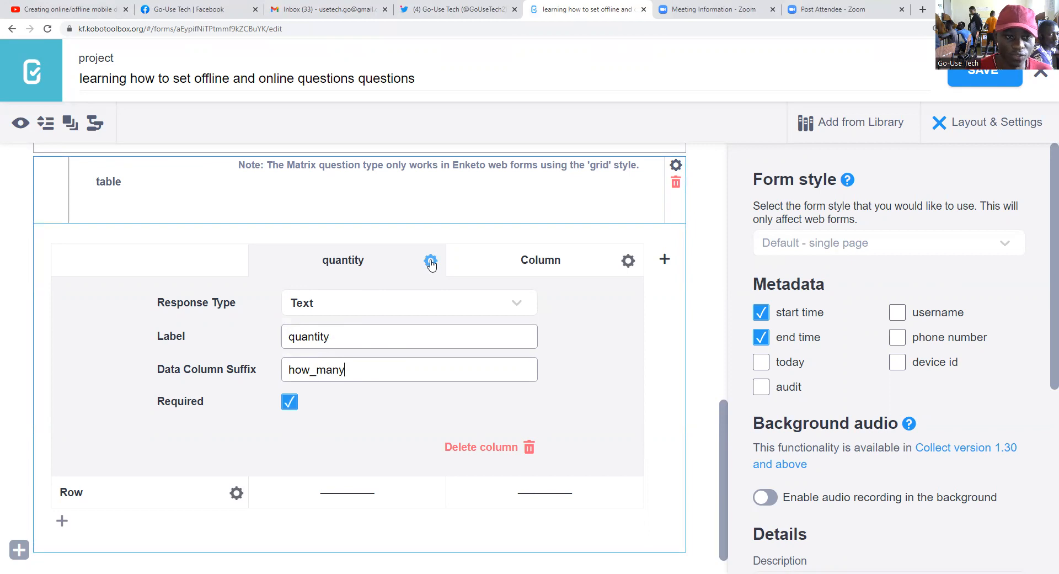
{"action": "left_click", "coordinate": [430, 262]}
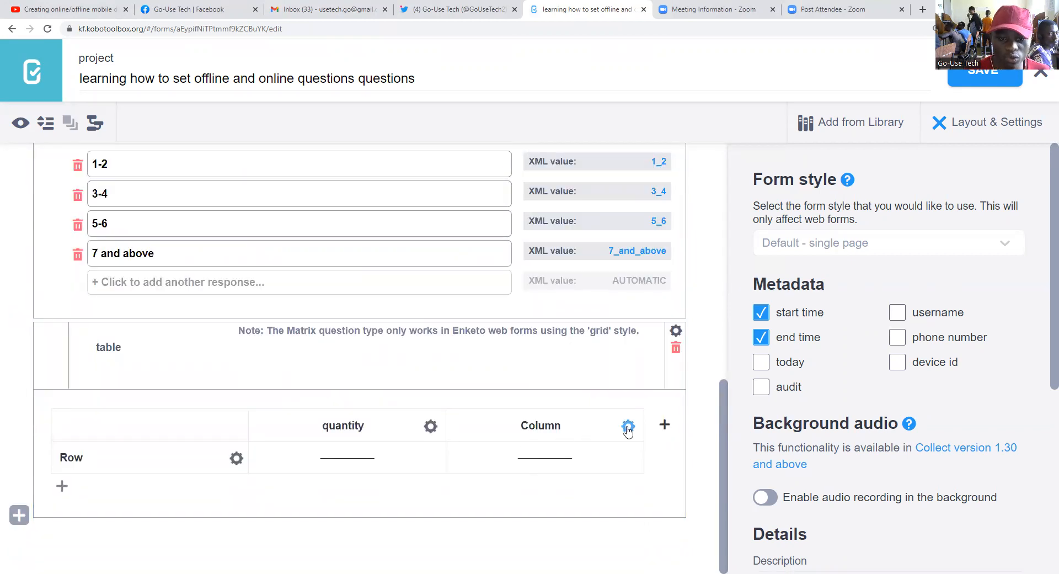
Relabel the second column 'price' with data suffix price_of_the_commusity.
{"action": "left_click", "coordinate": [628, 425]}
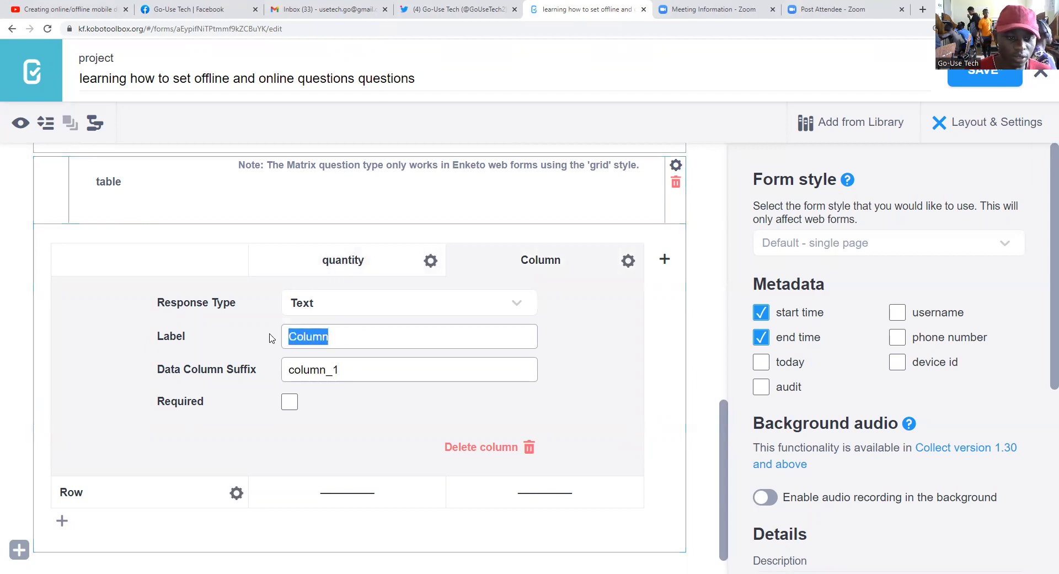
{"action": "type", "text": "price"}
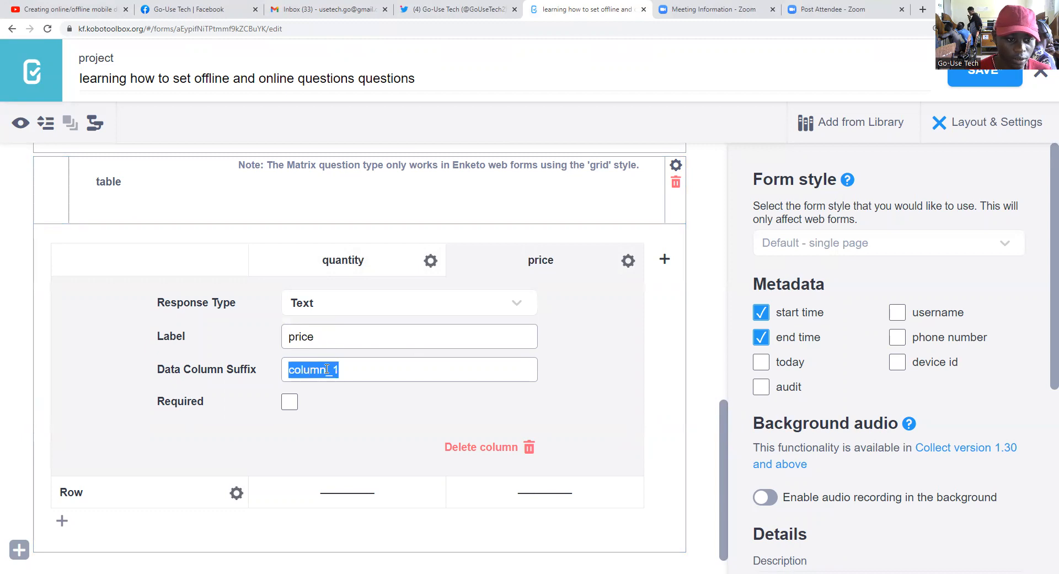
{"action": "type", "text": "price"}
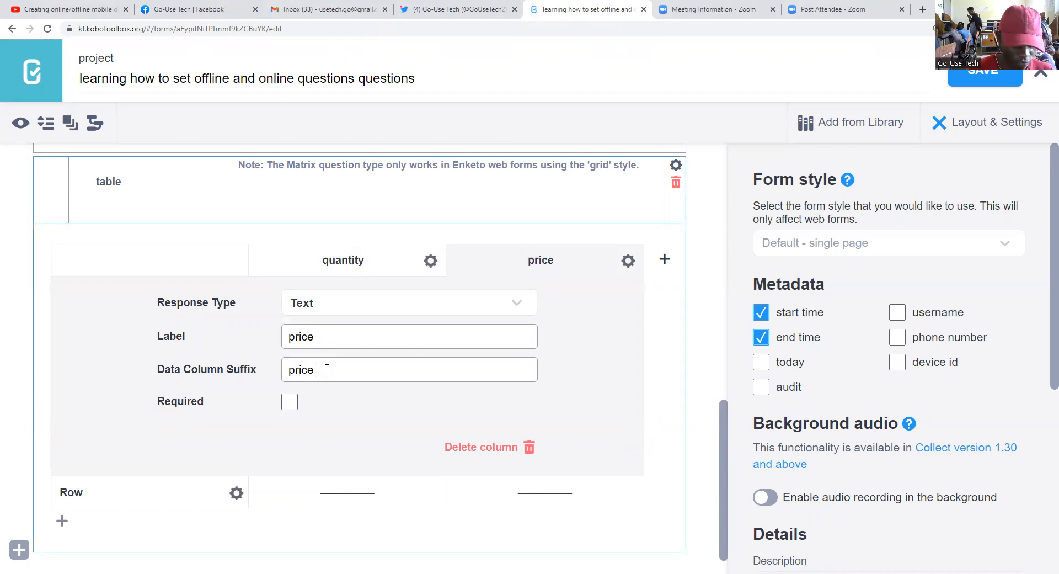
{"action": "type", "text": "of the"}
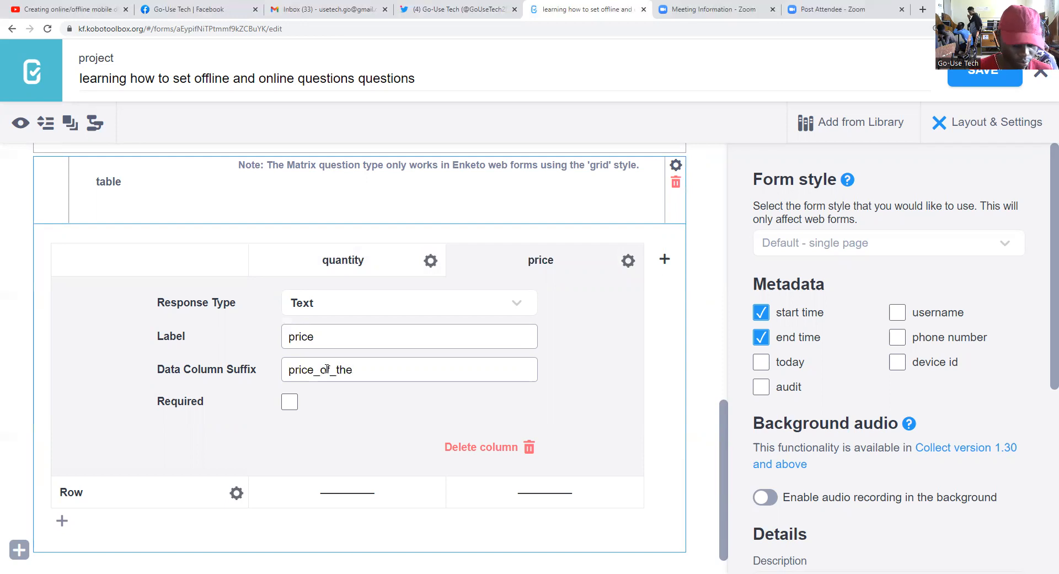
{"action": "type", "text": "commu"}
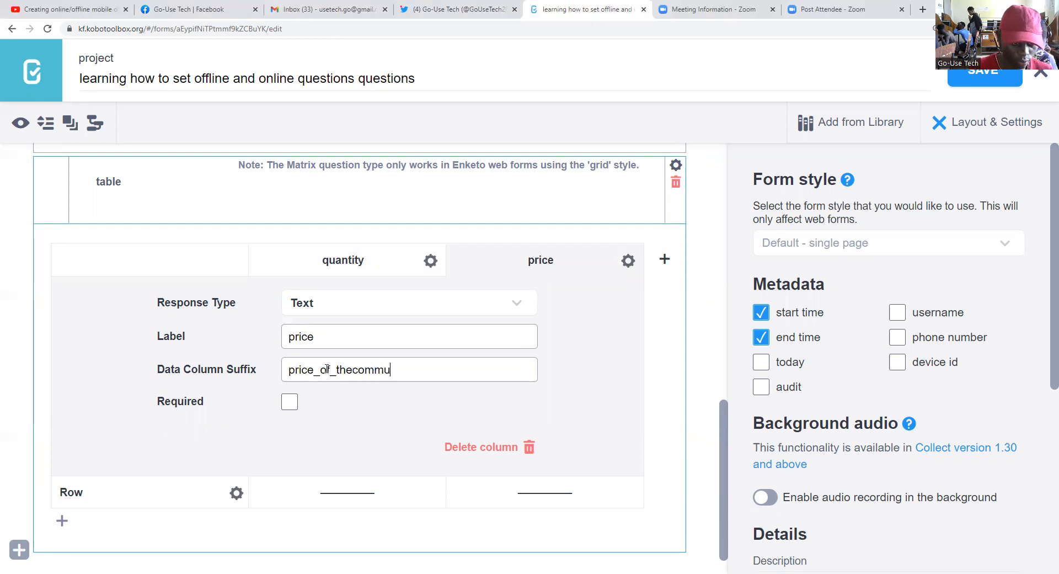
{"action": "type", "text": "sity"}
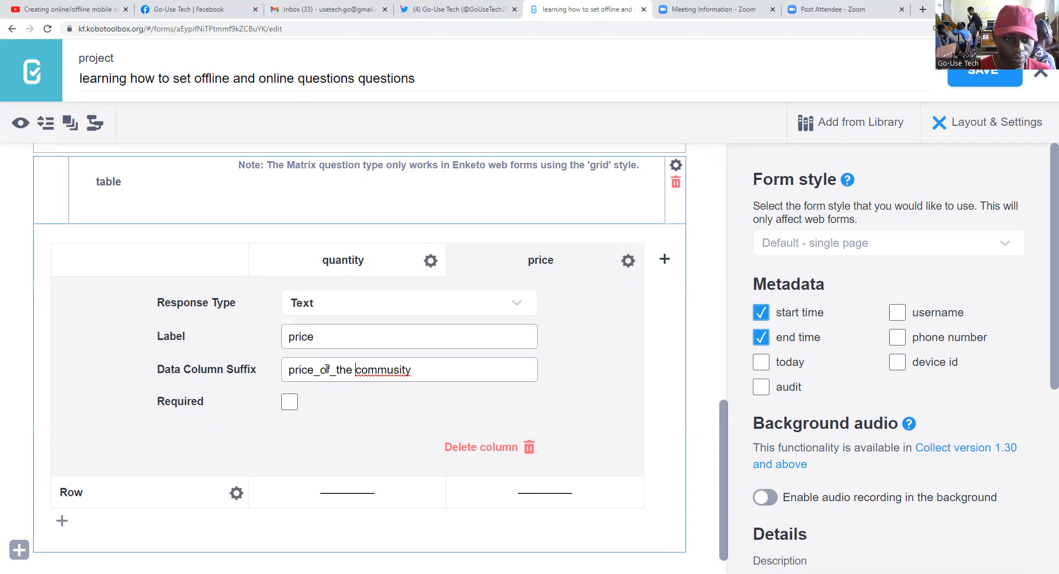
{"action": "left_click", "coordinate": [289, 401]}
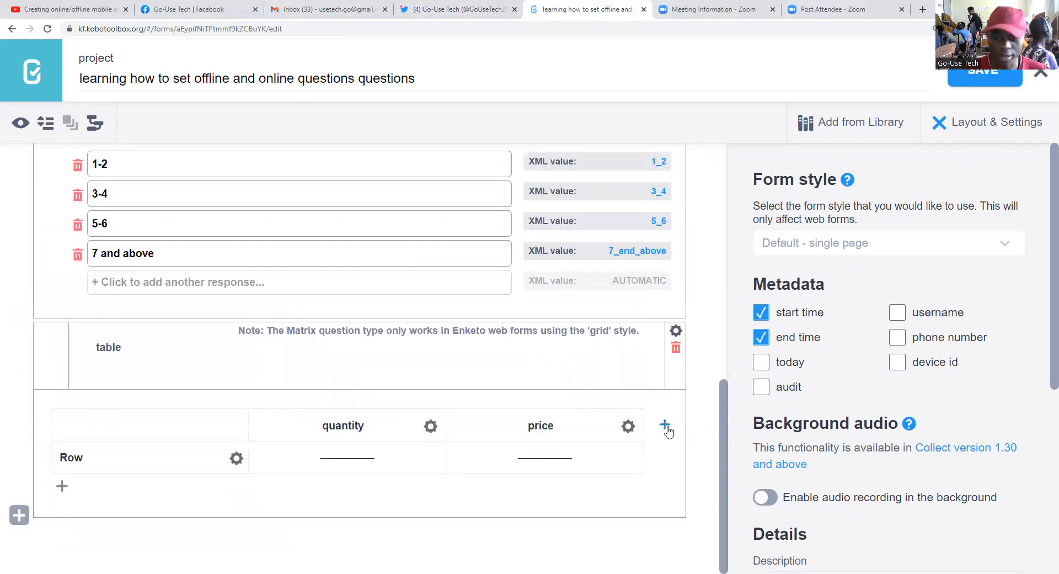
{"action": "left_click", "coordinate": [666, 426]}
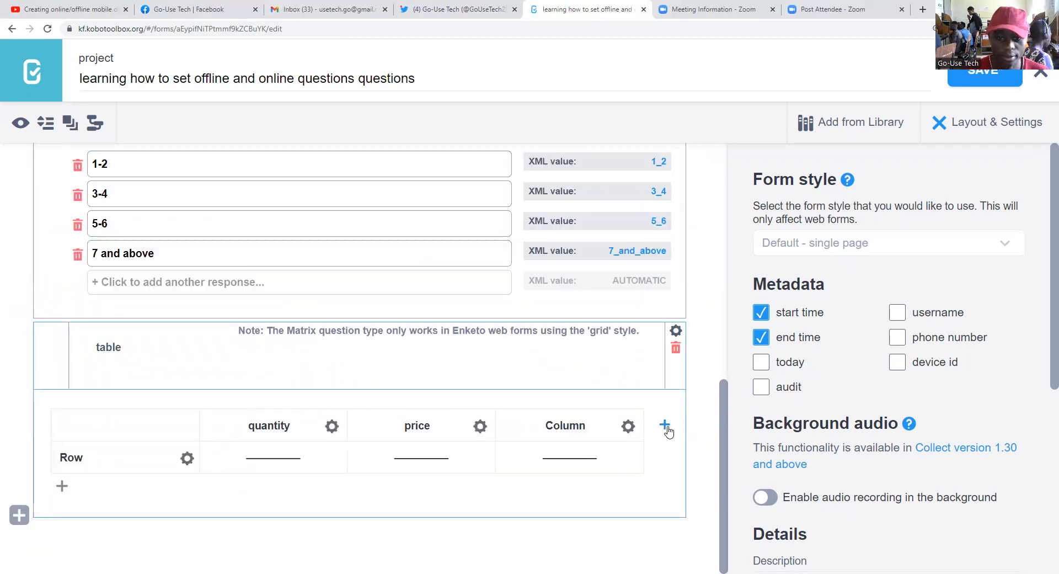
{"action": "left_click", "coordinate": [628, 426]}
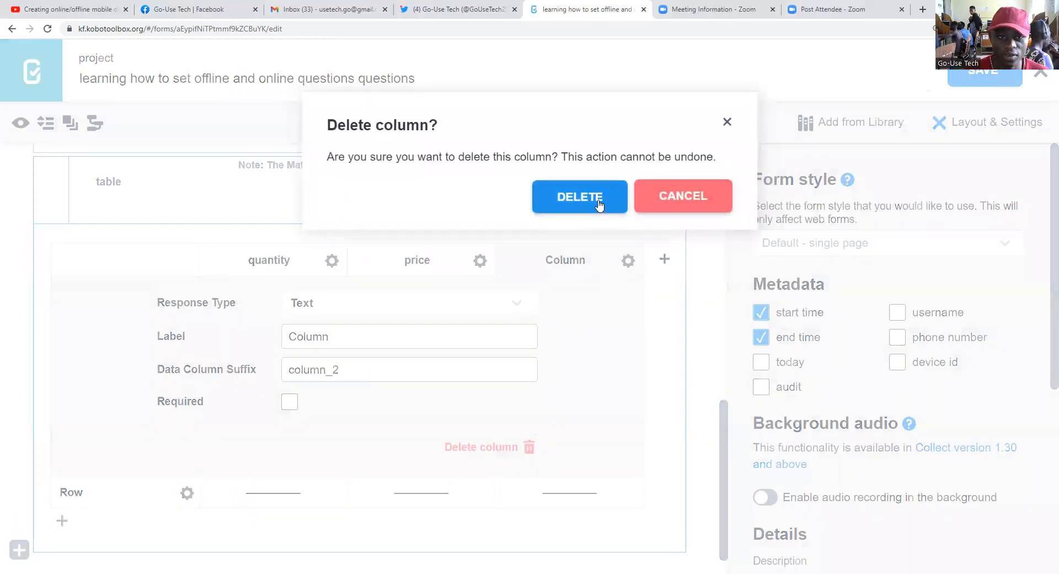
{"action": "left_click", "coordinate": [578, 196]}
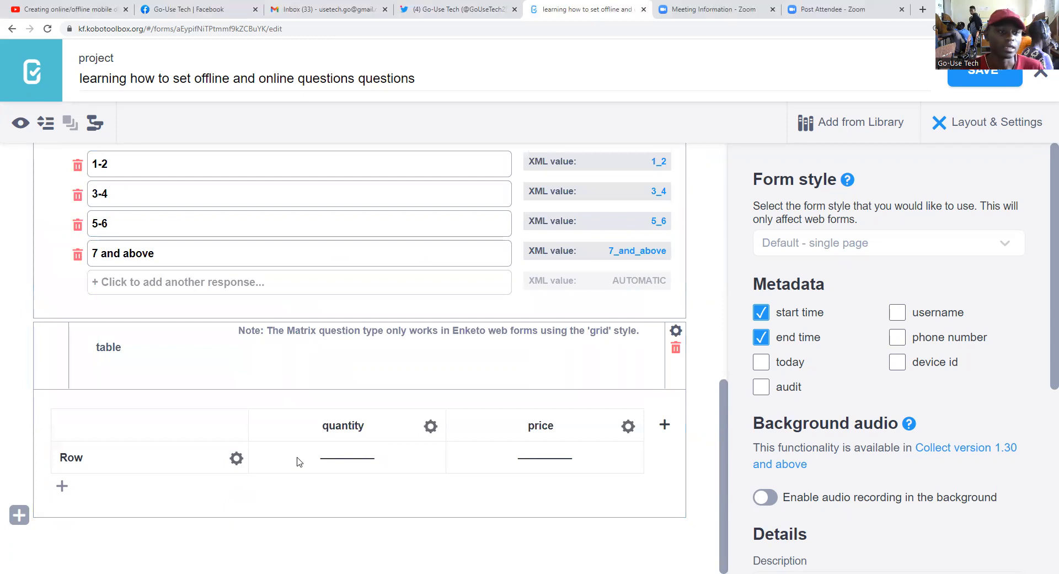
{"action": "mouse_move", "coordinate": [236, 458]}
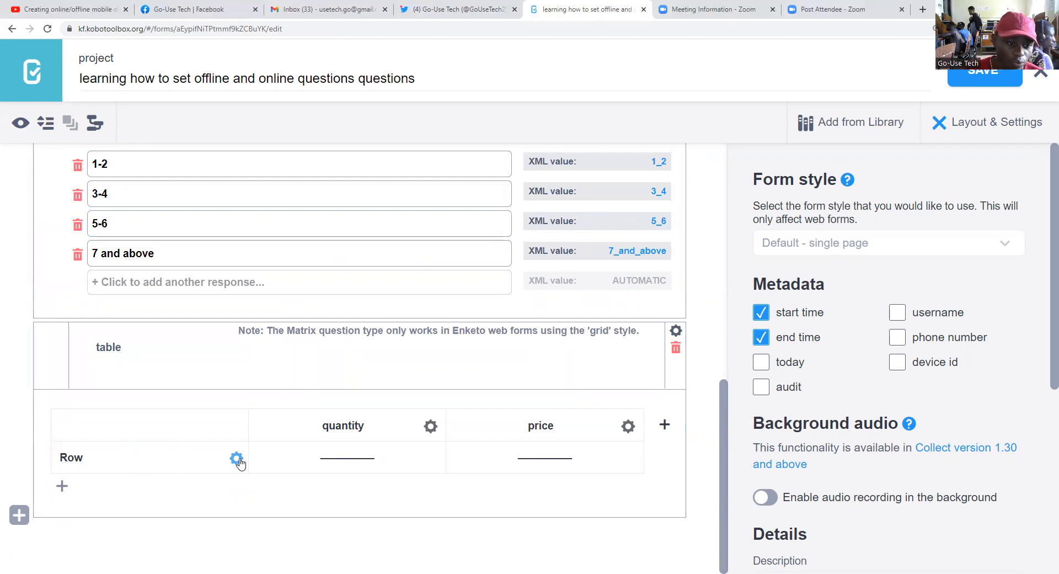
Label the first matrix row '1 kg of beans'.
{"action": "left_click", "coordinate": [235, 459]}
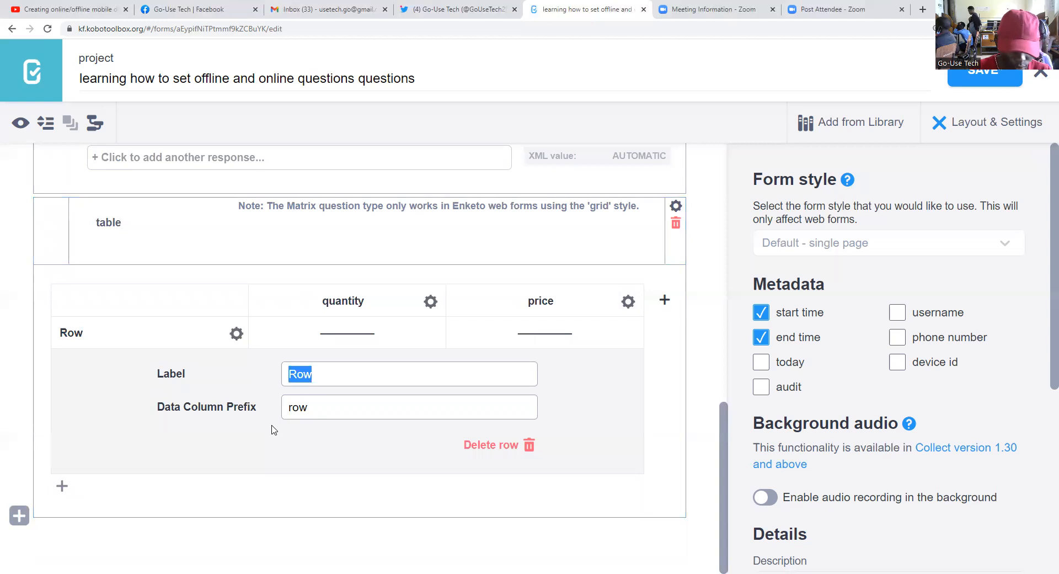
{"action": "type", "text": "1 kg"}
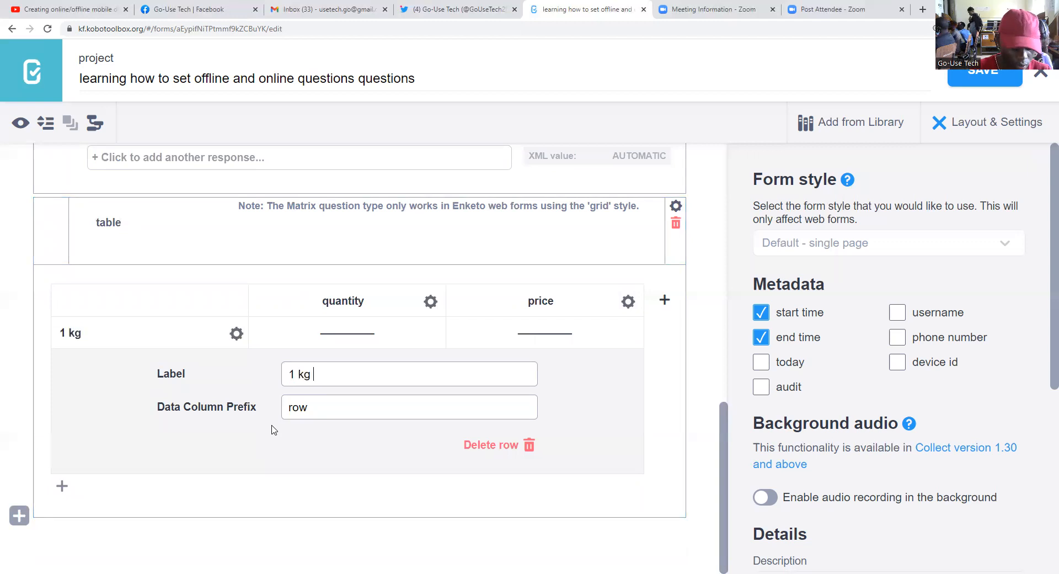
{"action": "type", "text": "of beans"}
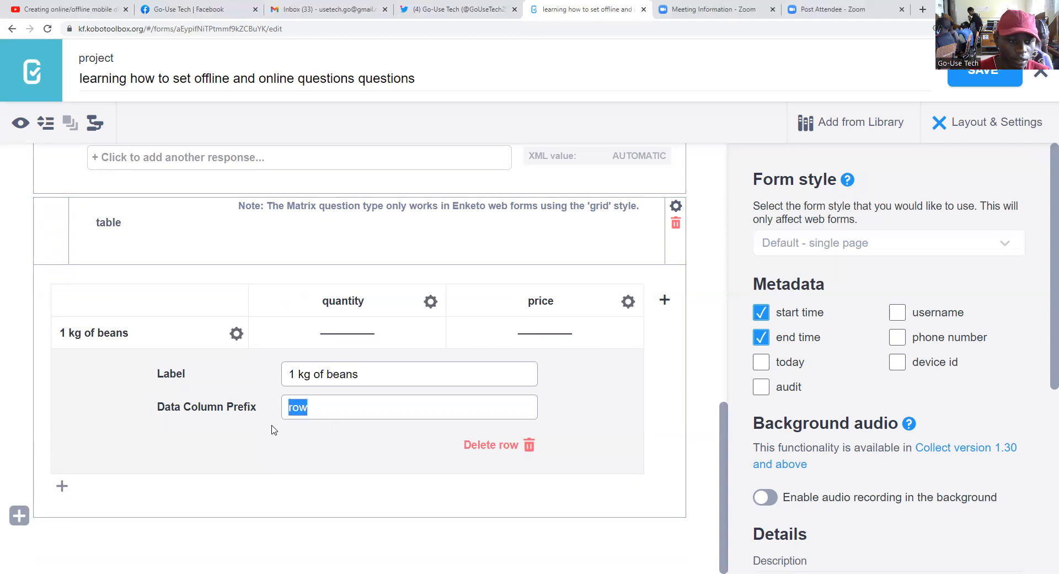
{"action": "type", "text": "price of b"}
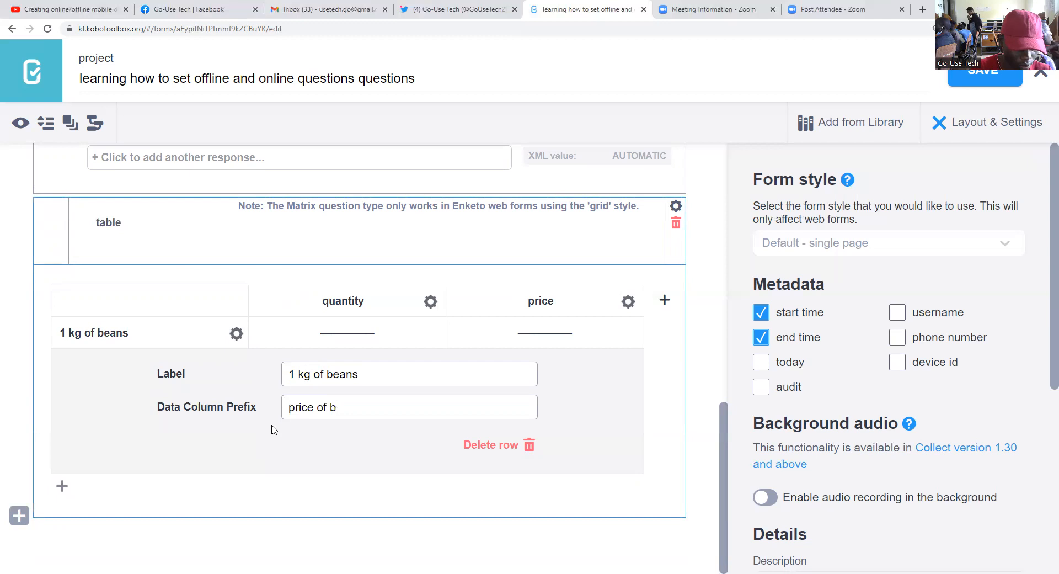
{"action": "type", "text": "eans"}
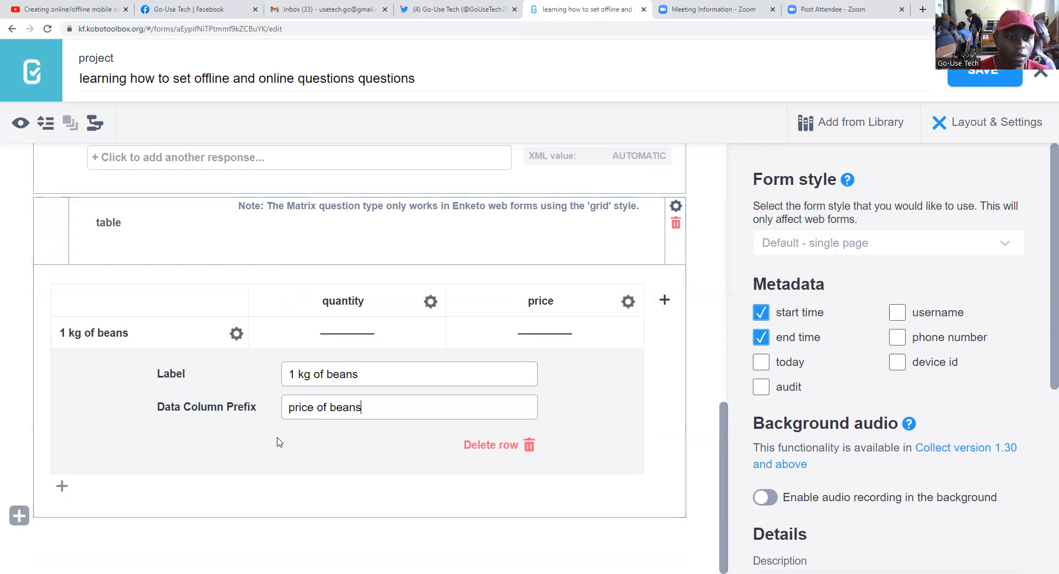
{"action": "scroll", "scroll_direction": "up", "scroll_amount": 3}
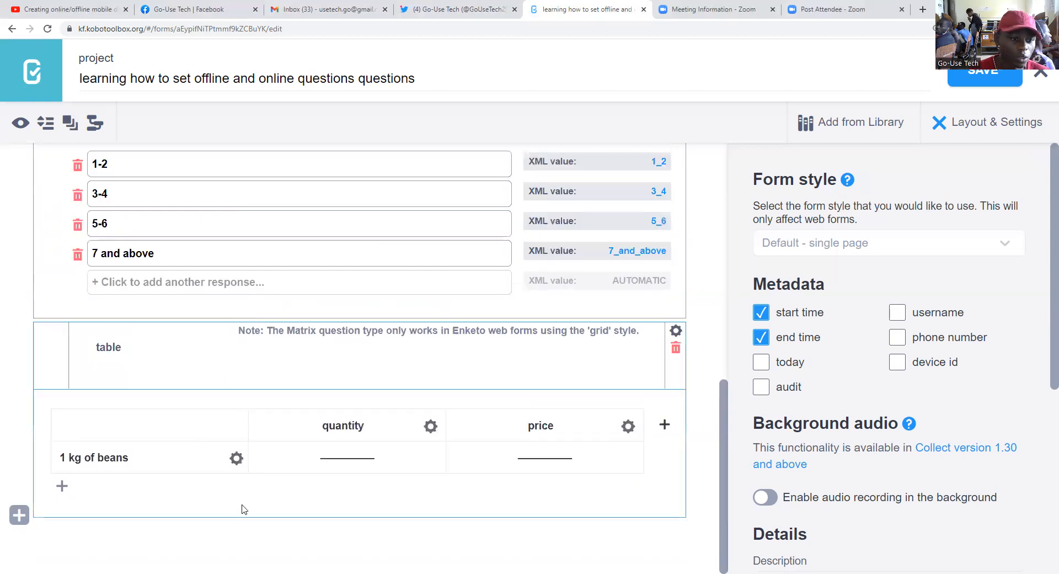
Add a second matrix row labelled '1 kg of posho' with prefix posho.
{"action": "left_click", "coordinate": [61, 485]}
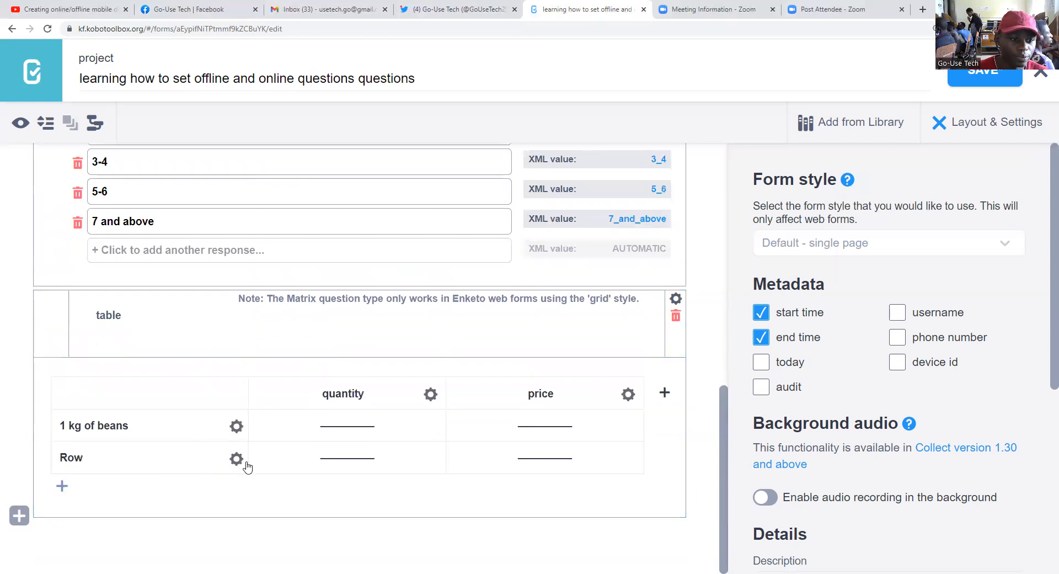
{"action": "left_click", "coordinate": [236, 459]}
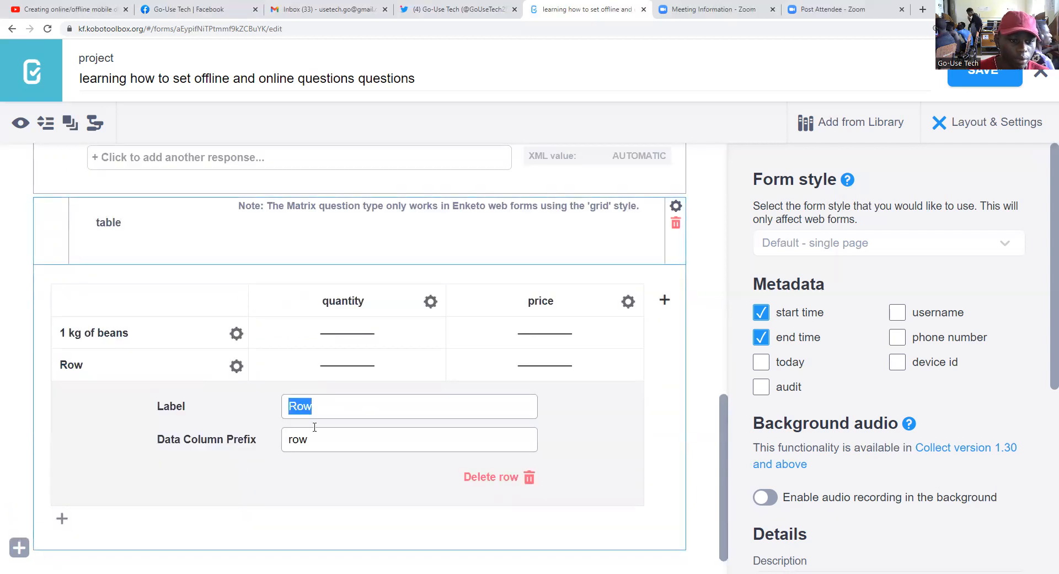
{"action": "type", "text": "i"}
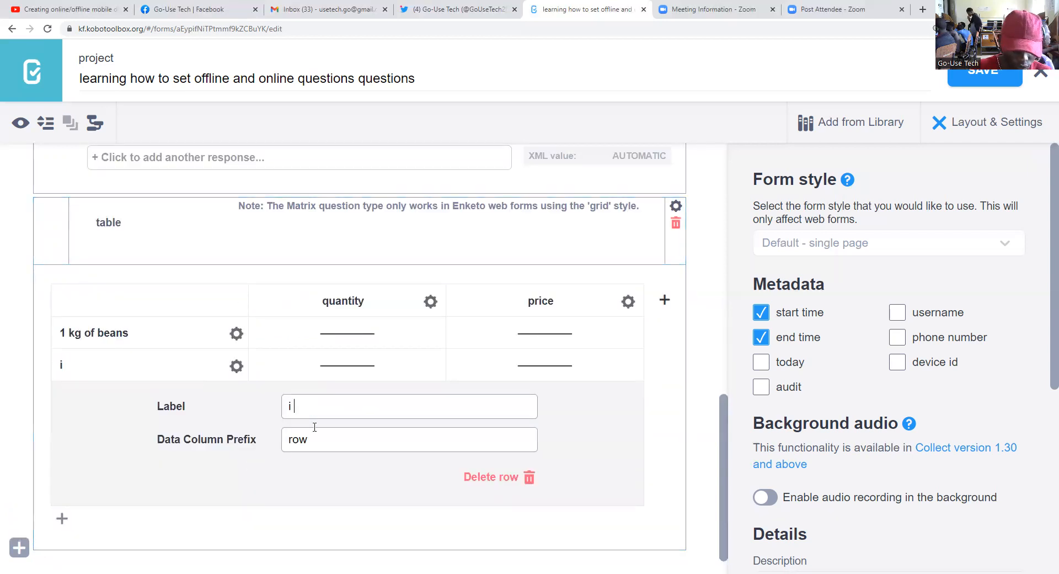
{"action": "type", "text": "kg"}
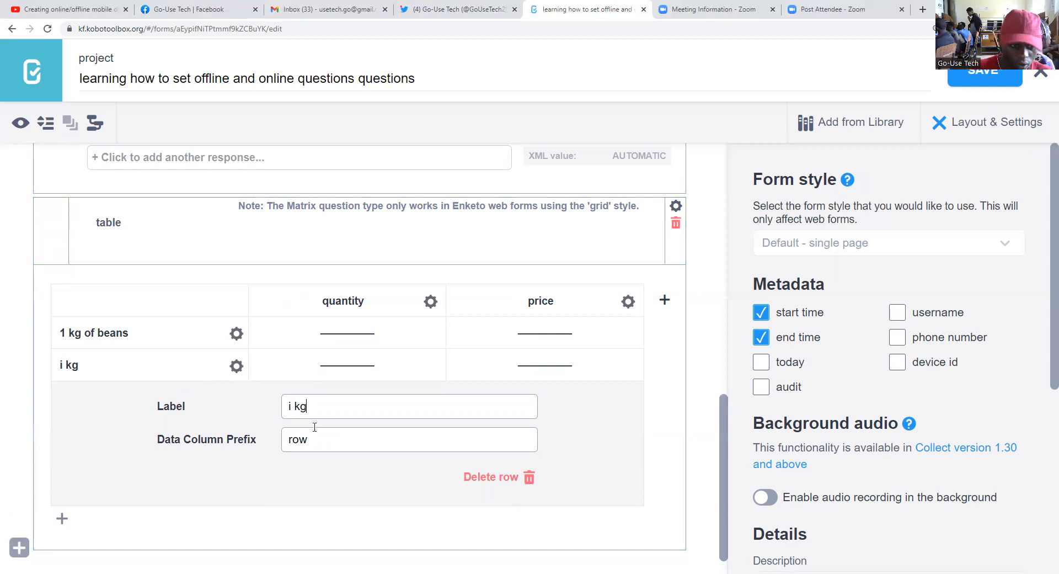
{"action": "type", "text": "1 k"}
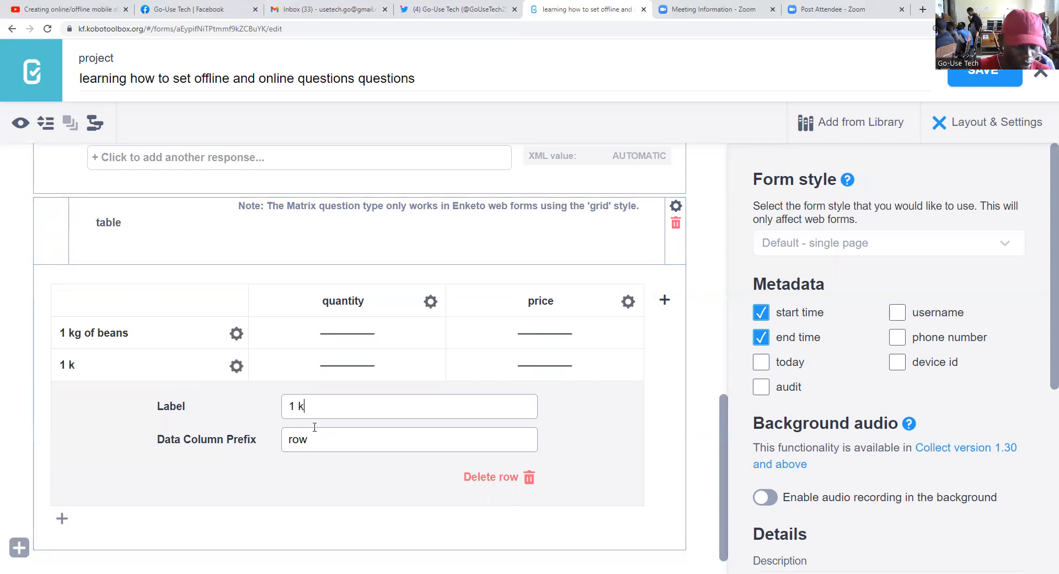
{"action": "type", "text": "g of"}
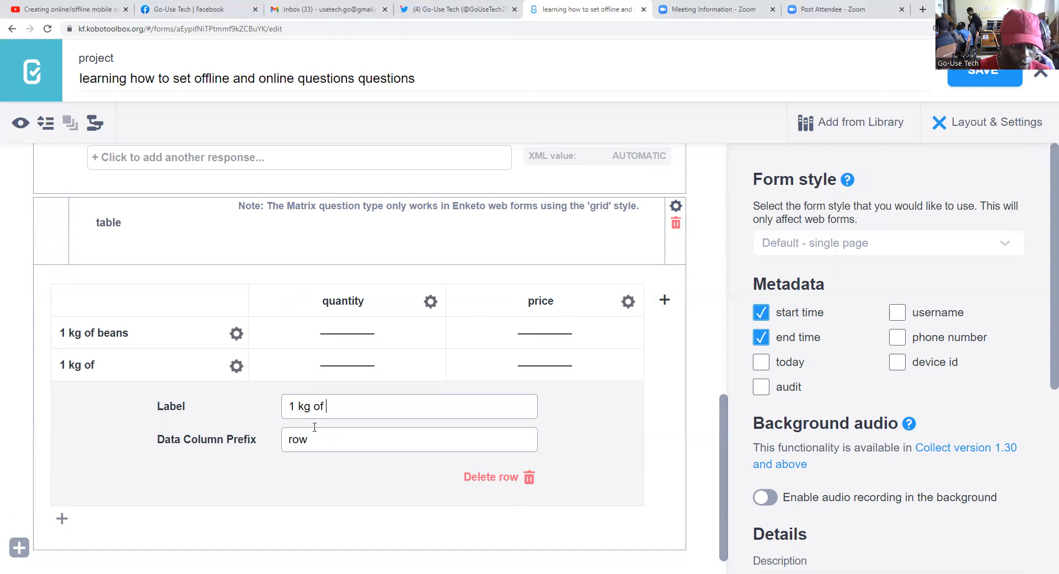
{"action": "type", "text": "posho"}
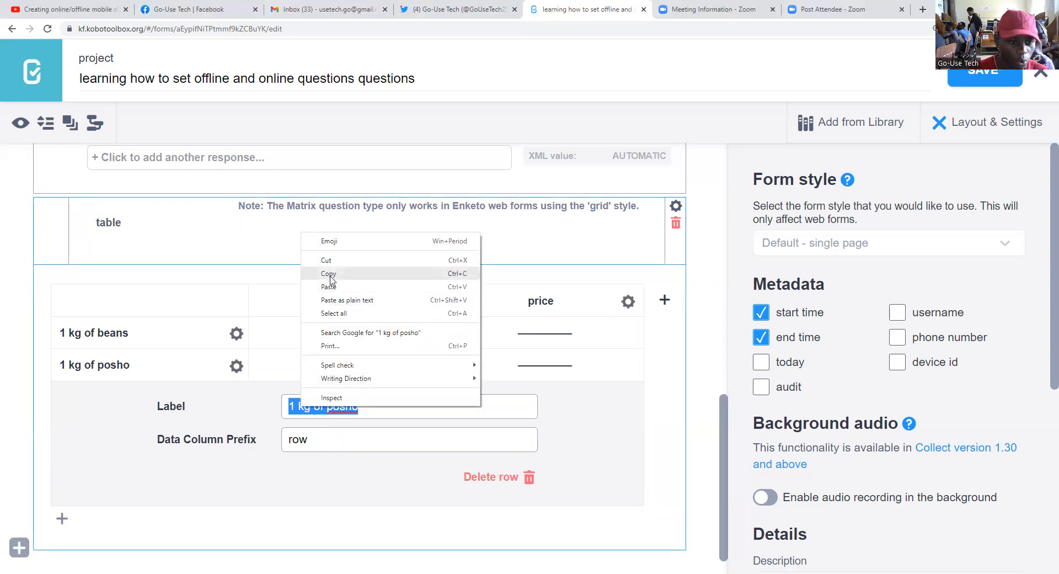
{"action": "left_click", "coordinate": [328, 273]}
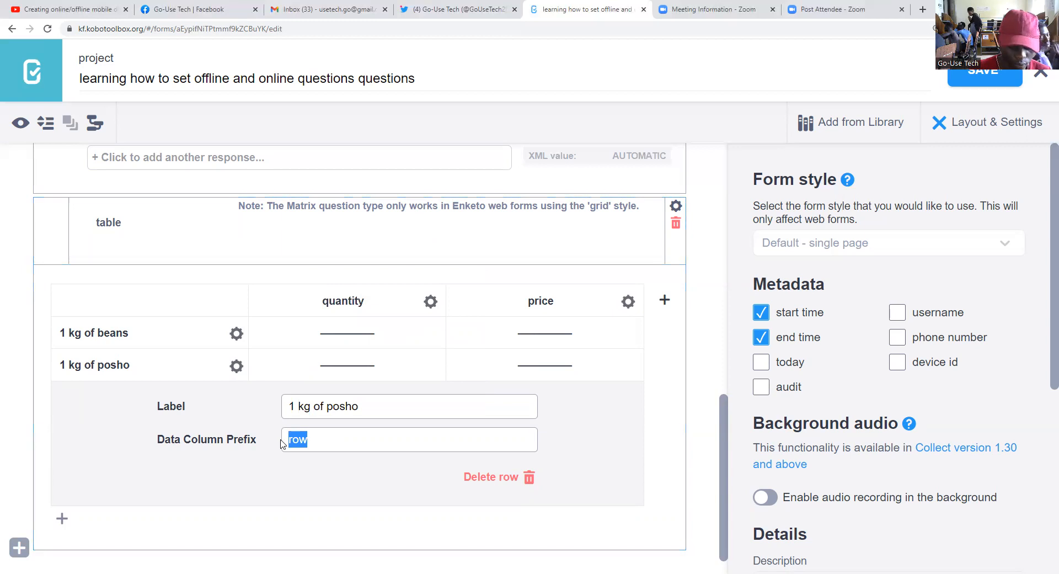
{"action": "type", "text": "posho"}
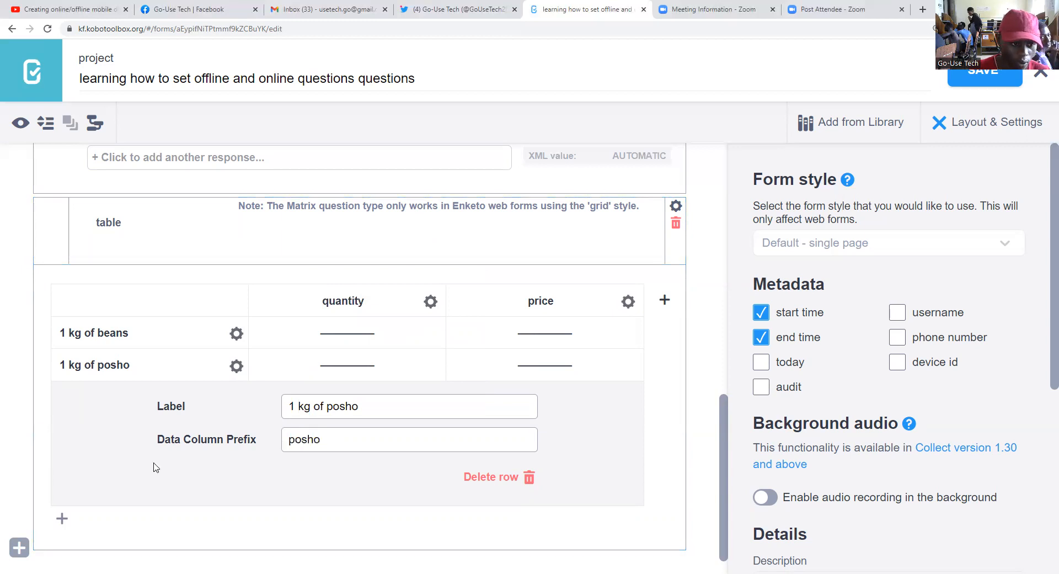
{"action": "type", "text": "_1"}
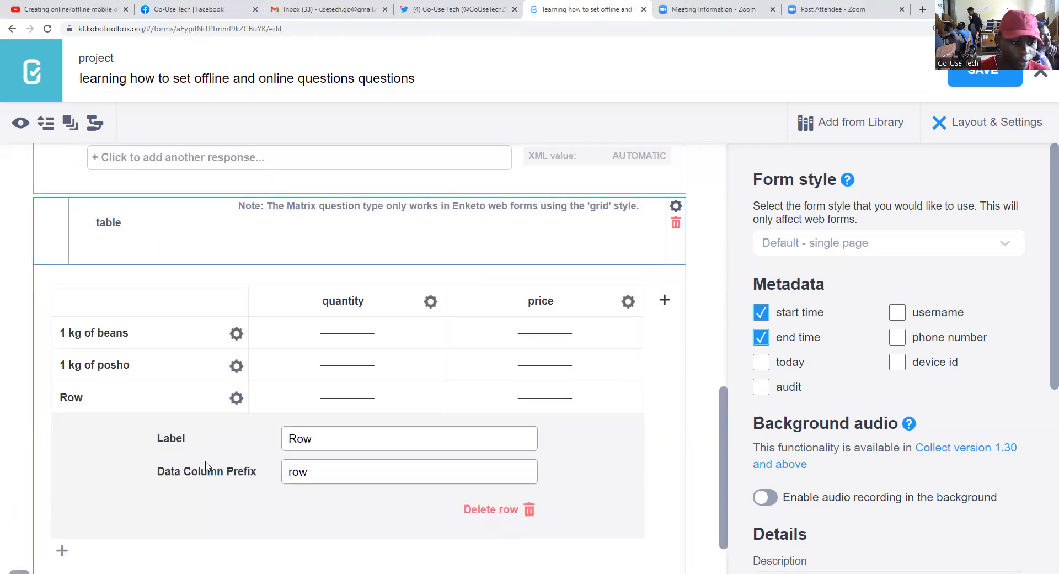
Rename the third matrix row to '1 kg of rice'.
{"action": "triple_click", "coordinate": [408, 438]}
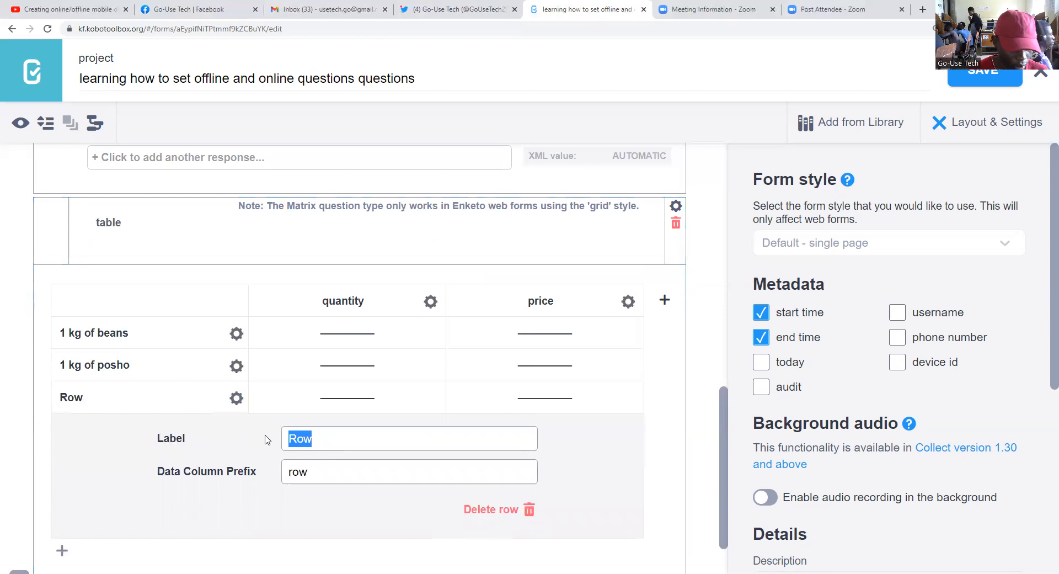
{"action": "type", "text": "1 kg of posho"}
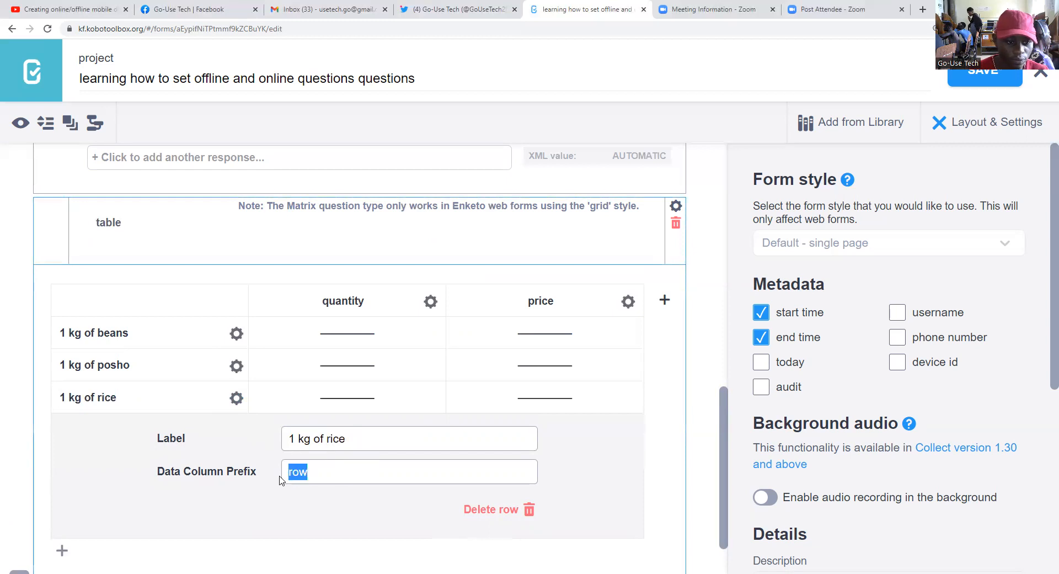
{"action": "type", "text": "rice"}
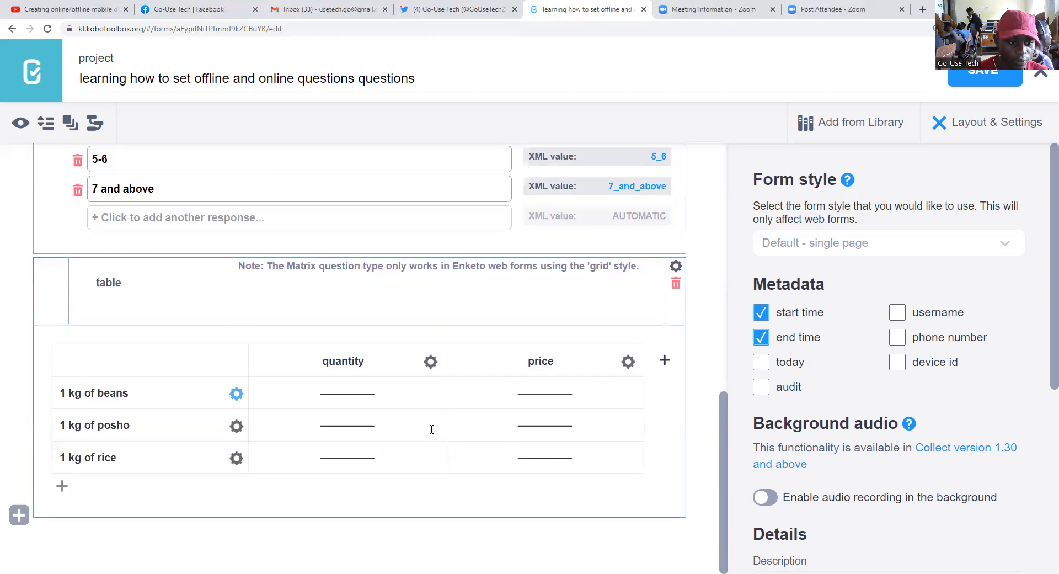
Add a fourth row labelled '1 kg of meat' with prefix meat.
{"action": "left_click", "coordinate": [61, 485]}
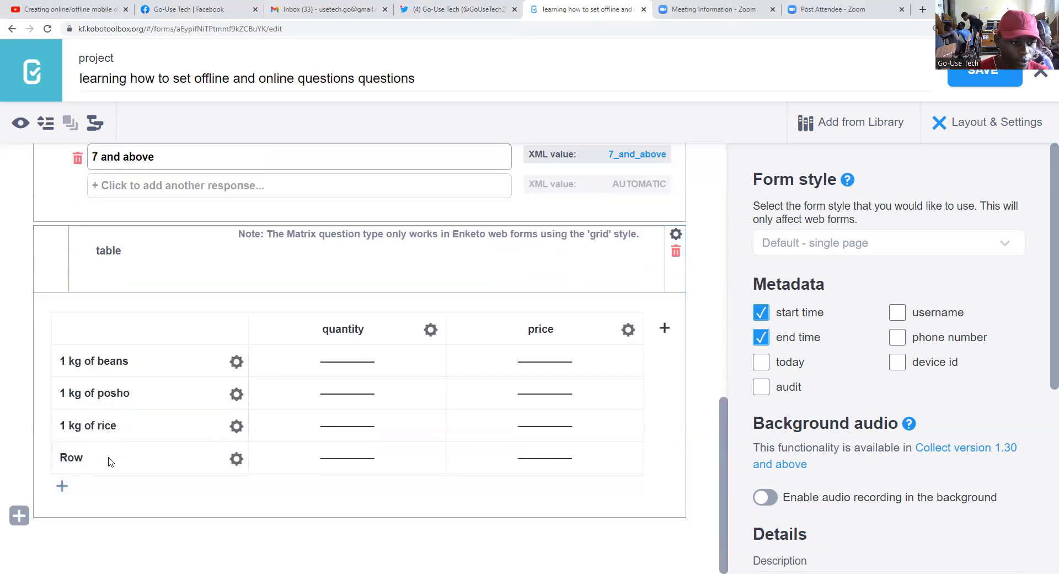
{"action": "left_click", "coordinate": [235, 458]}
{"action": "type", "text": "1 kg of posho"}
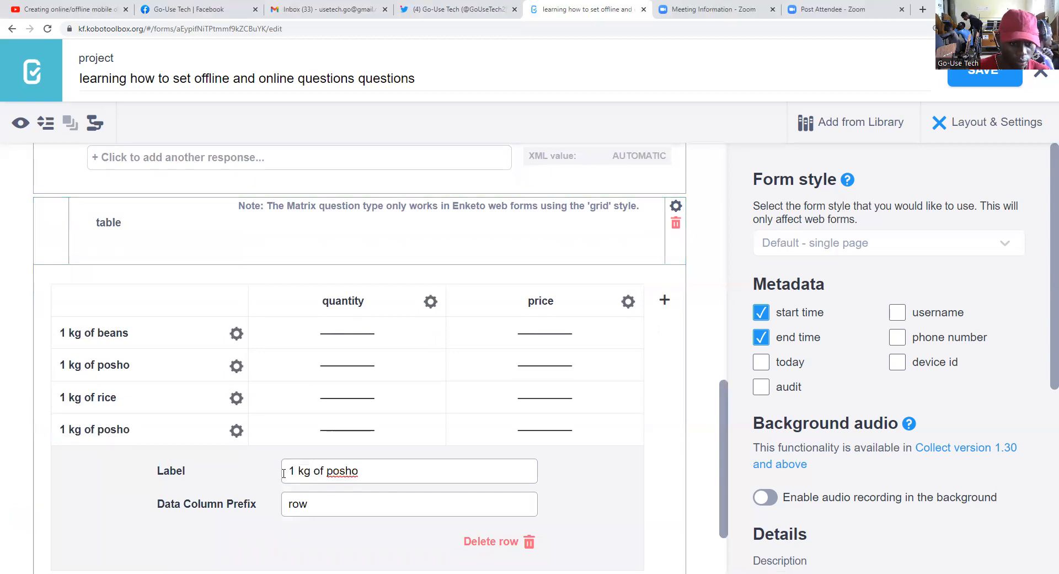
{"action": "key", "text": "Backspace"}
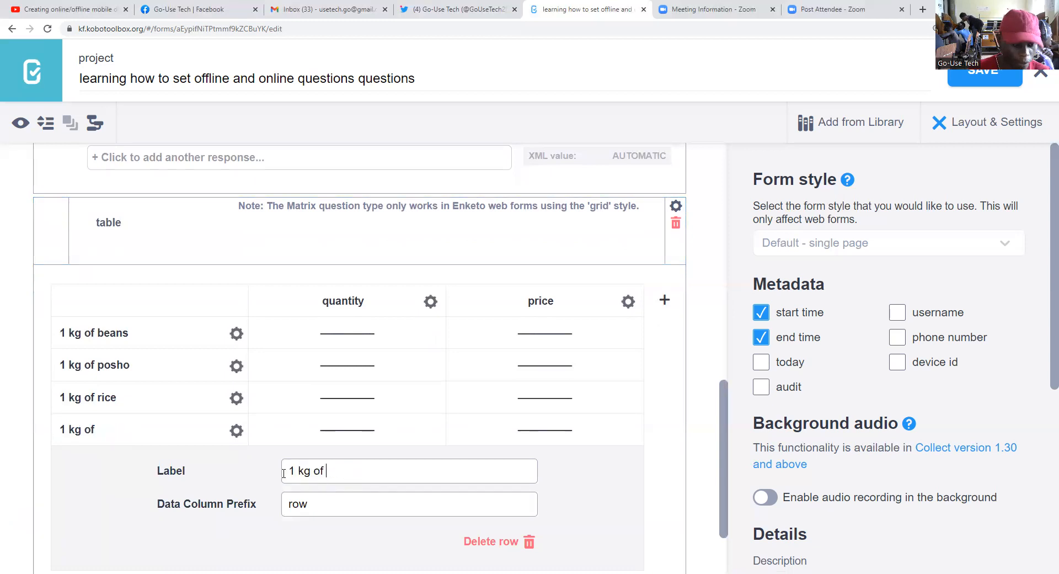
{"action": "type", "text": "meat"}
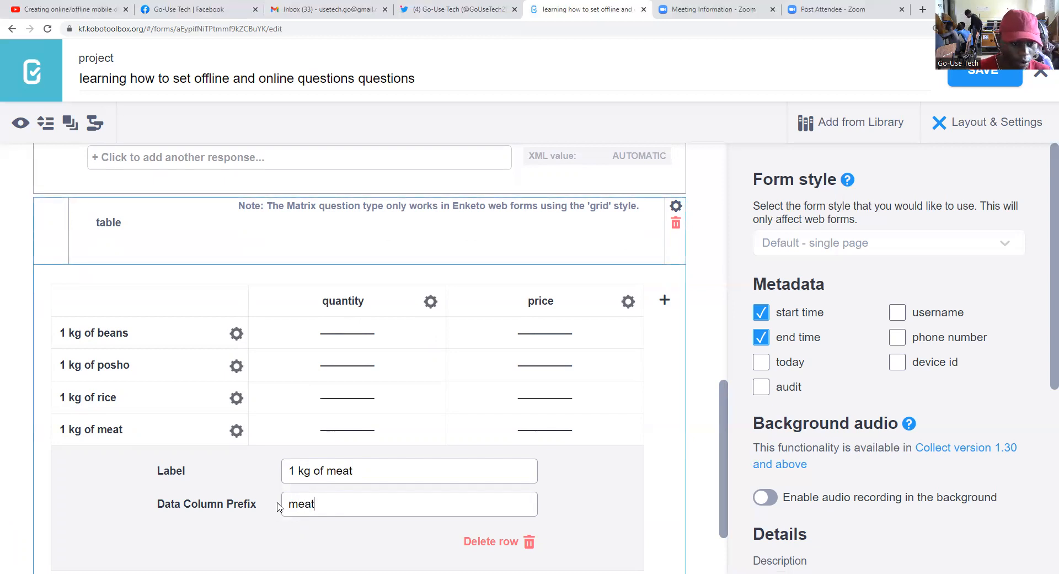
{"action": "type", "text": "_1"}
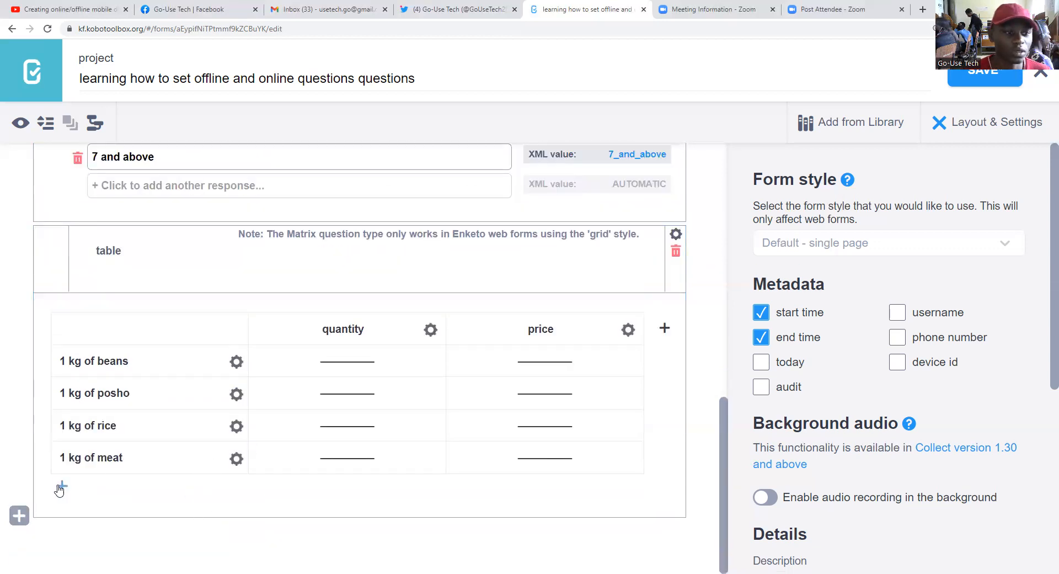
Add a fifth matrix row labelled '1 kg of cow peas'.
{"action": "left_click", "coordinate": [61, 490]}
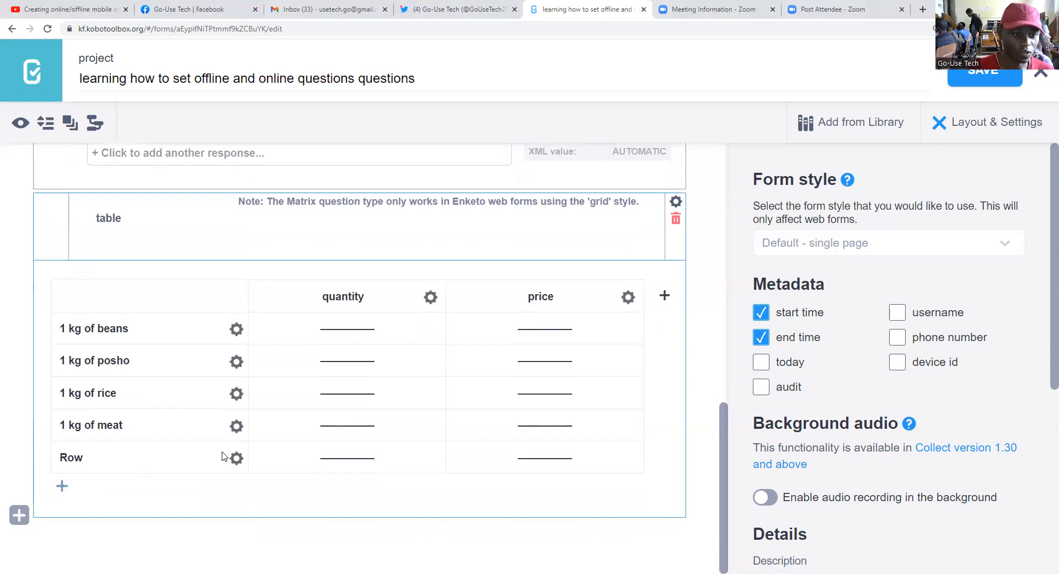
{"action": "mouse_move", "coordinate": [236, 457]}
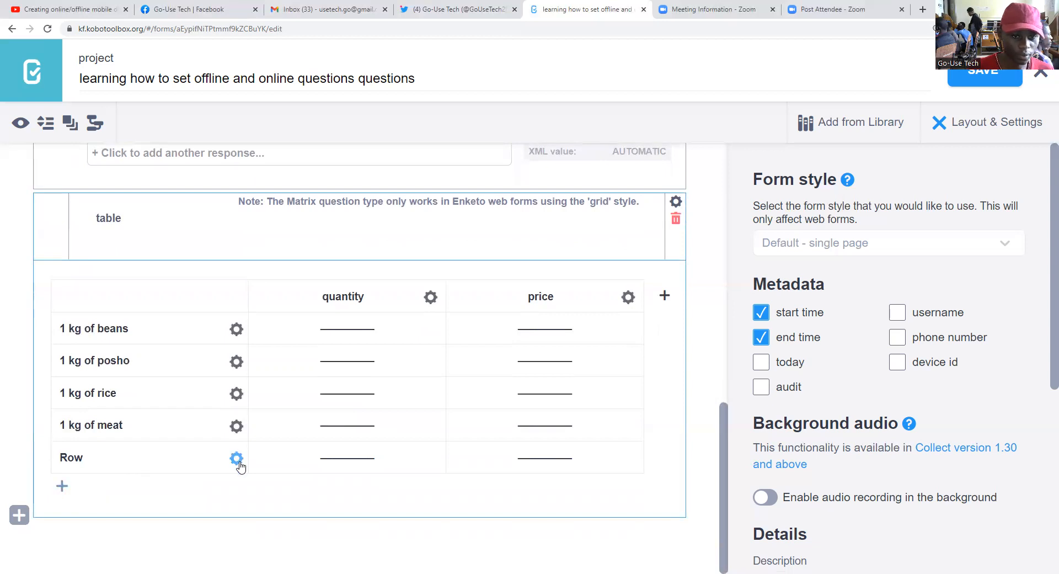
{"action": "left_click", "coordinate": [237, 457]}
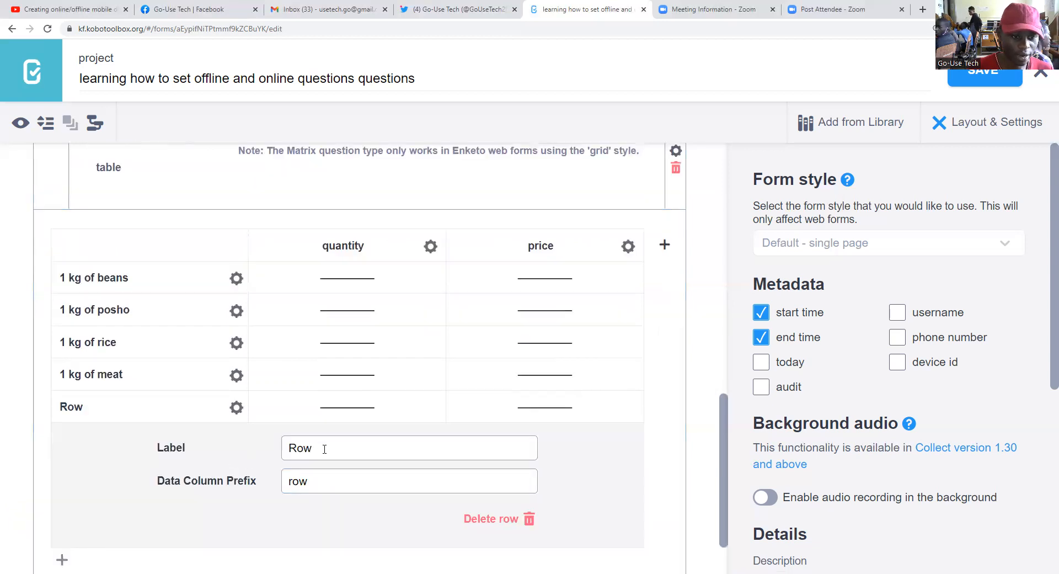
{"action": "type", "text": "1 kg of posho"}
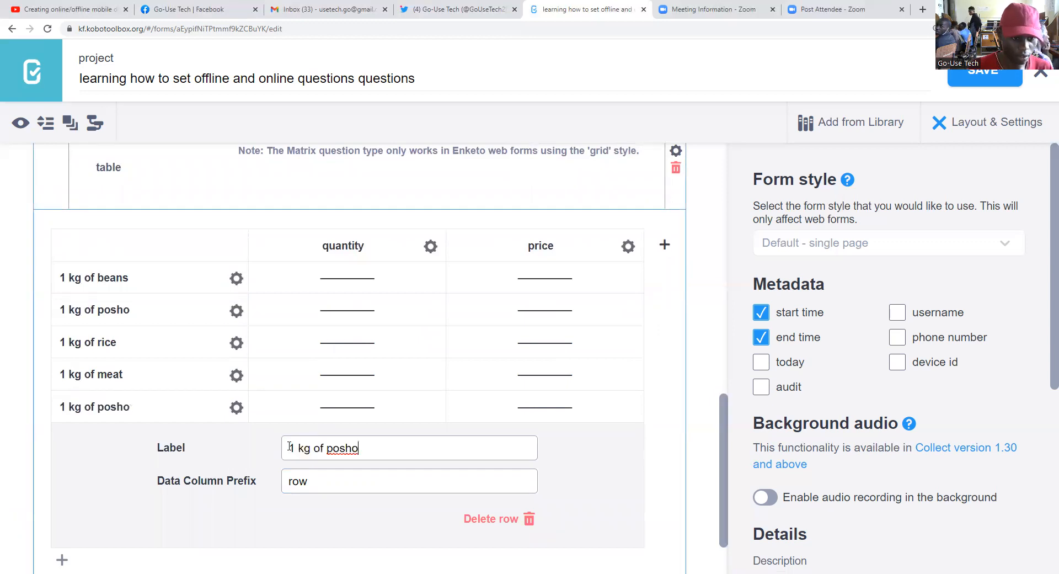
{"action": "key", "text": "Backspace"}
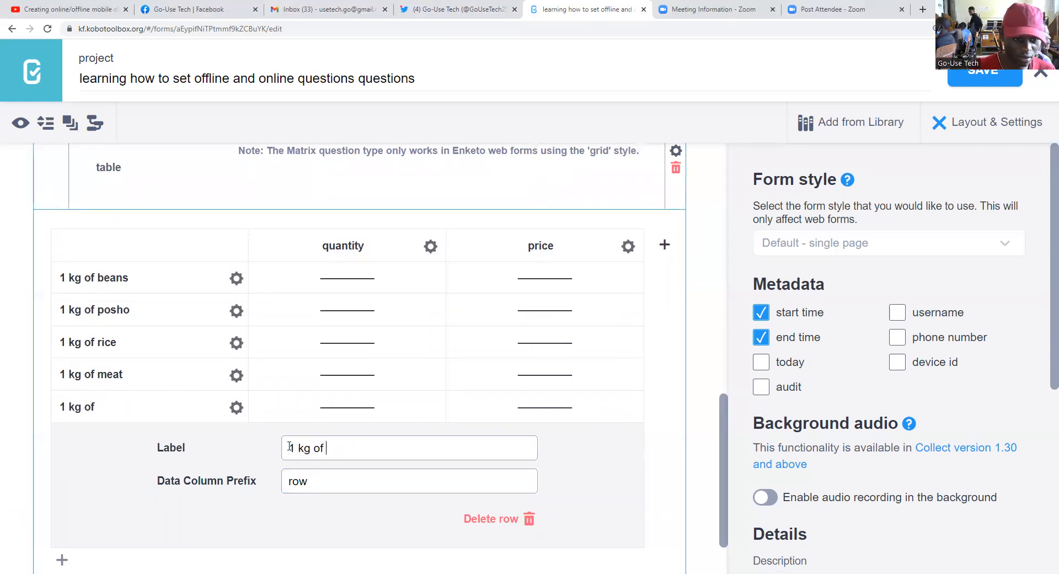
{"action": "type", "text": "cow"}
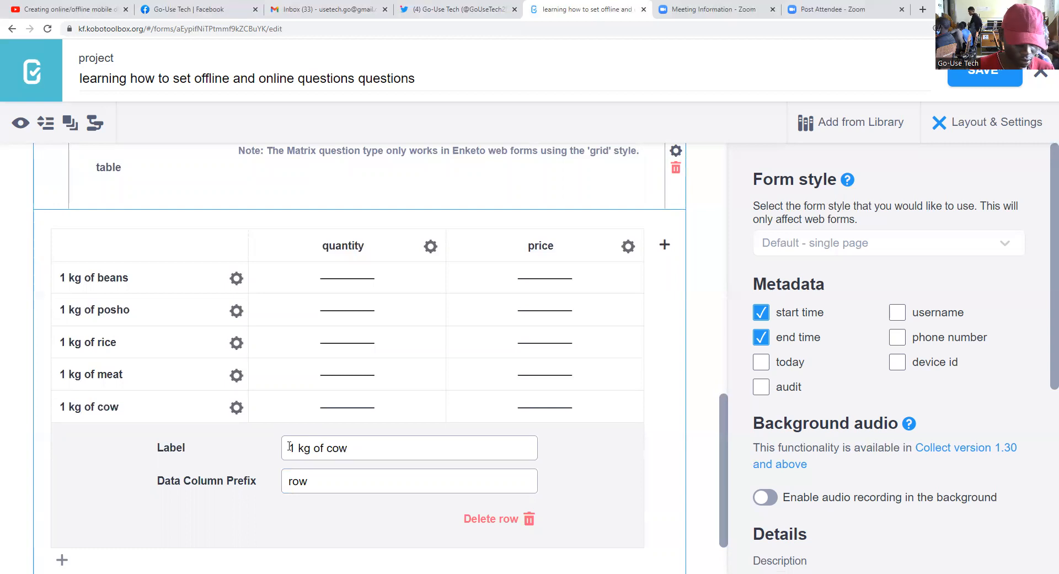
{"action": "type", "text": "peas"}
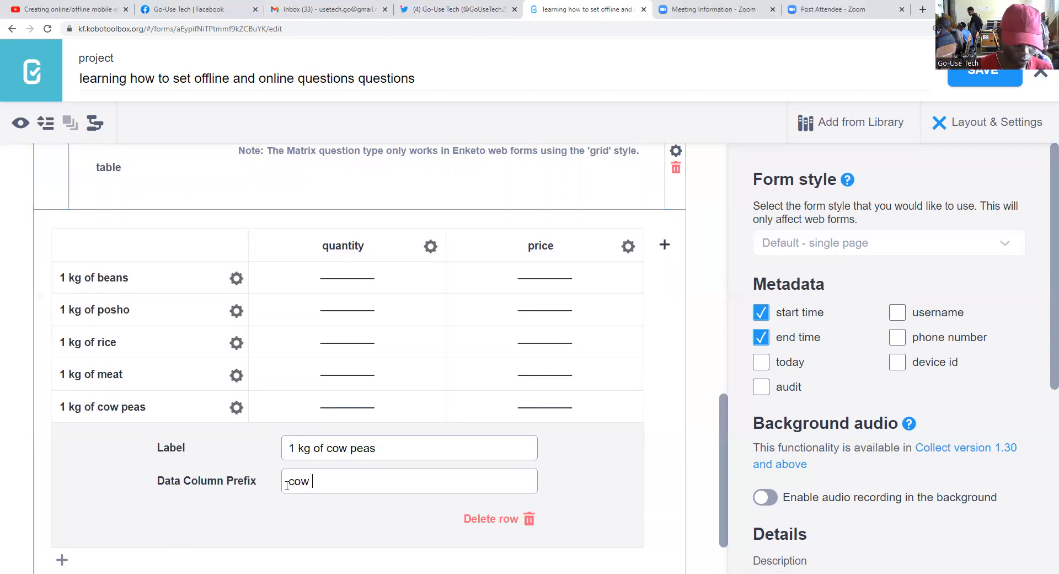
{"action": "type", "text": "peas"}
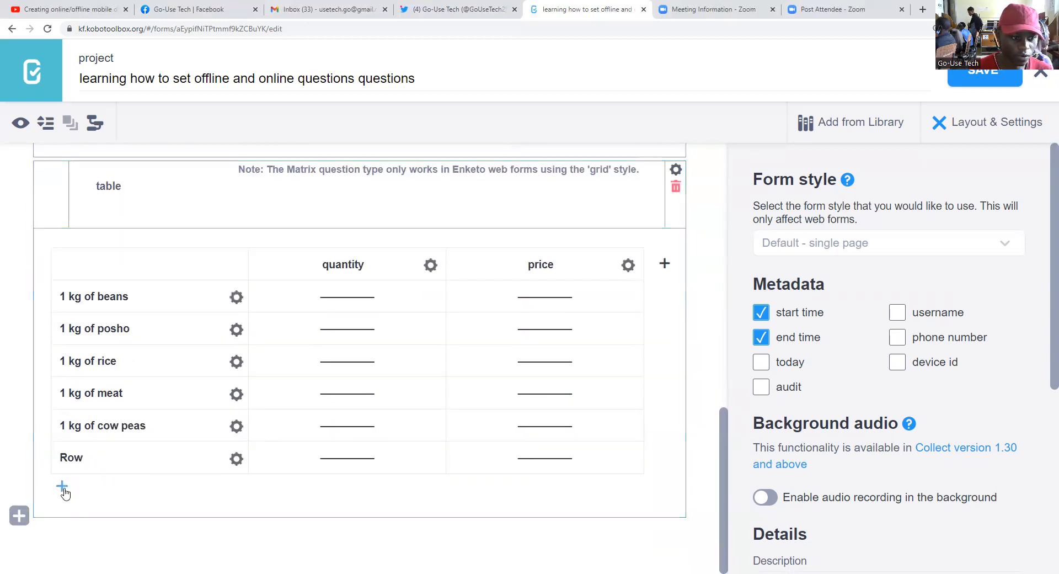
Label the sixth row '1 kg of fish' with data column prefix fish_1.
{"action": "left_click", "coordinate": [237, 458]}
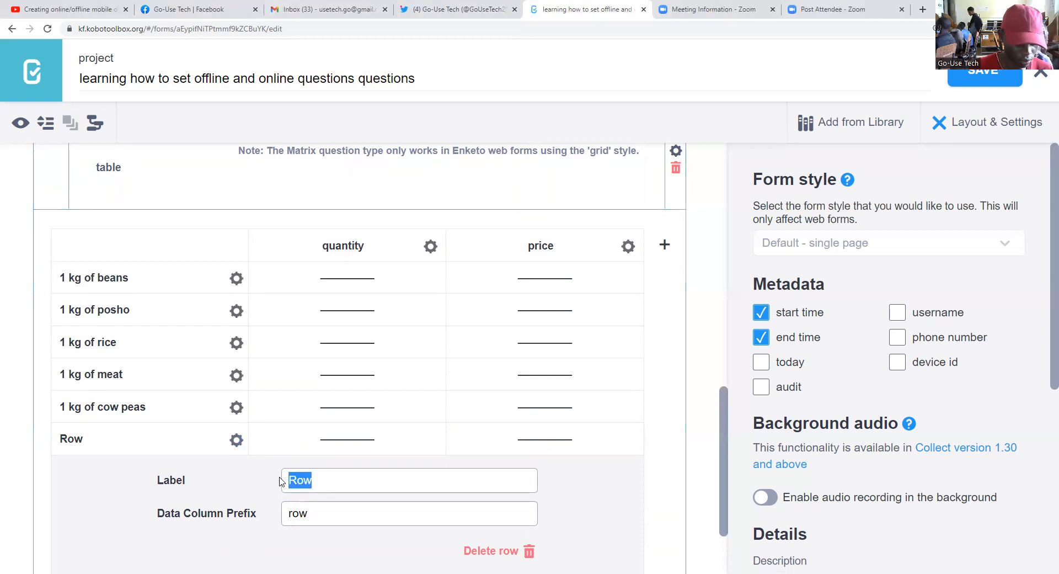
{"action": "type", "text": "1 kg of p"}
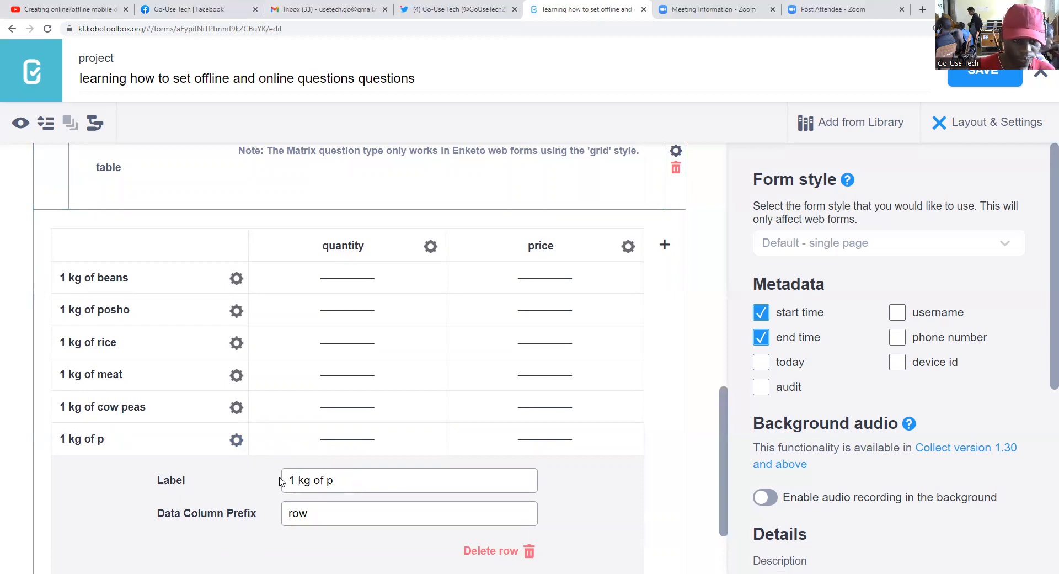
{"action": "key", "text": "Backspace"}
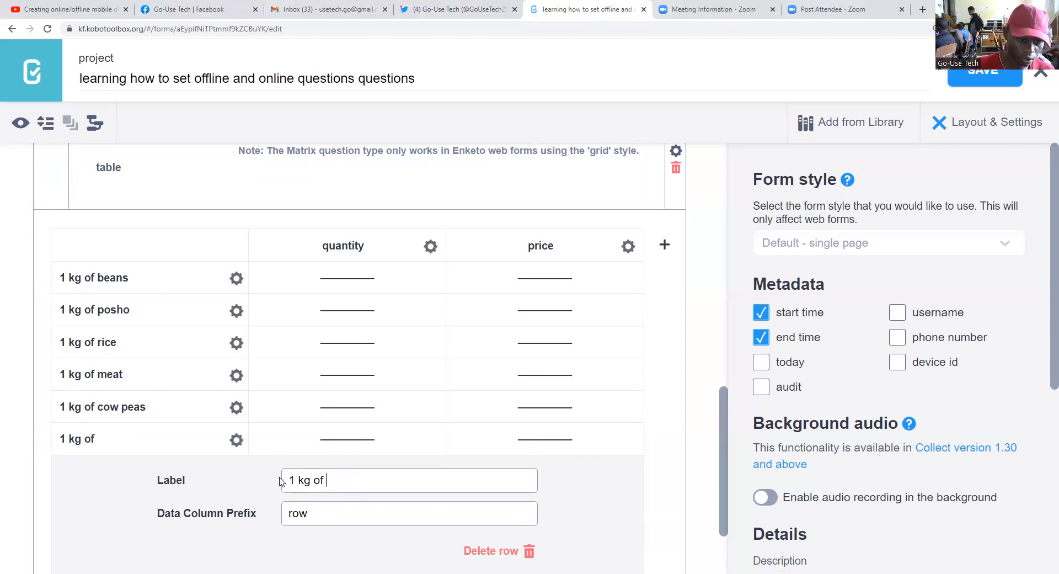
{"action": "type", "text": "fish"}
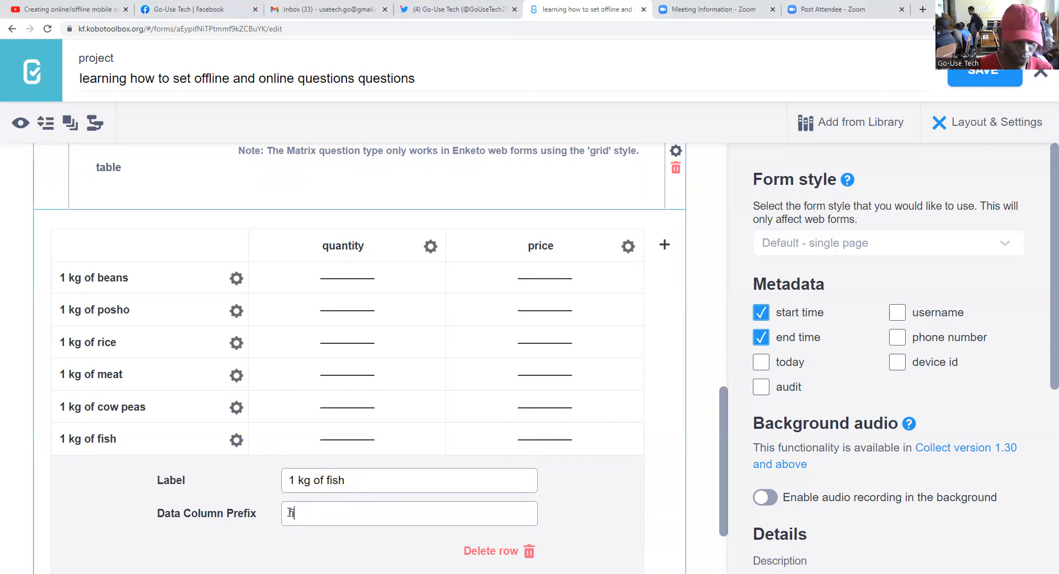
{"action": "type", "text": "is"}
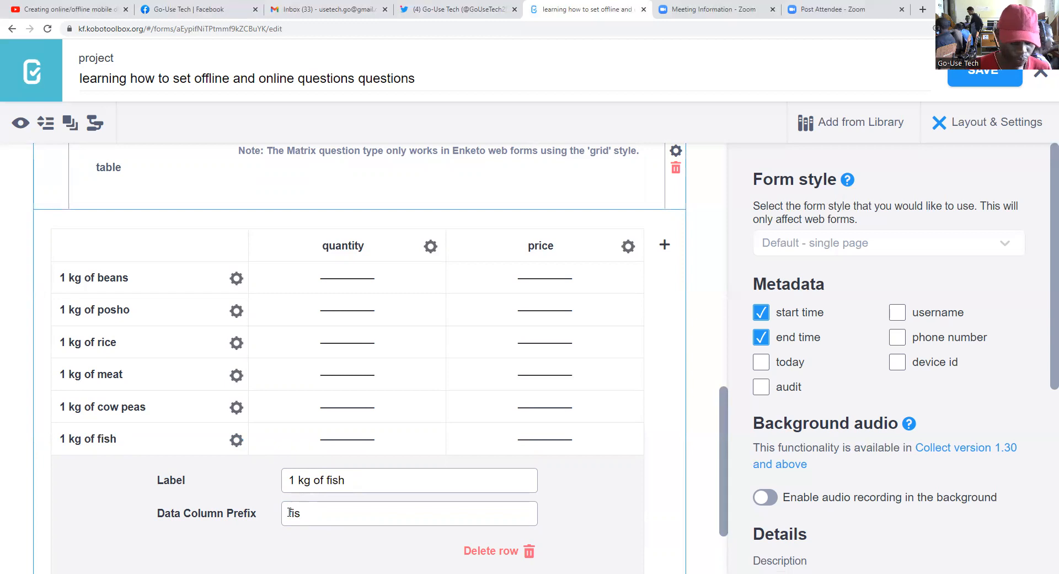
{"action": "type", "text": "fish_1"}
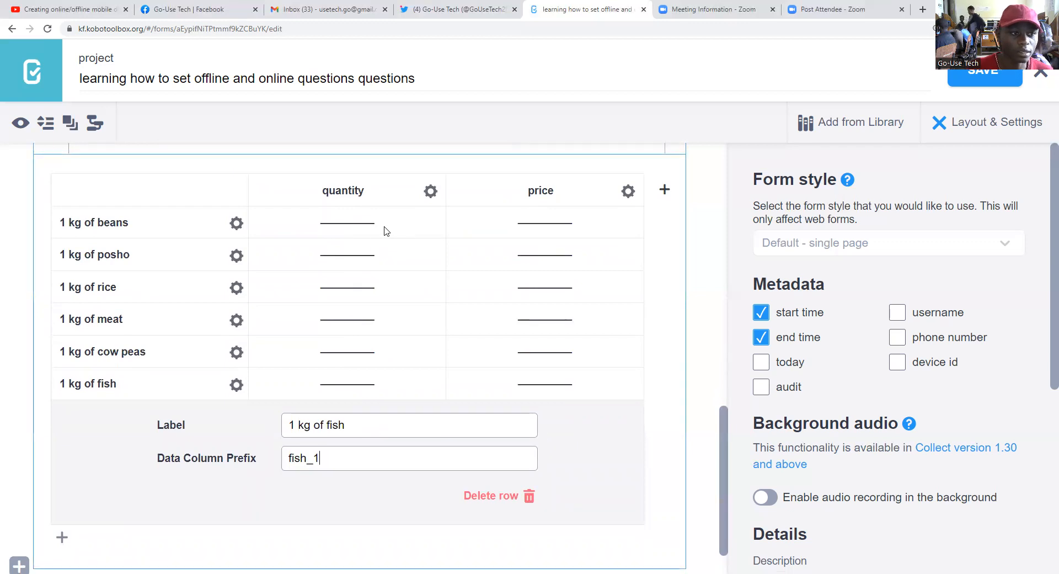
{"action": "scroll", "scroll_direction": "up", "scroll_amount": 3}
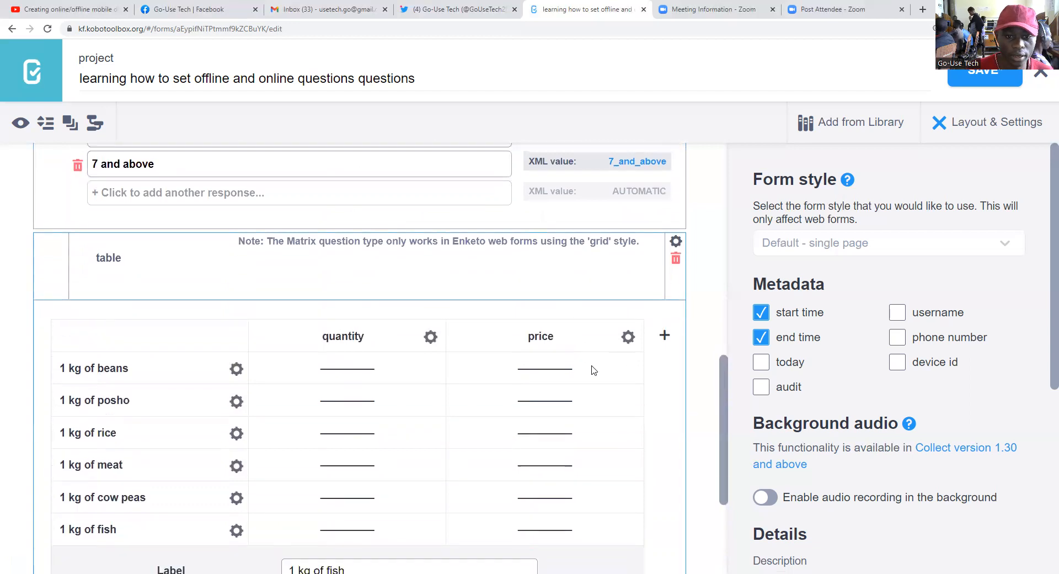
{"action": "scroll", "scroll_direction": "down", "scroll_amount": 3}
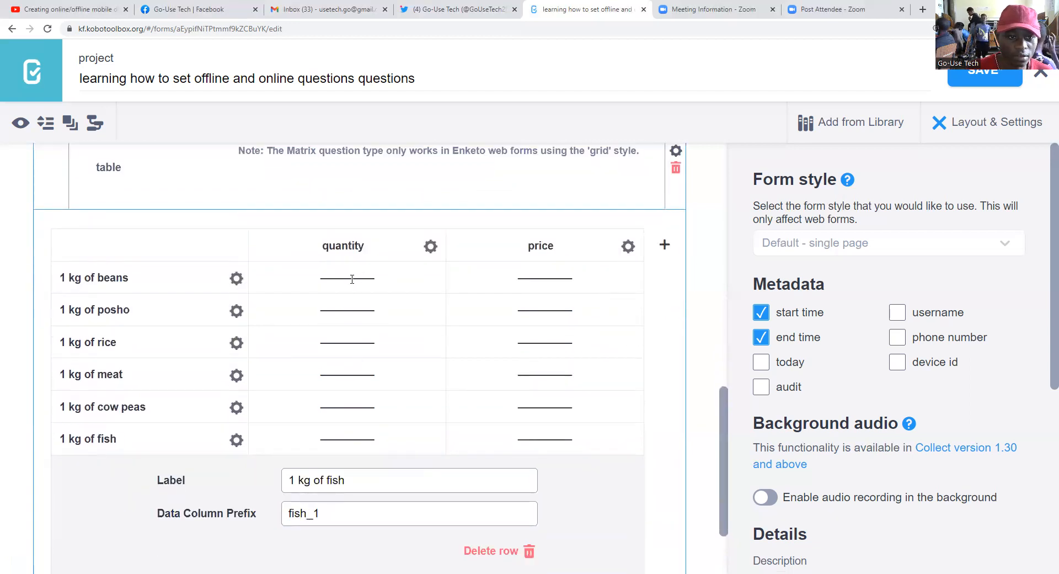
Change the price column's response type from text to Number.
{"action": "left_click", "coordinate": [431, 246]}
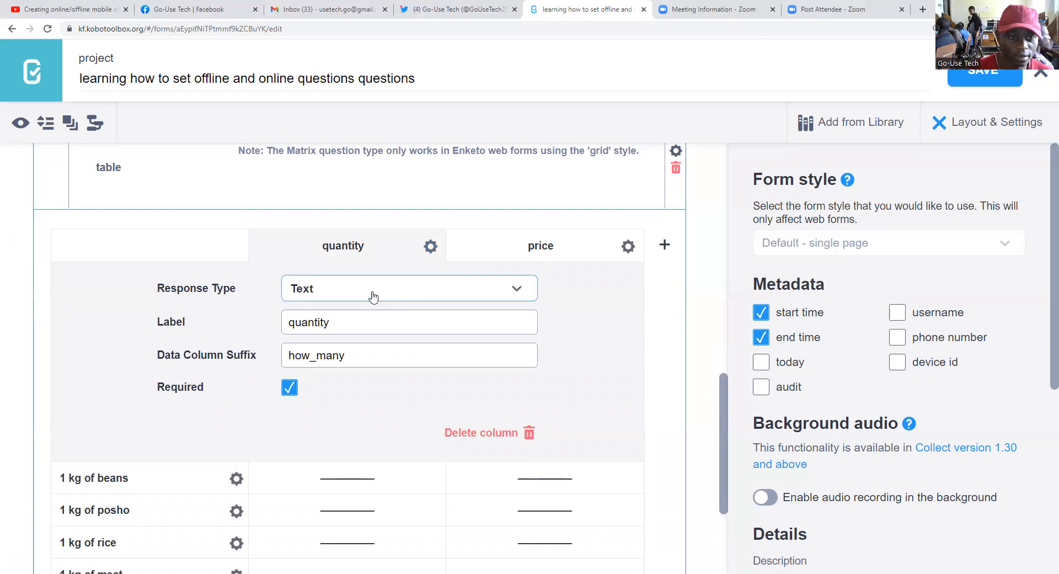
{"action": "mouse_move", "coordinate": [517, 288]}
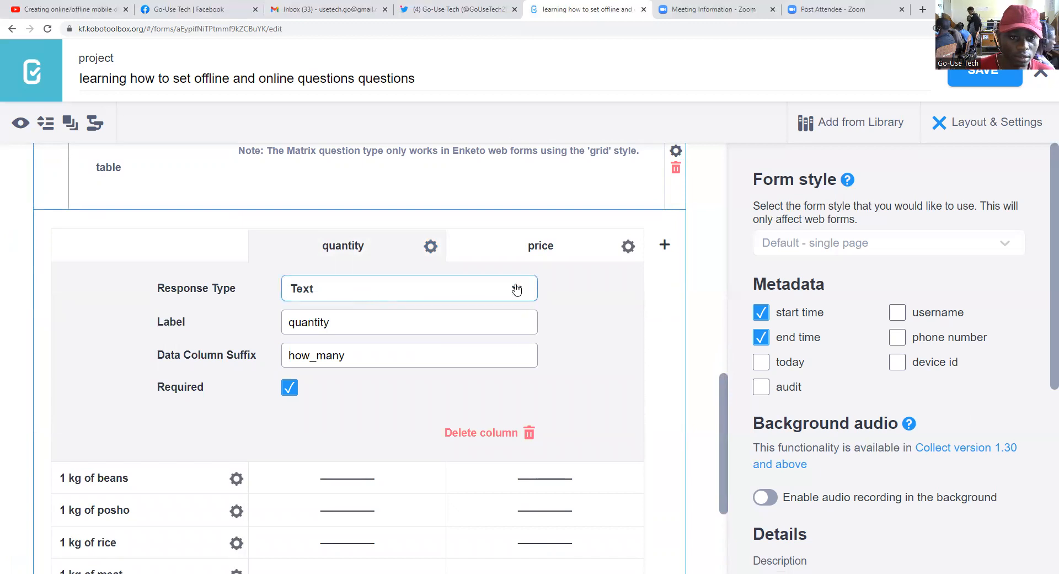
{"action": "mouse_move", "coordinate": [593, 254]}
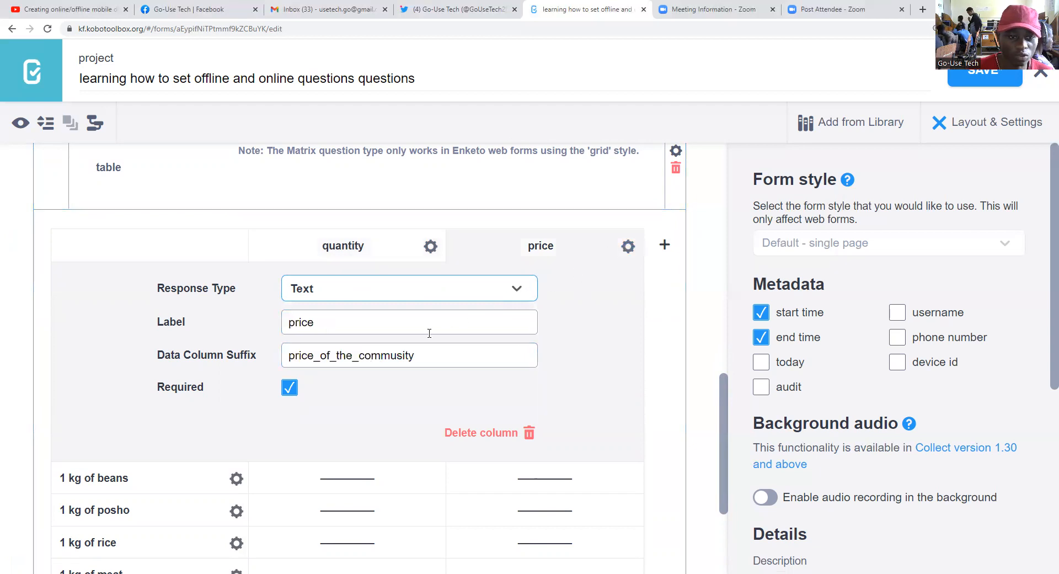
{"action": "mouse_move", "coordinate": [385, 295]}
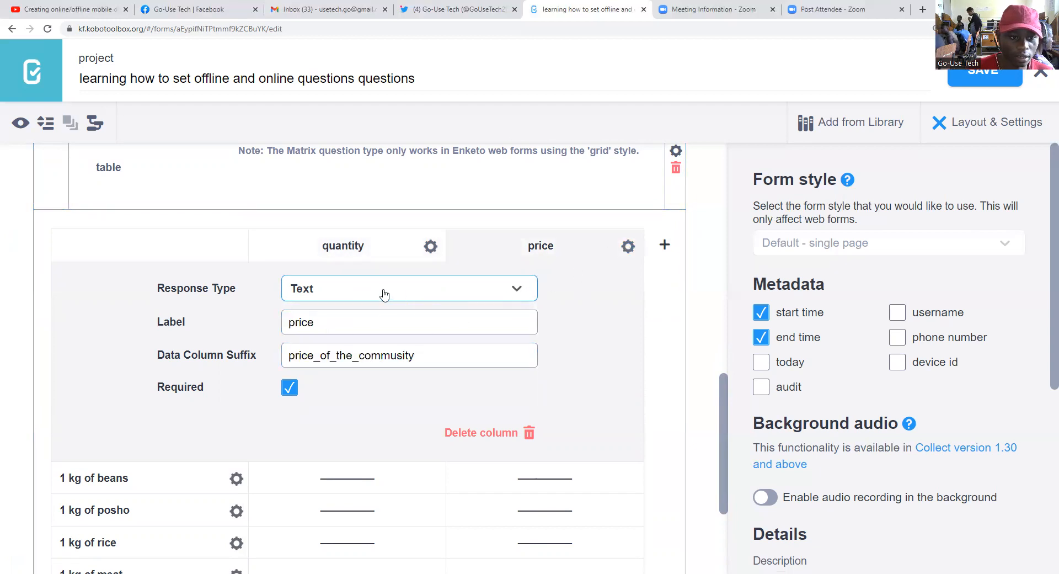
{"action": "mouse_move", "coordinate": [477, 298]}
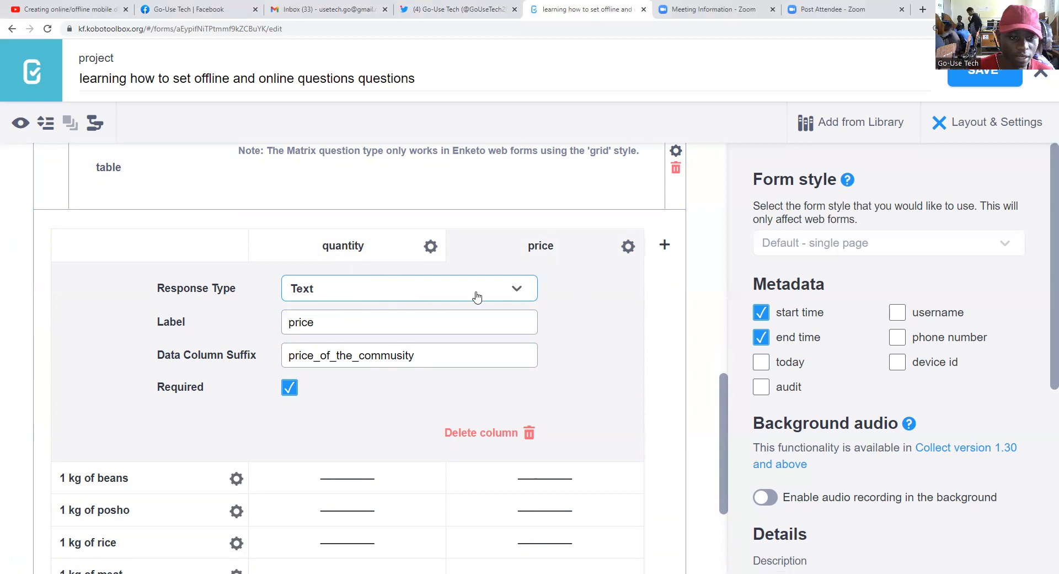
{"action": "left_click", "coordinate": [408, 288]}
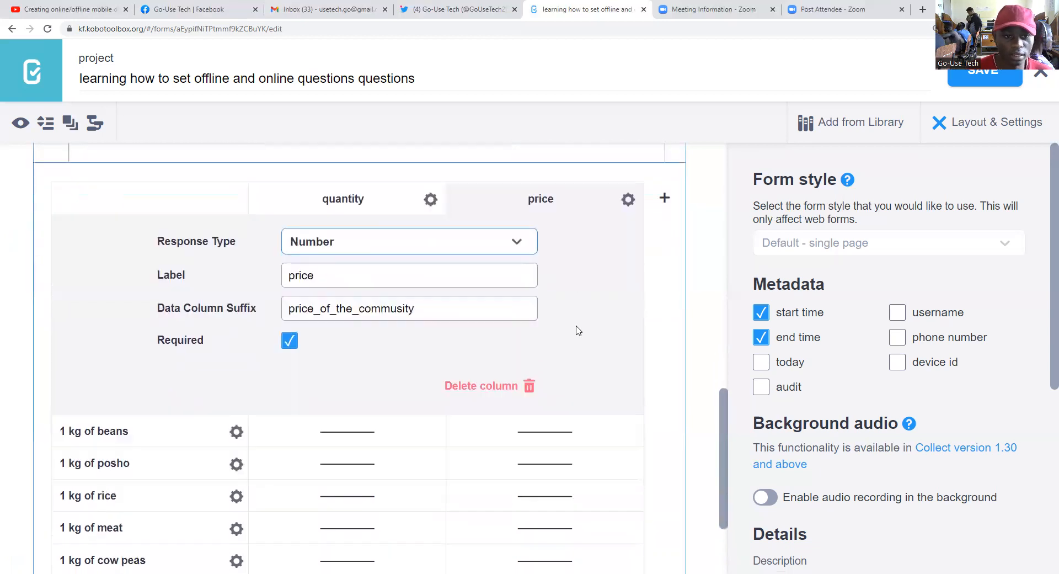
{"action": "scroll", "scroll_direction": "up", "scroll_amount": 3}
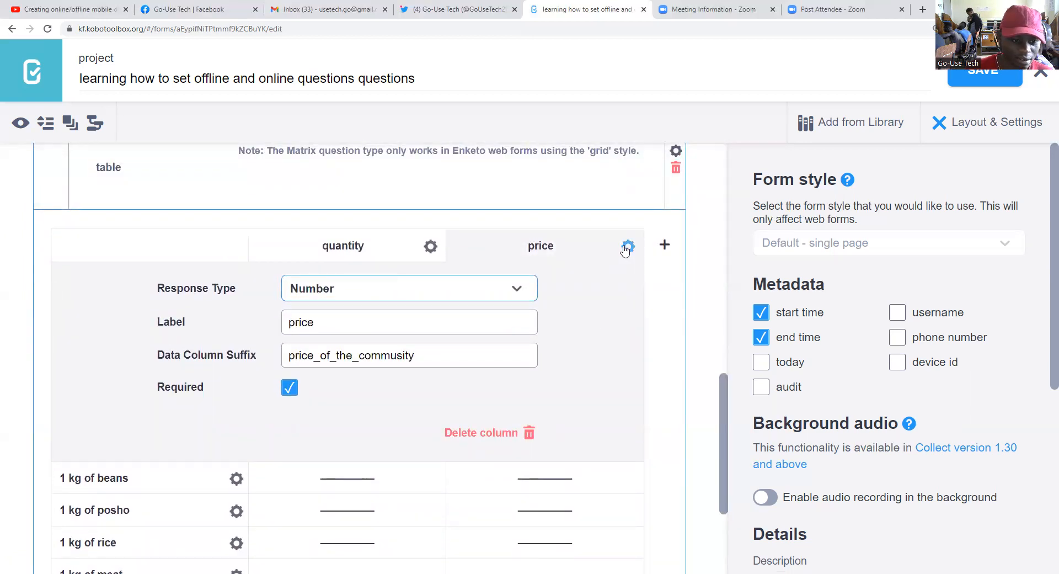
{"action": "scroll", "scroll_direction": "down", "scroll_amount": 3}
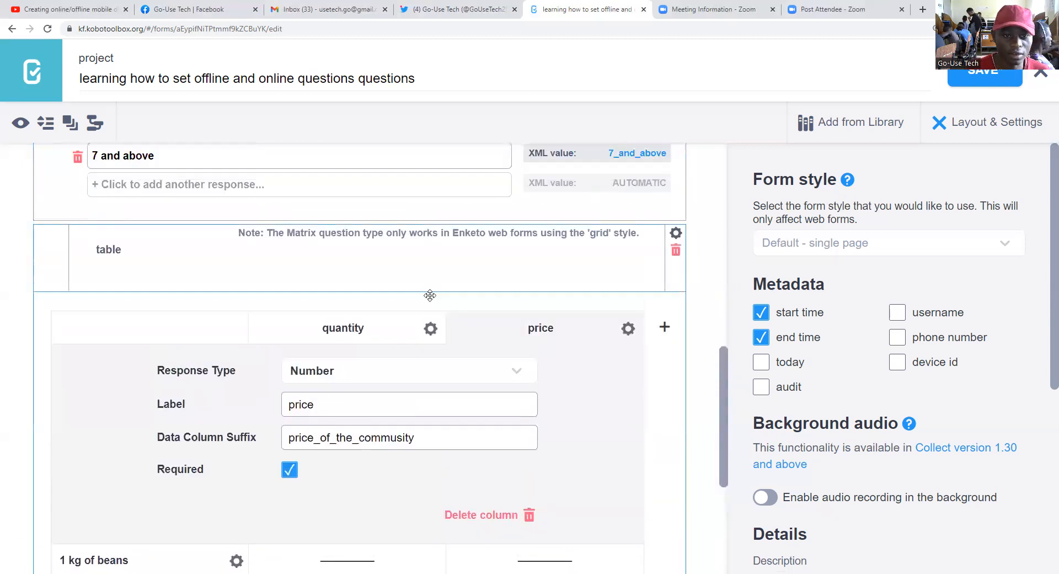
{"action": "scroll", "scroll_direction": "up", "scroll_amount": 3}
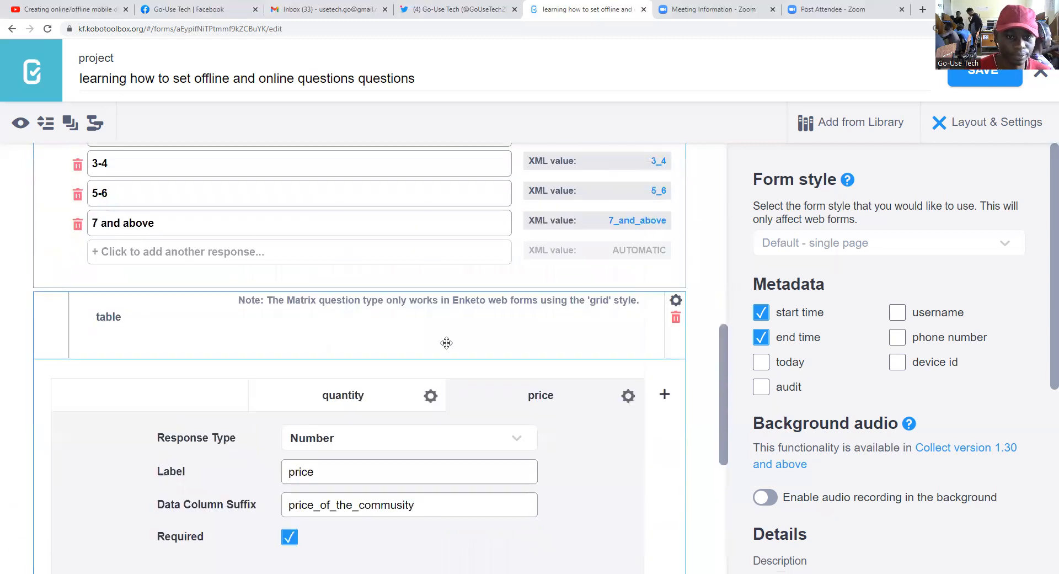
{"action": "scroll", "scroll_direction": "down", "scroll_amount": 3}
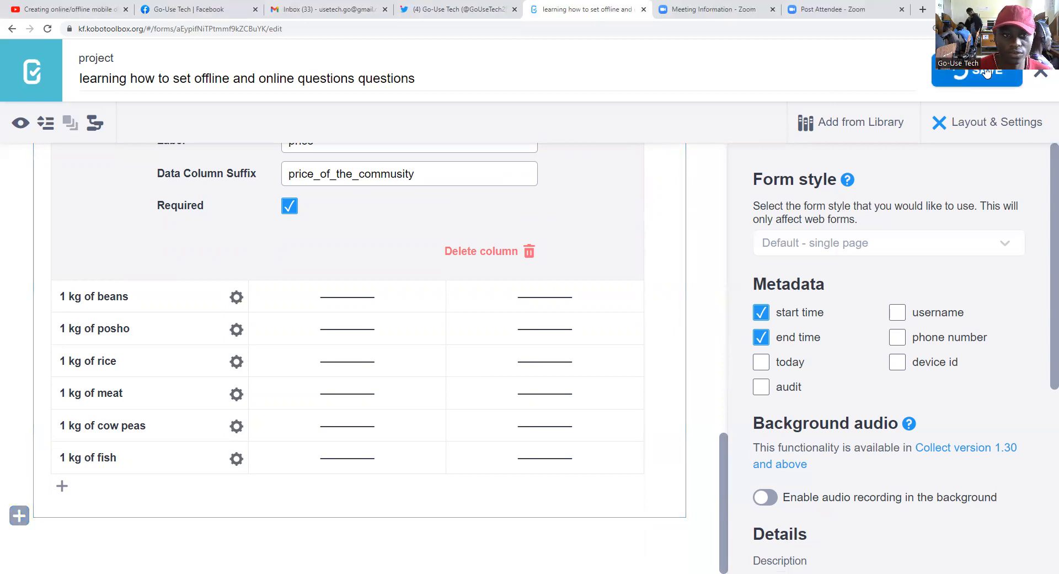
{"action": "scroll", "scroll_direction": "up", "scroll_amount": 3}
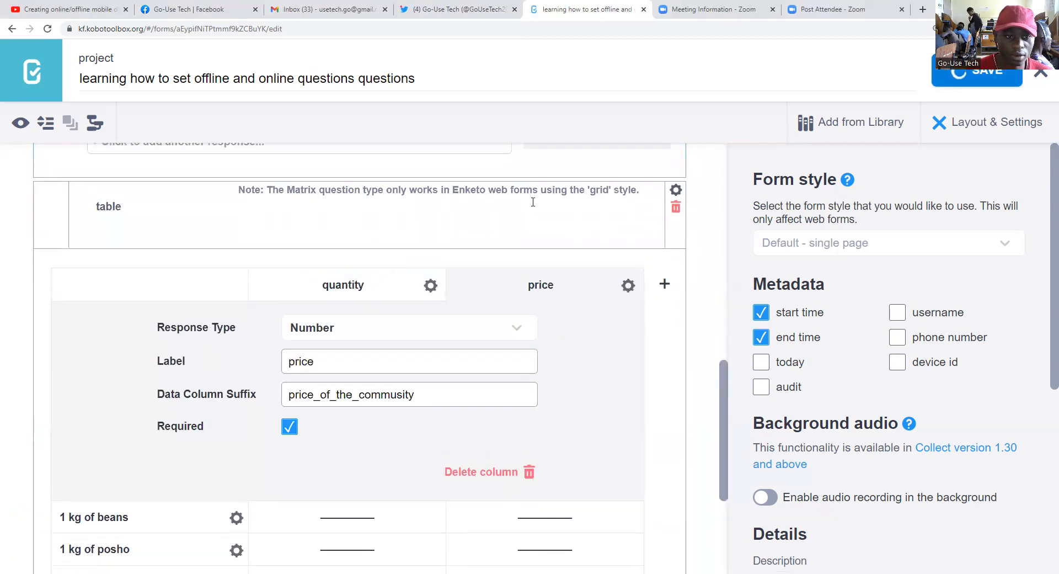
Open and hide the quantity column's settings while the form finishes saving.
{"action": "left_click", "coordinate": [431, 284]}
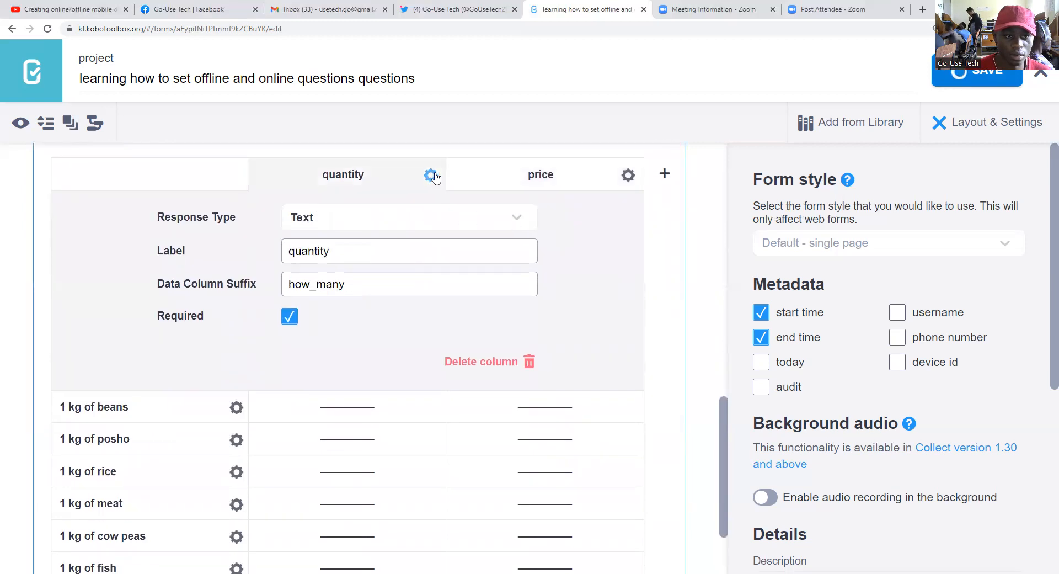
{"action": "left_click", "coordinate": [431, 175]}
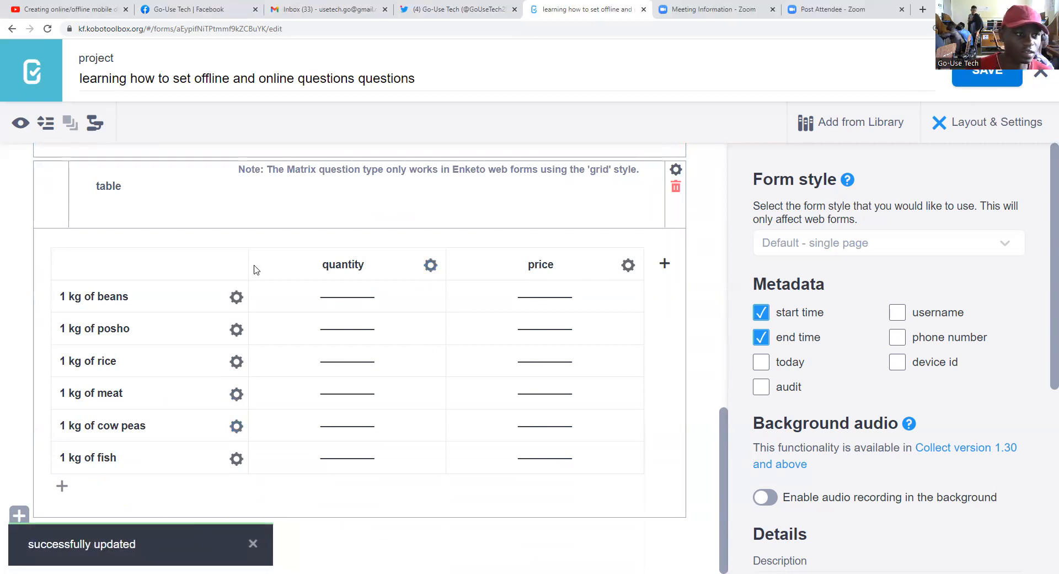
{"action": "mouse_move", "coordinate": [32, 71]}
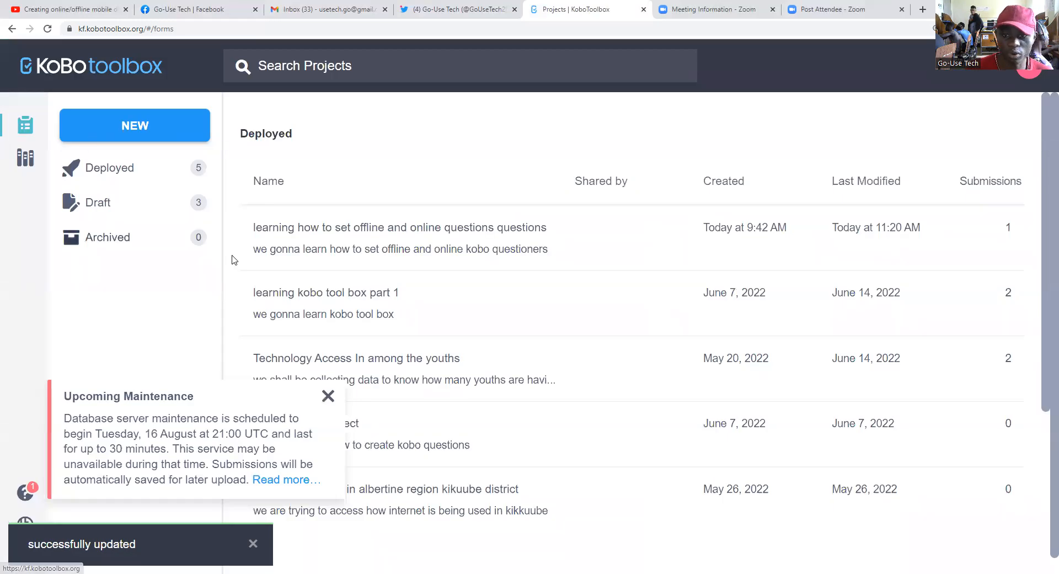
{"action": "mouse_move", "coordinate": [1008, 224]}
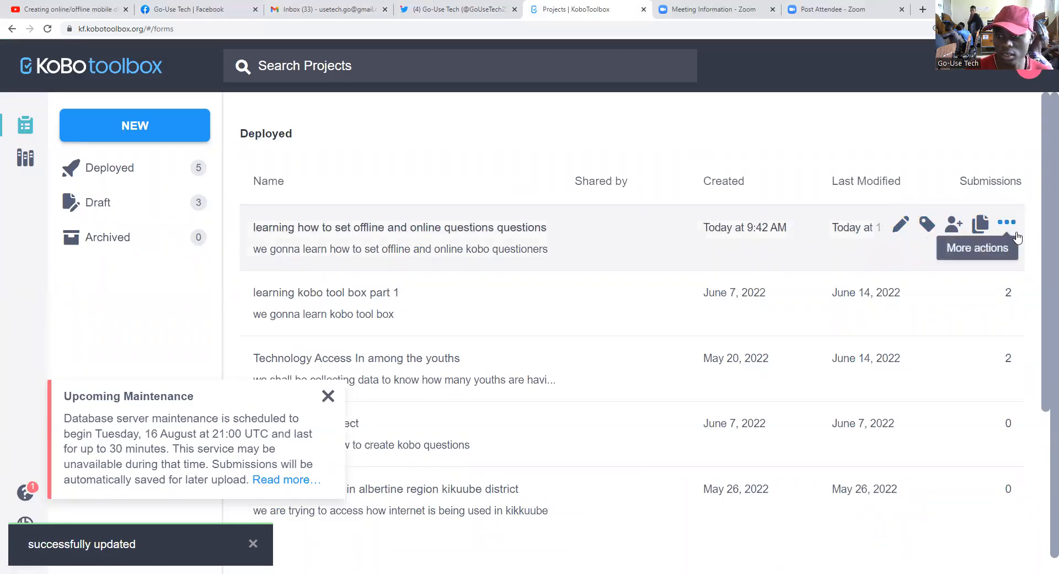
Browse the project's more-actions menu, then open the project's summary page.
{"action": "left_click", "coordinate": [1005, 224]}
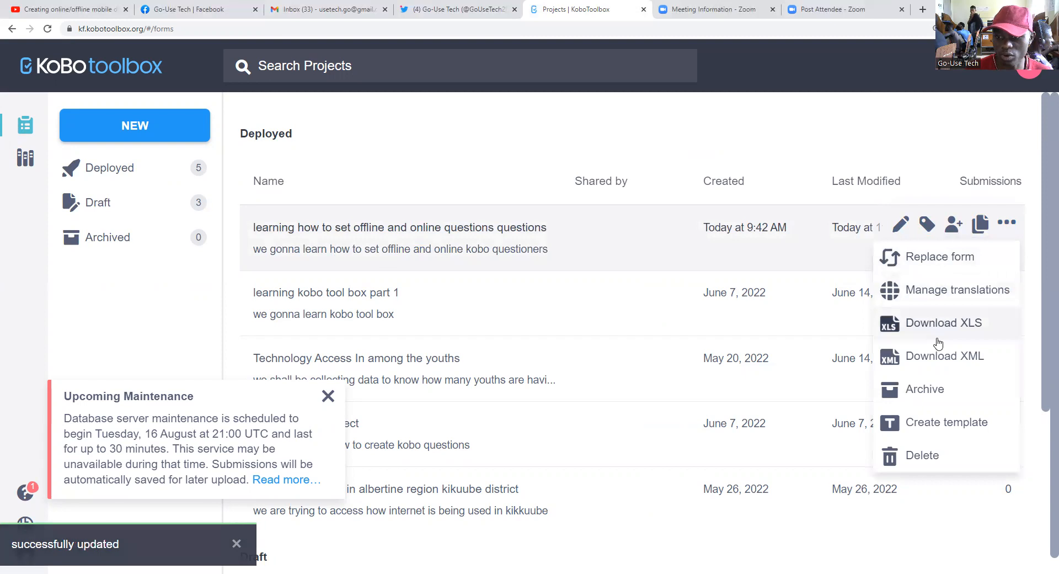
{"action": "left_click", "coordinate": [938, 256]}
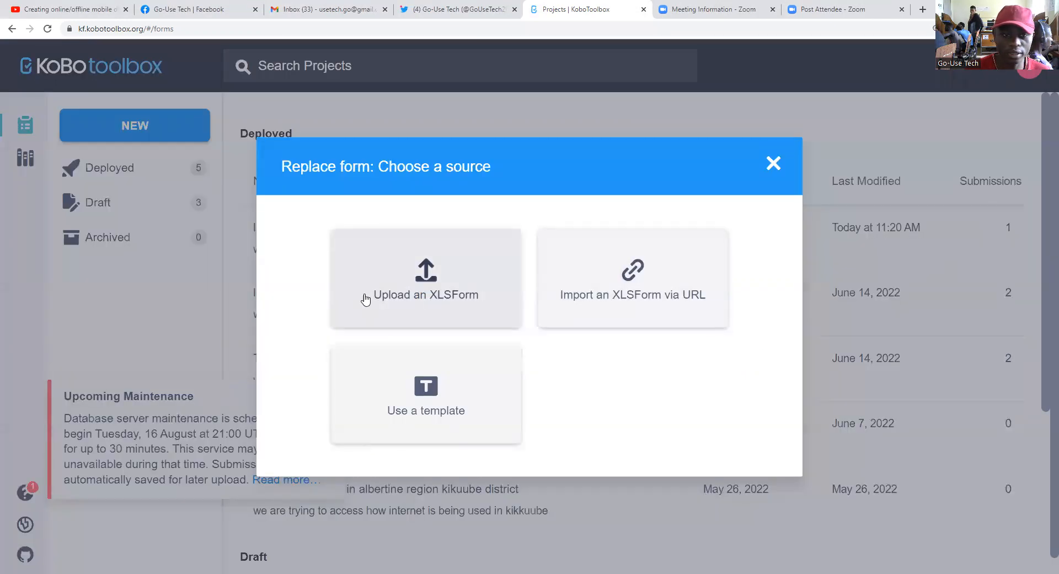
{"action": "left_click", "coordinate": [773, 163]}
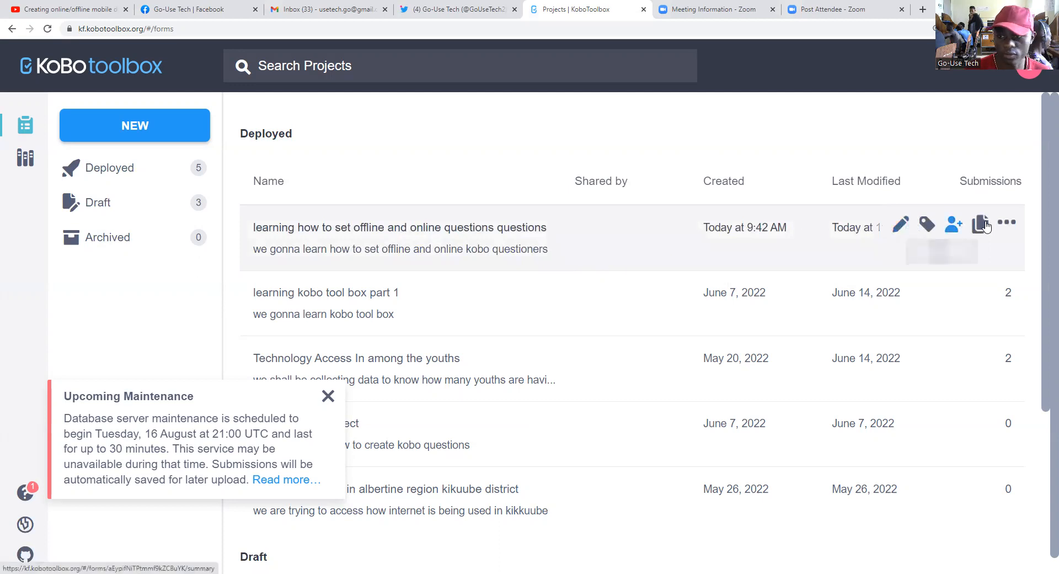
{"action": "left_click", "coordinate": [1005, 223]}
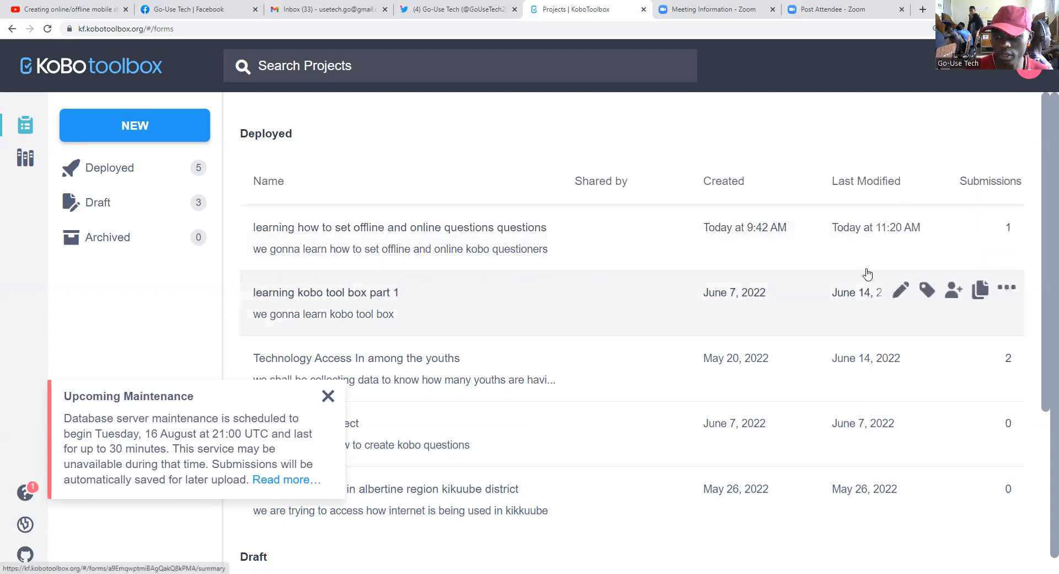
{"action": "mouse_move", "coordinate": [926, 224]}
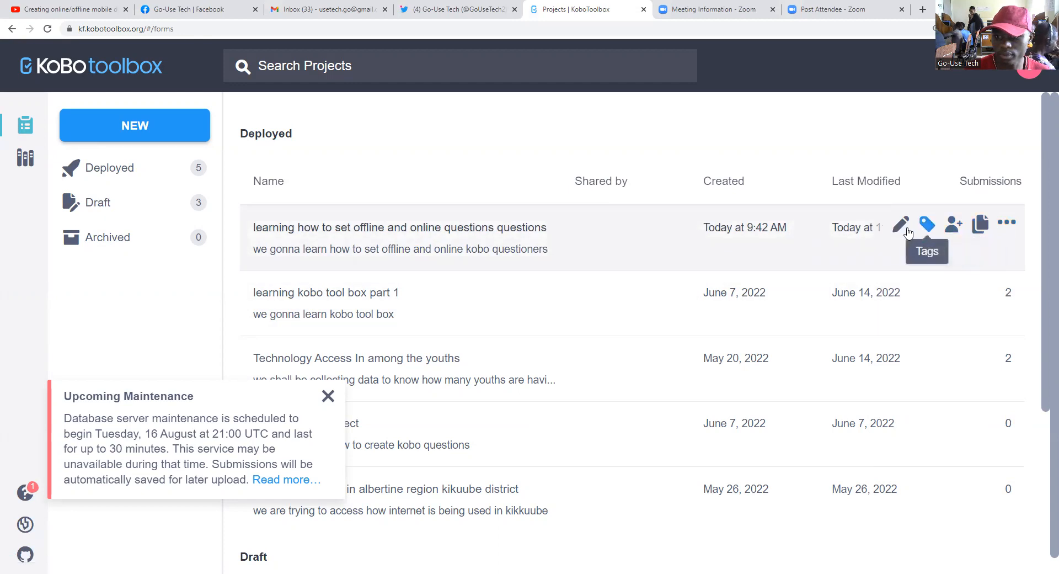
{"action": "left_click", "coordinate": [1006, 224]}
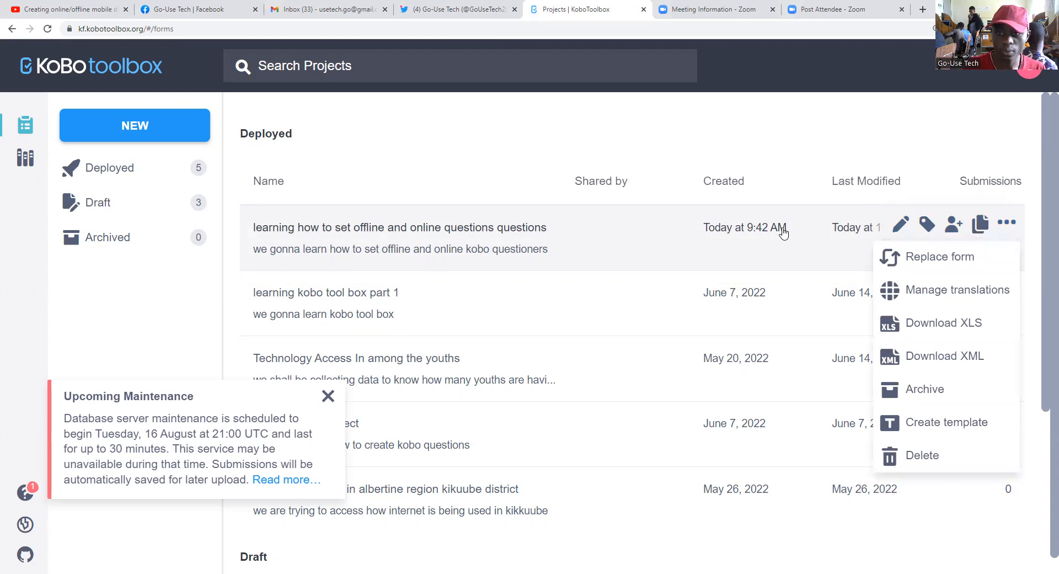
{"action": "mouse_move", "coordinate": [701, 233]}
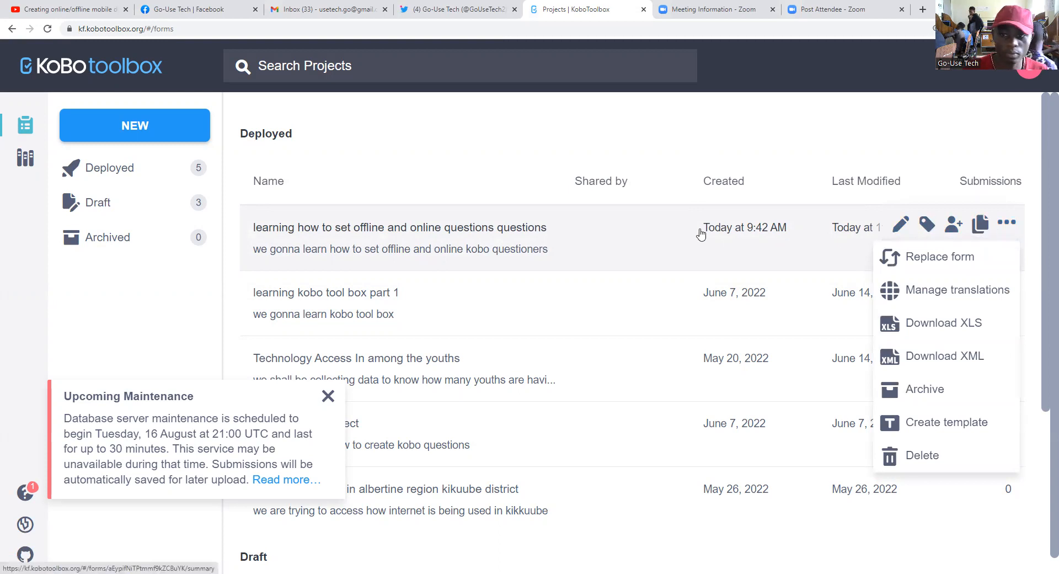
{"action": "left_click", "coordinate": [399, 228]}
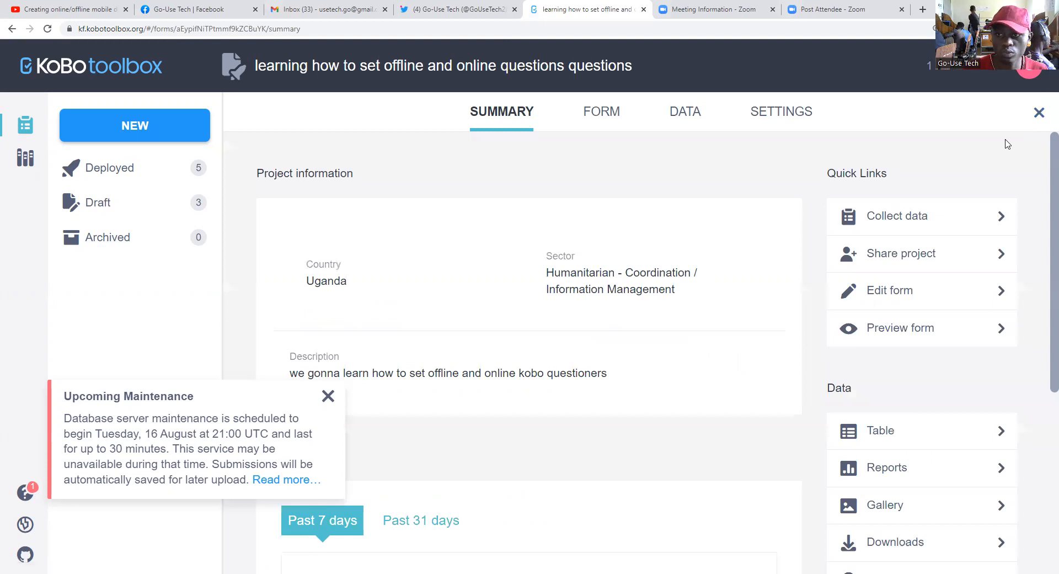
Redeploy the updated food matrix form over the existing version, copy its web form link, and open a blank tab.
{"action": "scroll", "scroll_direction": "down", "scroll_amount": 3}
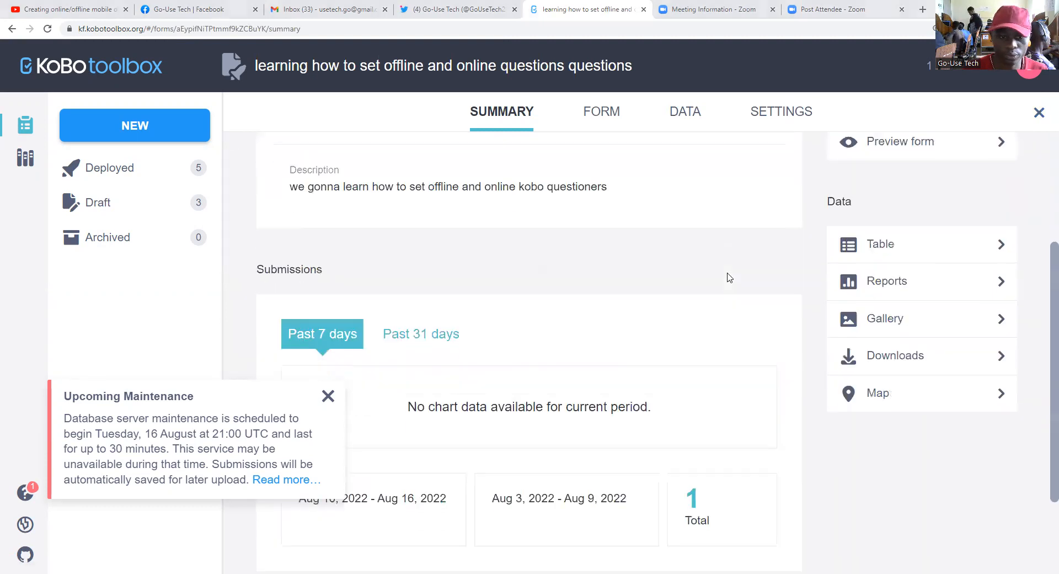
{"action": "scroll", "scroll_direction": "up", "scroll_amount": 3}
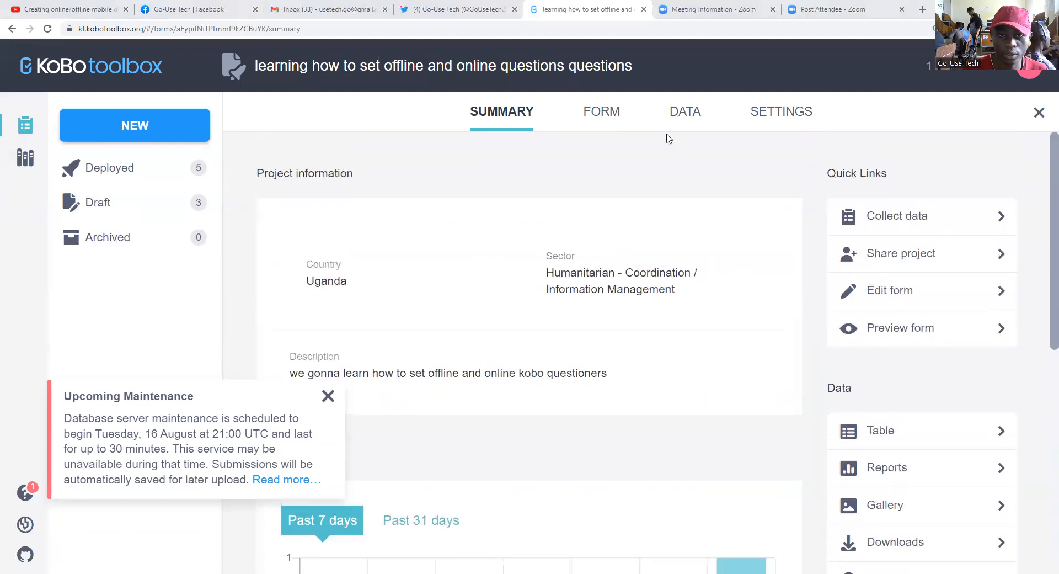
{"action": "left_click", "coordinate": [601, 111]}
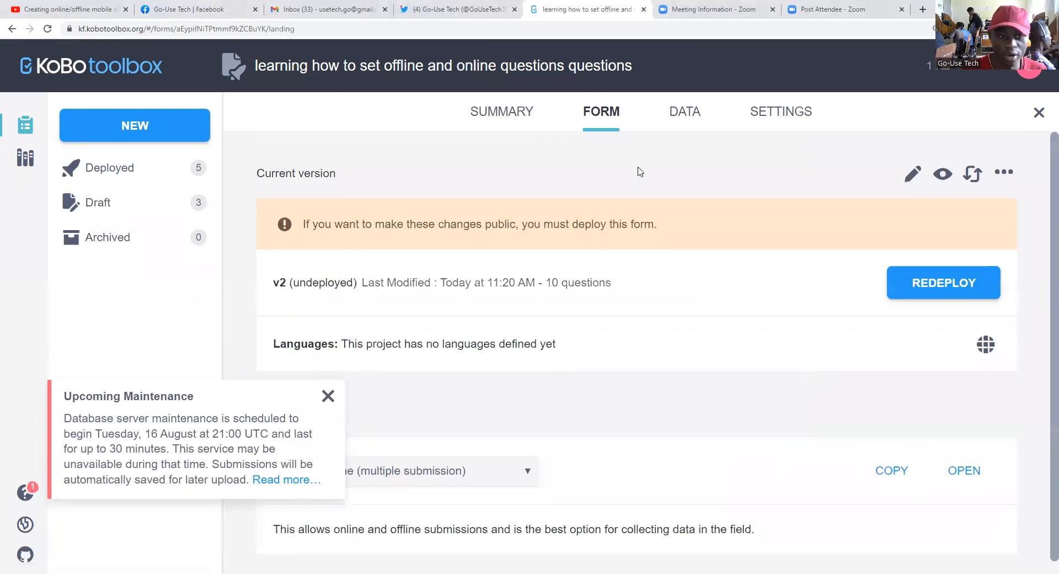
{"action": "left_click", "coordinate": [943, 282]}
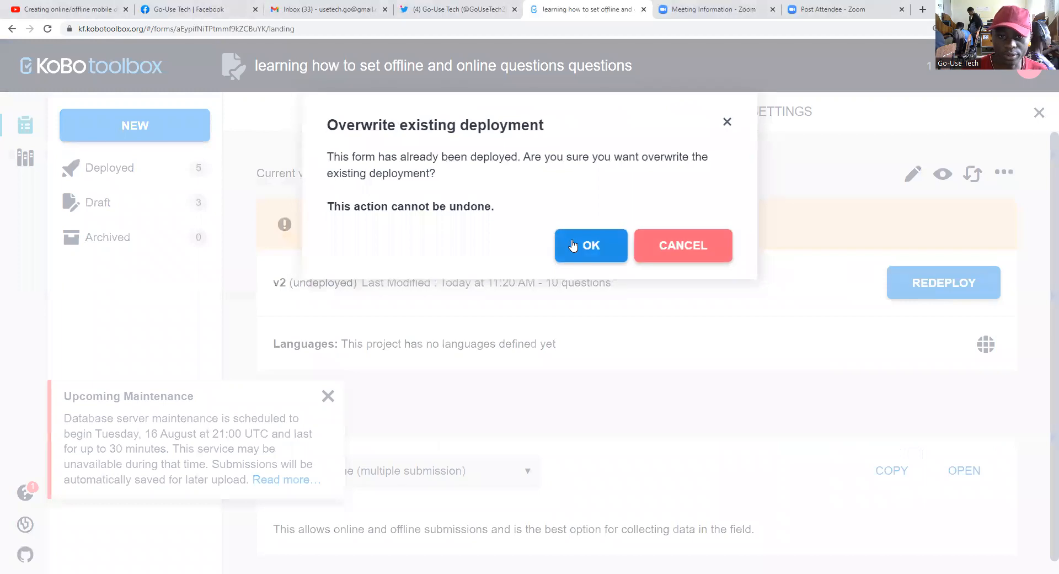
{"action": "left_click", "coordinate": [590, 244]}
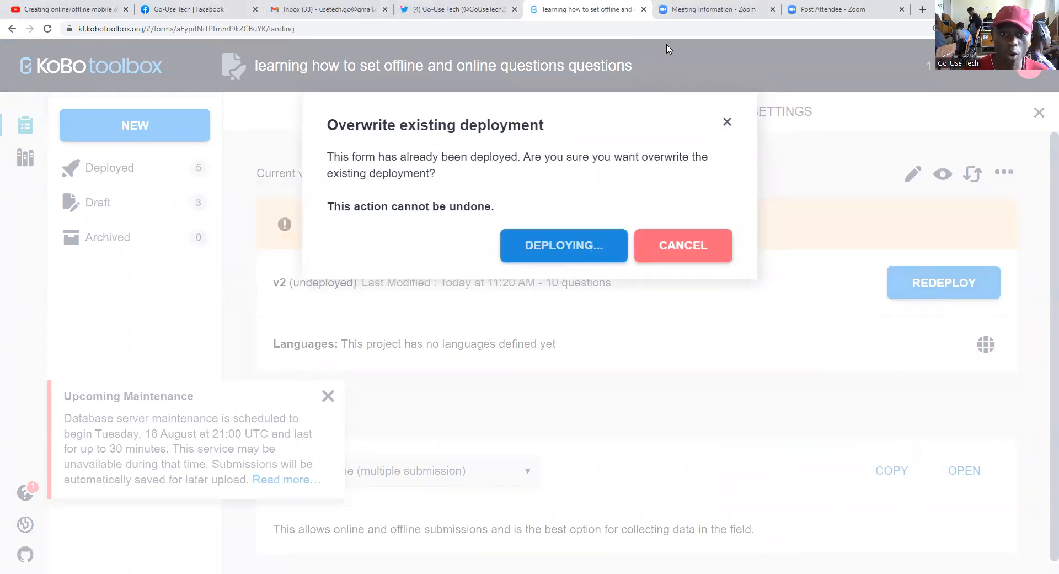
{"action": "left_click", "coordinate": [563, 244]}
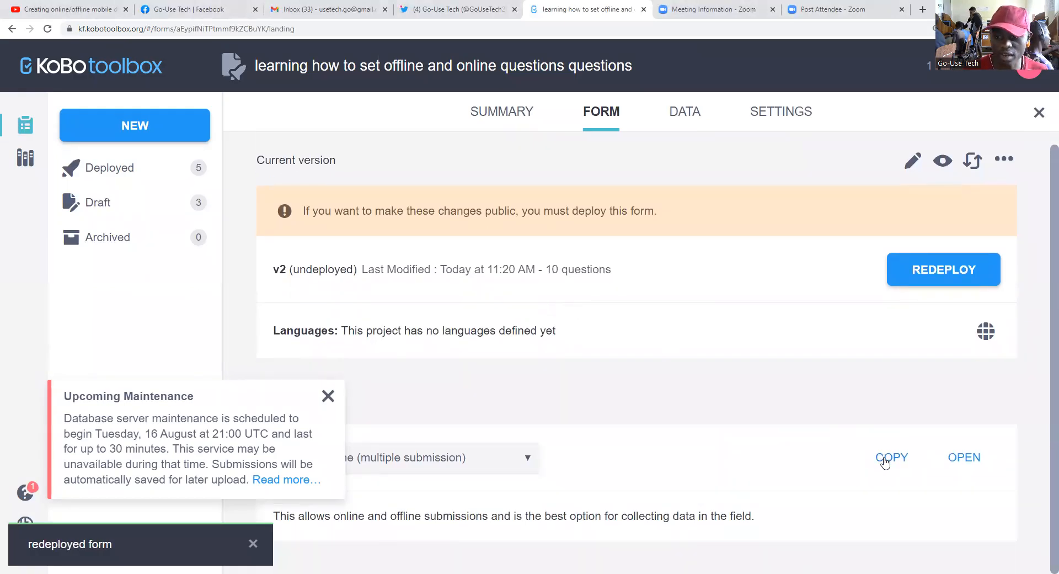
{"action": "left_click", "coordinate": [891, 457]}
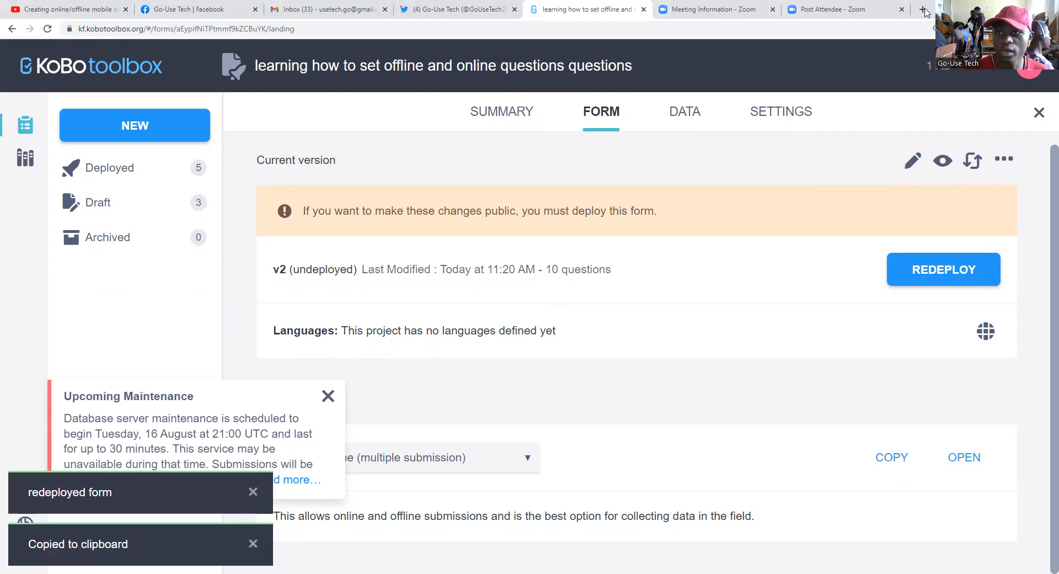
{"action": "left_click", "coordinate": [923, 10]}
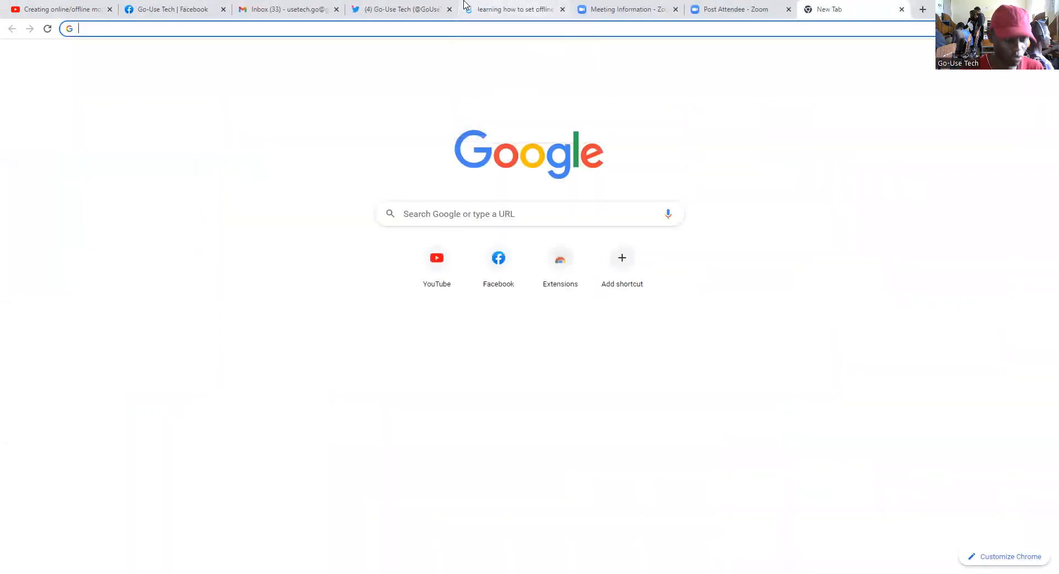
Load ee.kobotoolbox.org/x/2sBvECGB in Enketo, glancing at Facebook, Gmail and Twitter tabs while it loads.
{"action": "type", "text": "ee.kobotoolbox.org/x/2sBvECGB"}
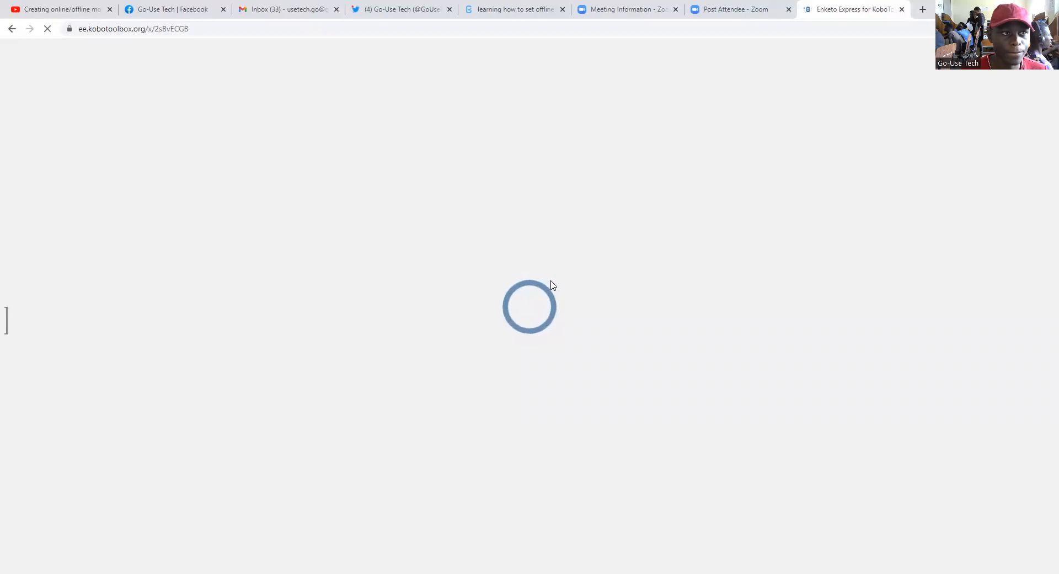
{"action": "mouse_move", "coordinate": [574, 273]}
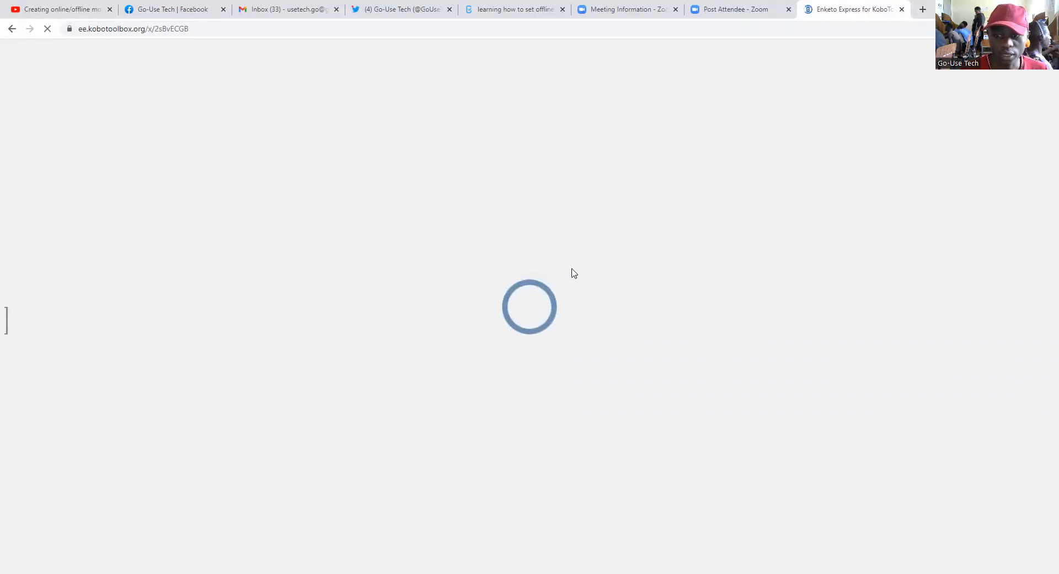
{"action": "left_click", "coordinate": [172, 9]}
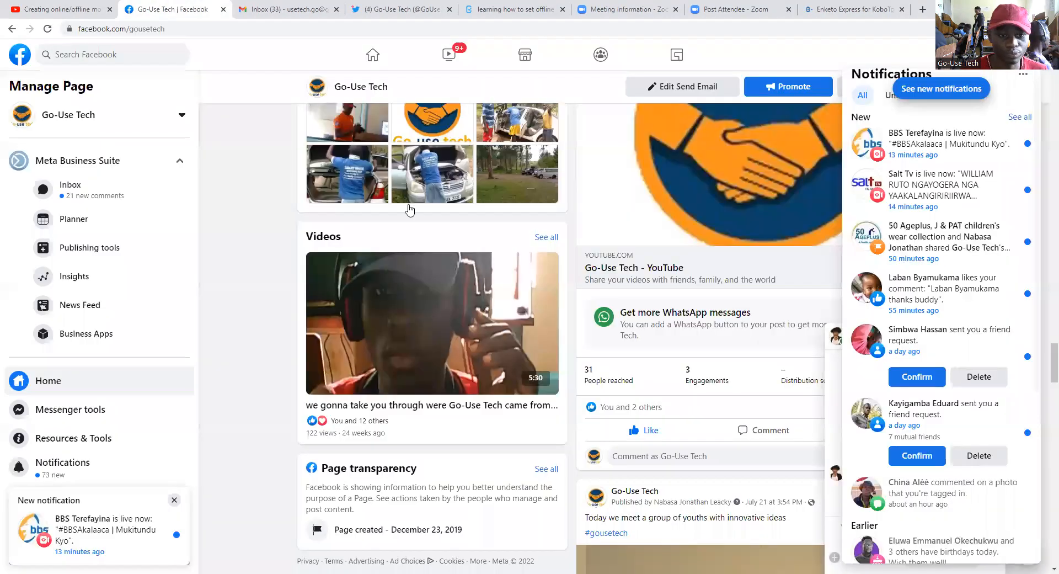
{"action": "left_click", "coordinate": [287, 8]}
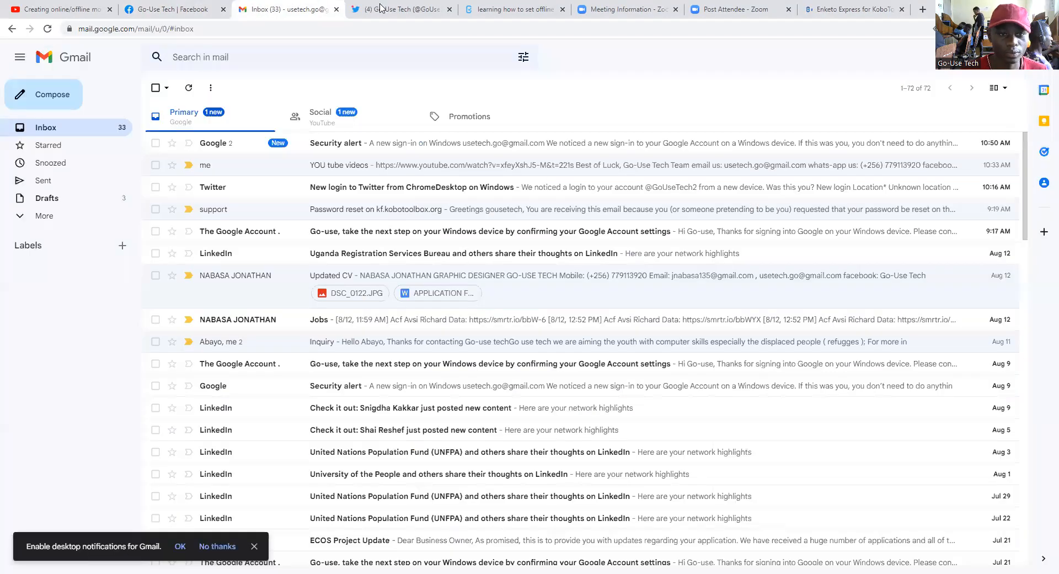
{"action": "left_click", "coordinate": [400, 9]}
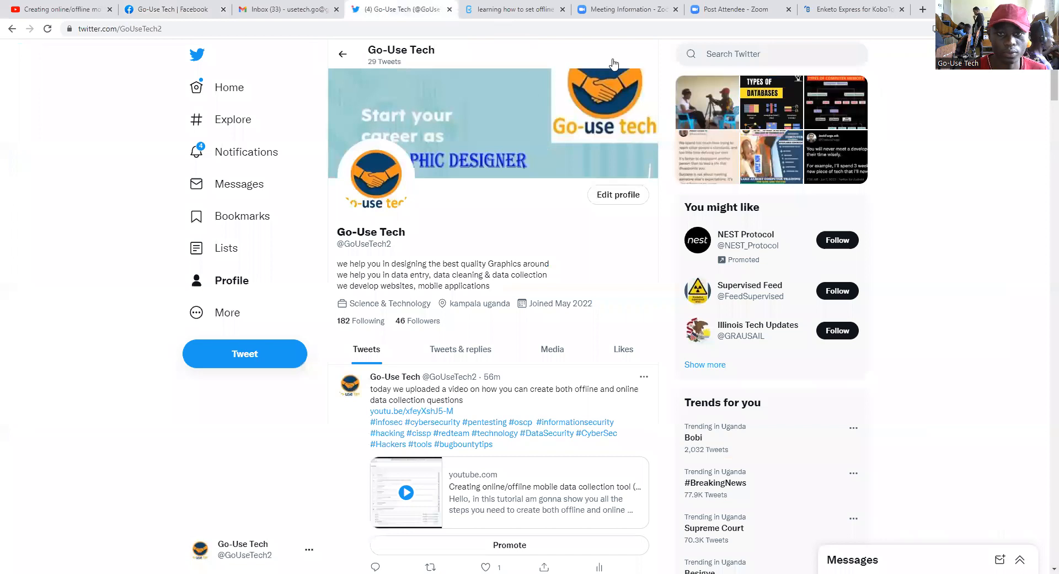
{"action": "left_click", "coordinate": [851, 9]}
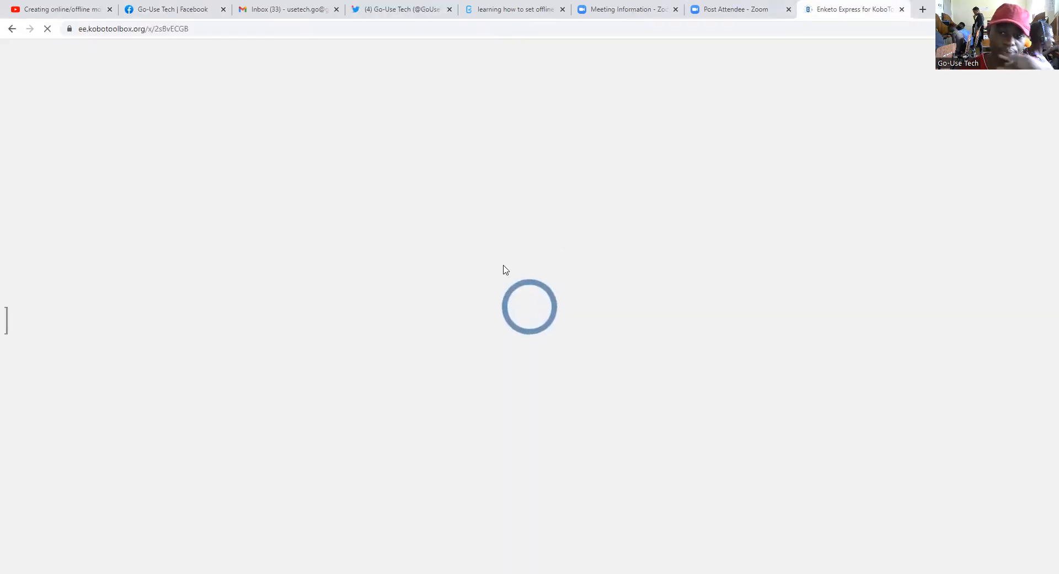
{"action": "mouse_move", "coordinate": [415, 256]}
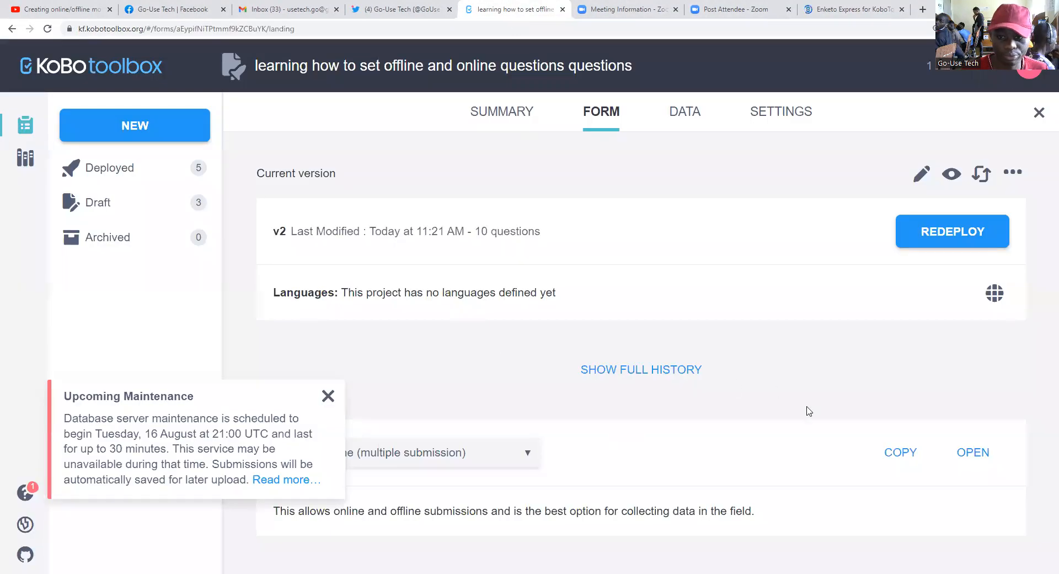
Copy the web form link into another tab, then review the project's DATA, SETTINGS and SUMMARY pages.
{"action": "left_click", "coordinate": [900, 452]}
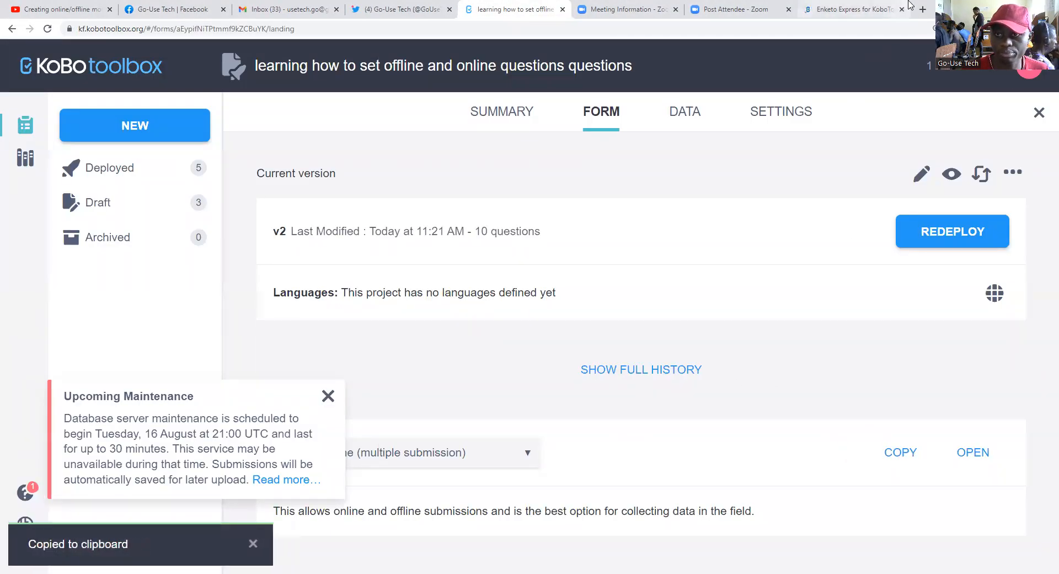
{"action": "left_click", "coordinate": [922, 9]}
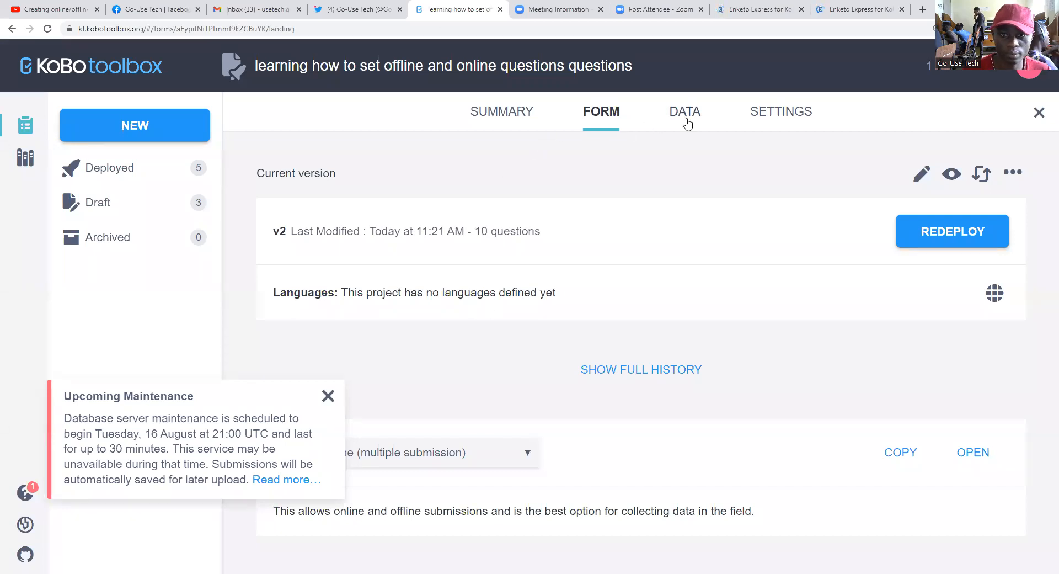
{"action": "left_click", "coordinate": [684, 112]}
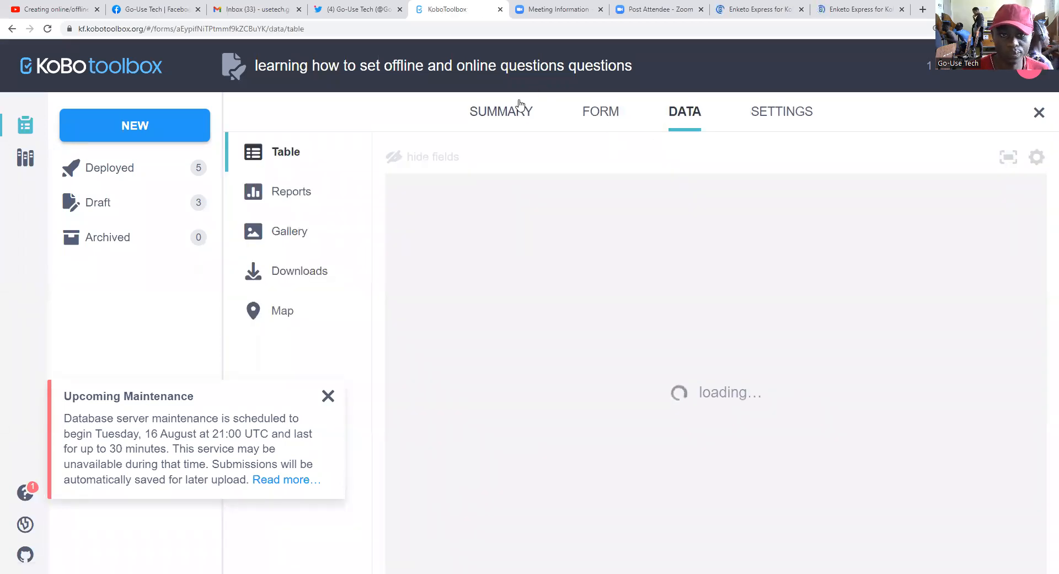
{"action": "left_click", "coordinate": [781, 111]}
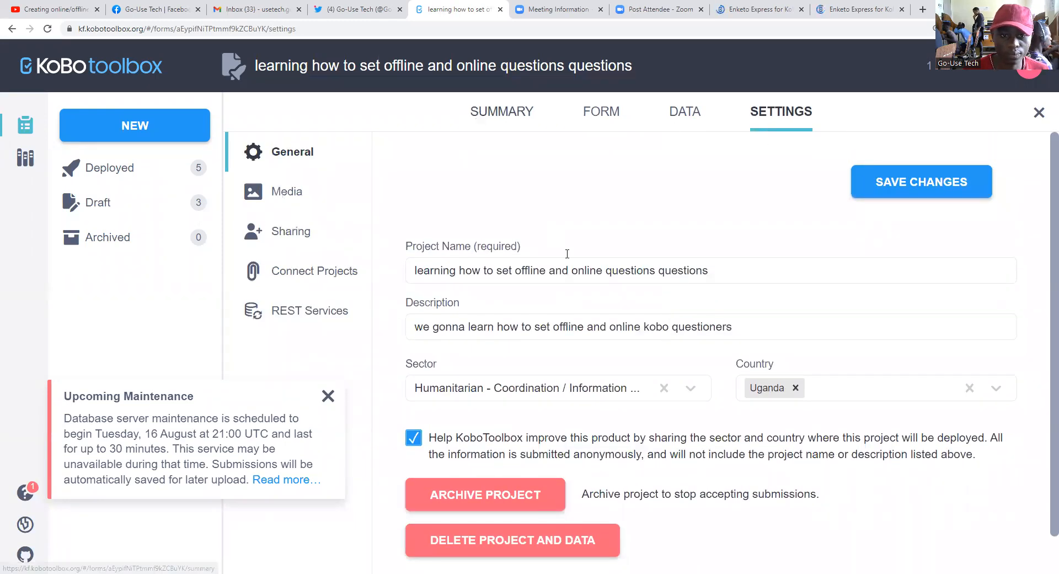
{"action": "left_click", "coordinate": [502, 111]}
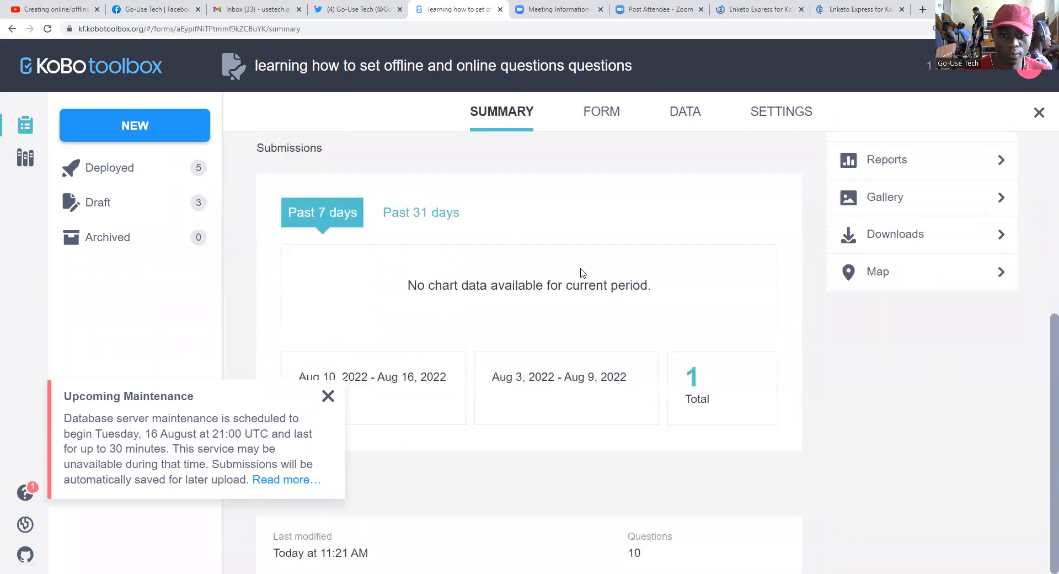
{"action": "scroll", "scroll_direction": "up", "scroll_amount": 3}
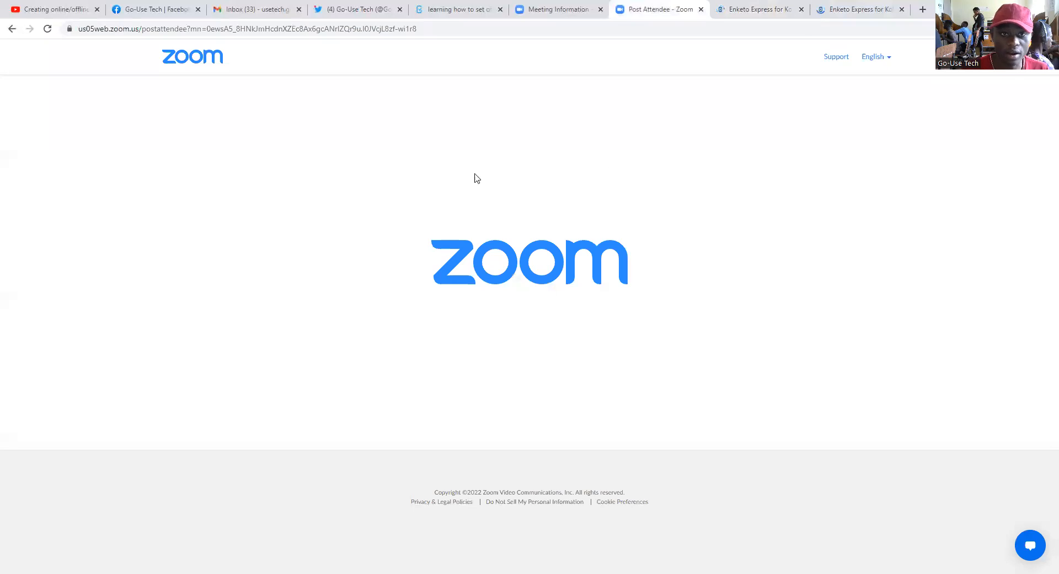
Return to the form builder tab showing the six-row food matrix with quantity and price columns.
{"action": "left_click", "coordinate": [459, 9]}
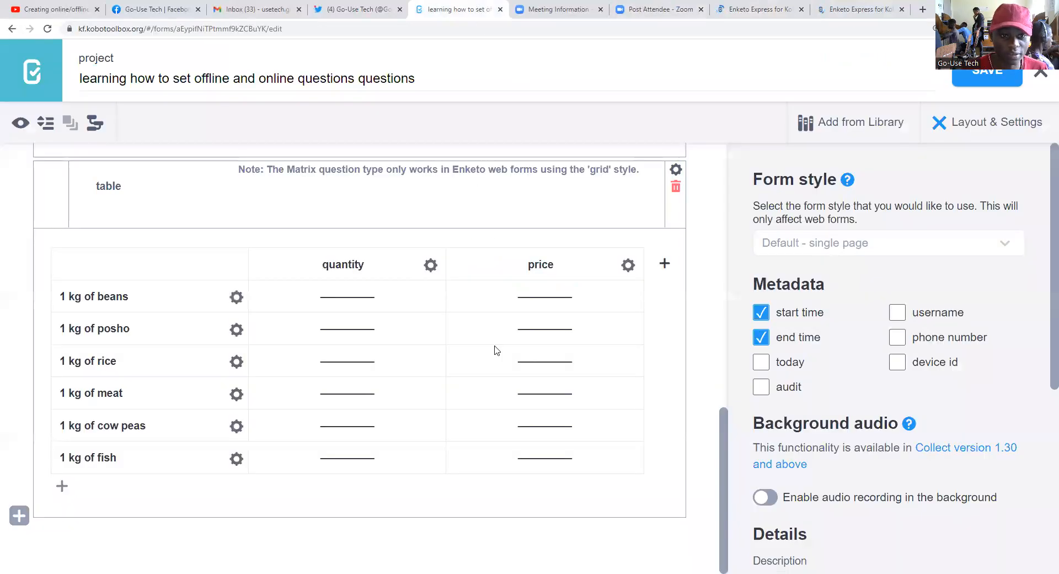
{"action": "mouse_move", "coordinate": [605, 282]}
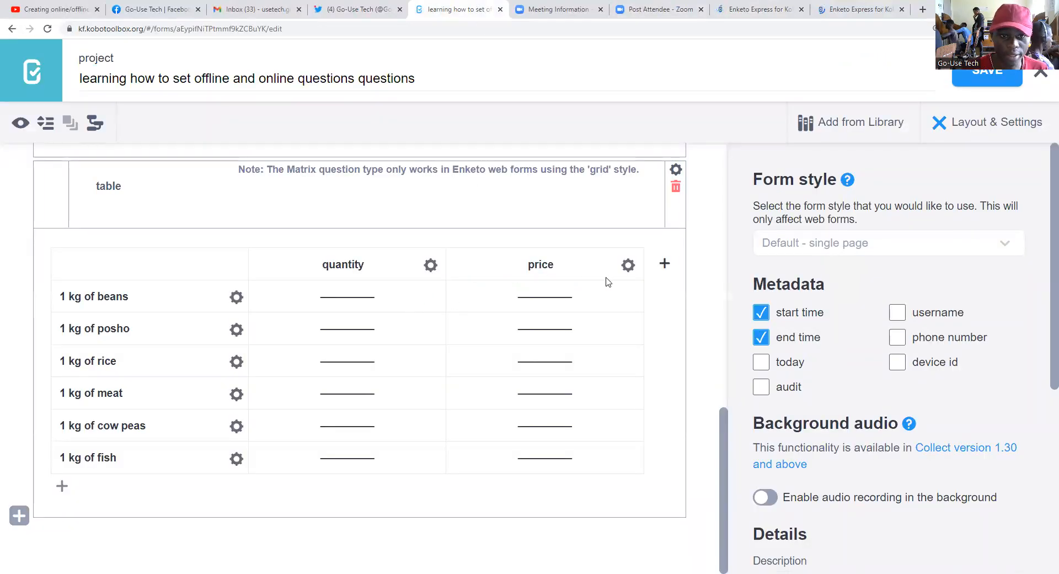
{"action": "mouse_move", "coordinate": [495, 367]}
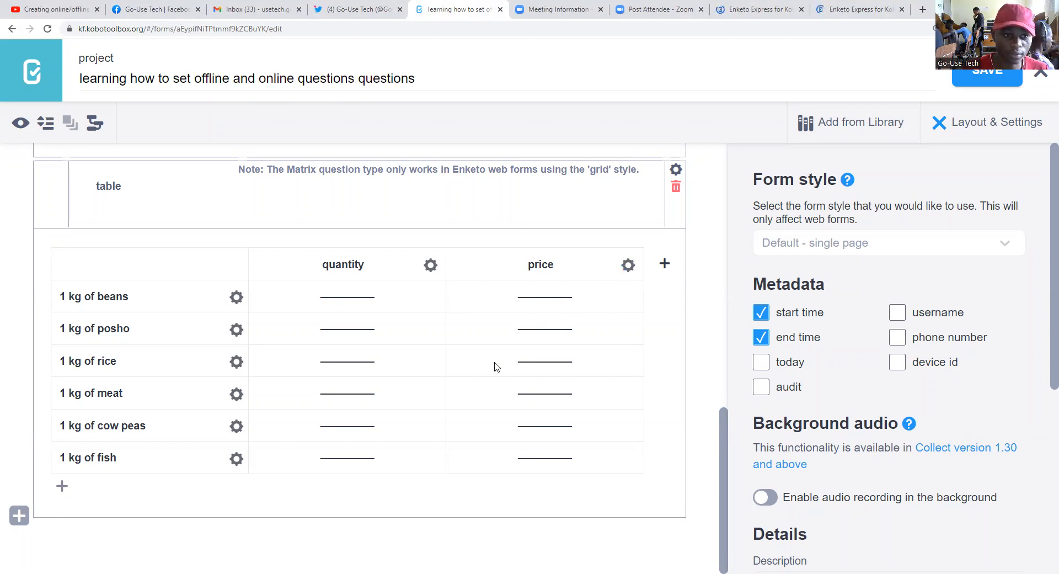